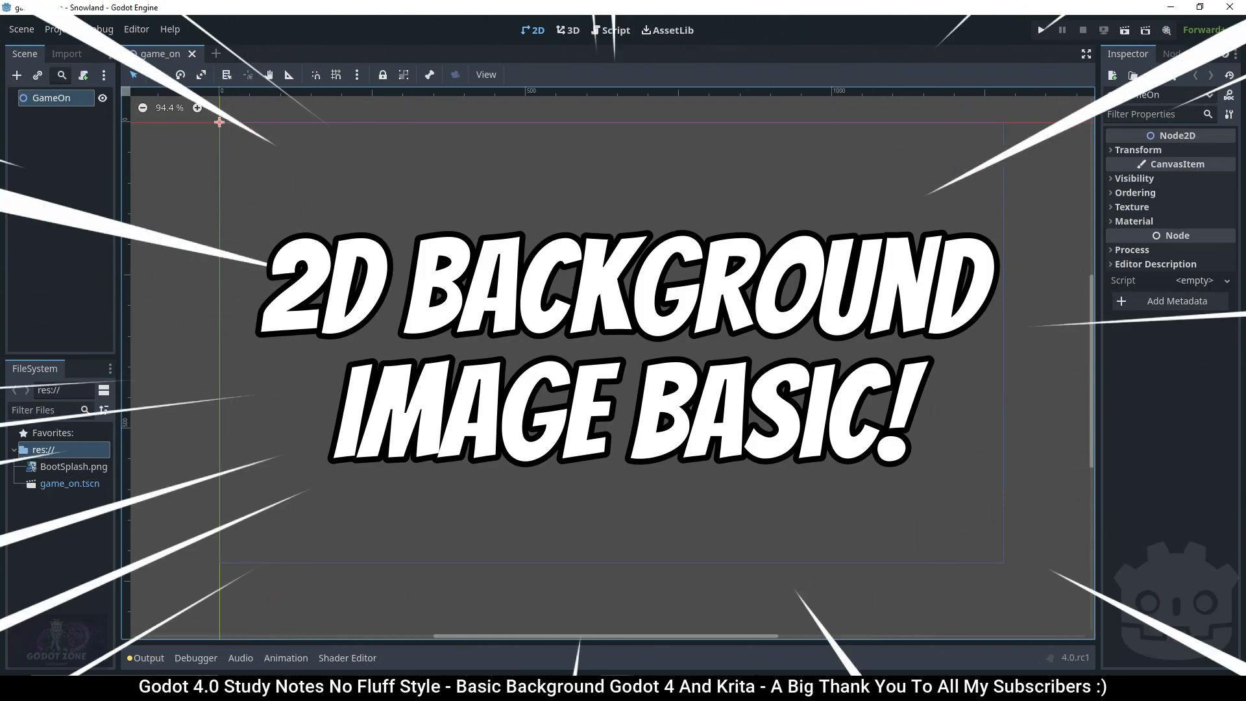
View the Boot Splash settings, then the Rendering > Textures section with Default Texture Filter Nearest.
{"action": "left_click", "coordinate": [58, 30]}
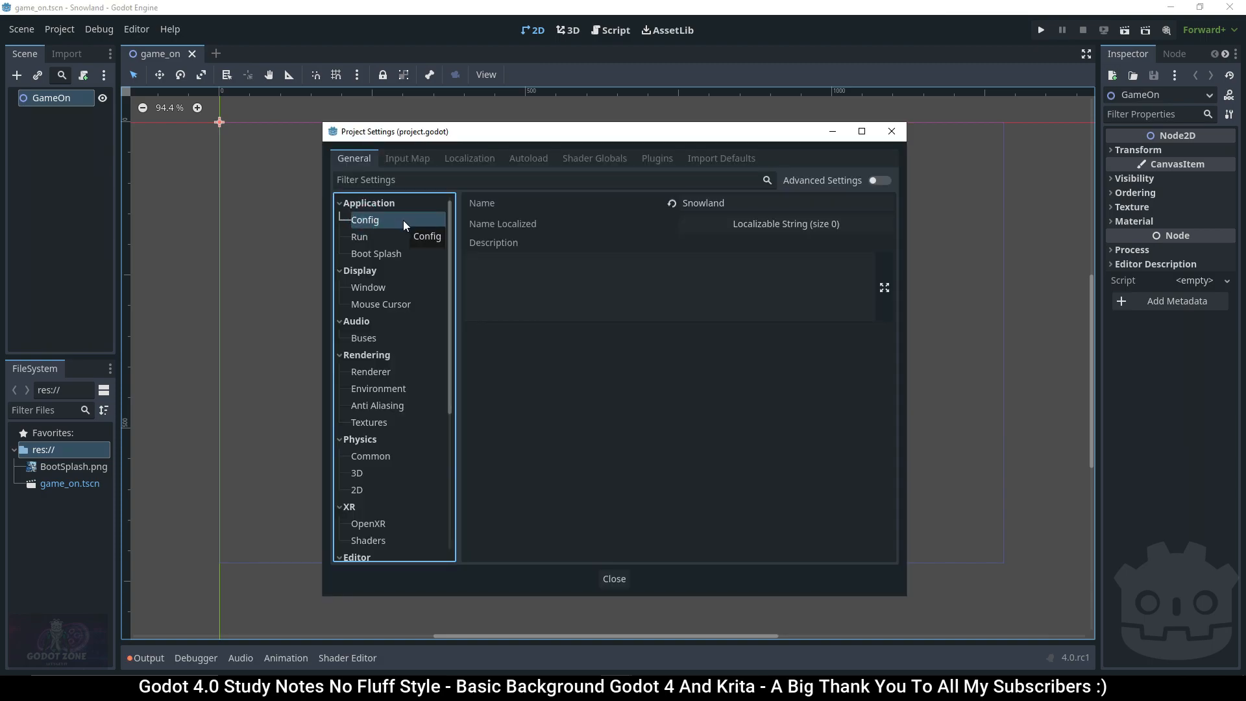
{"action": "left_click", "coordinate": [375, 253]}
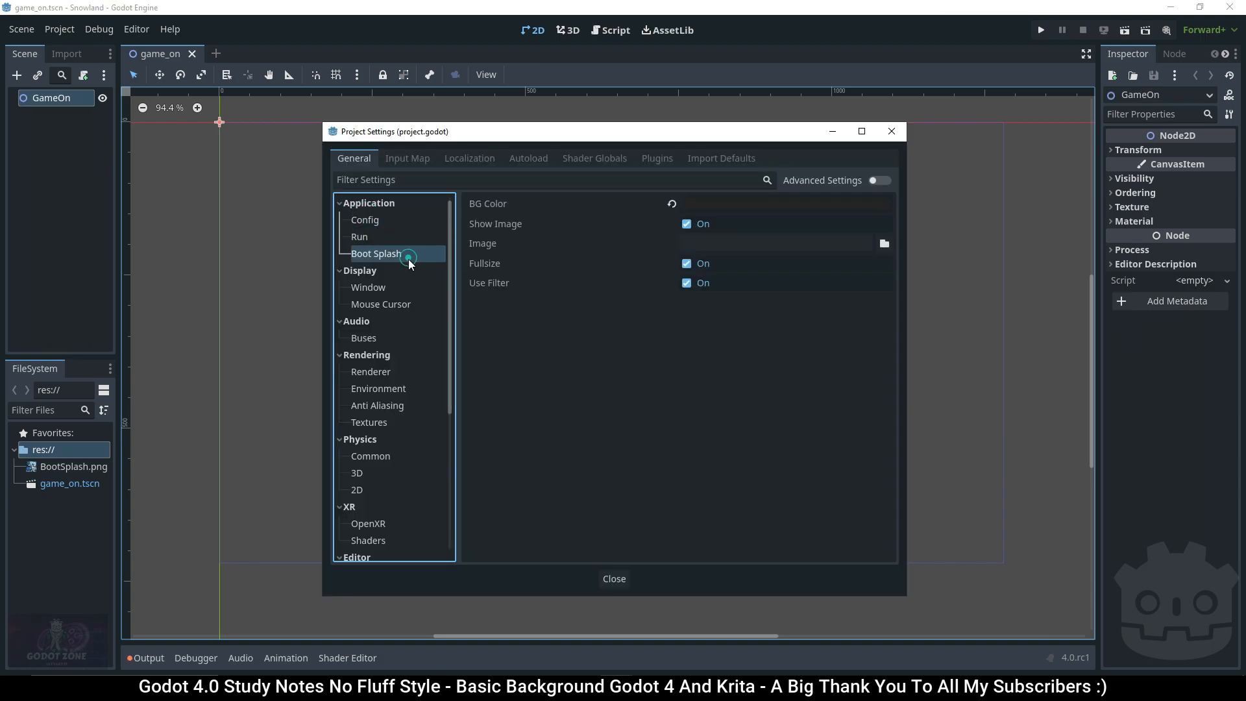
{"action": "left_click", "coordinate": [367, 422]}
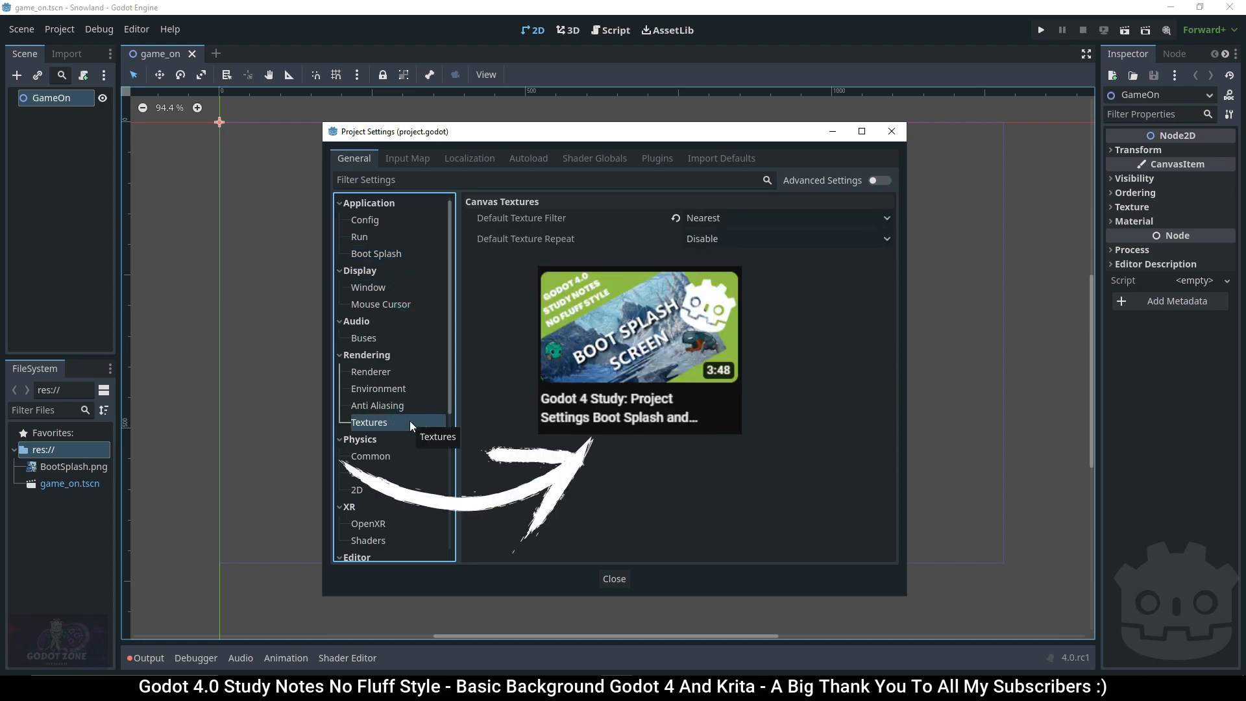
Clear the boot splash BG Color via the colour picker and clear the BootSplash.png image path.
{"action": "left_click", "coordinate": [375, 253]}
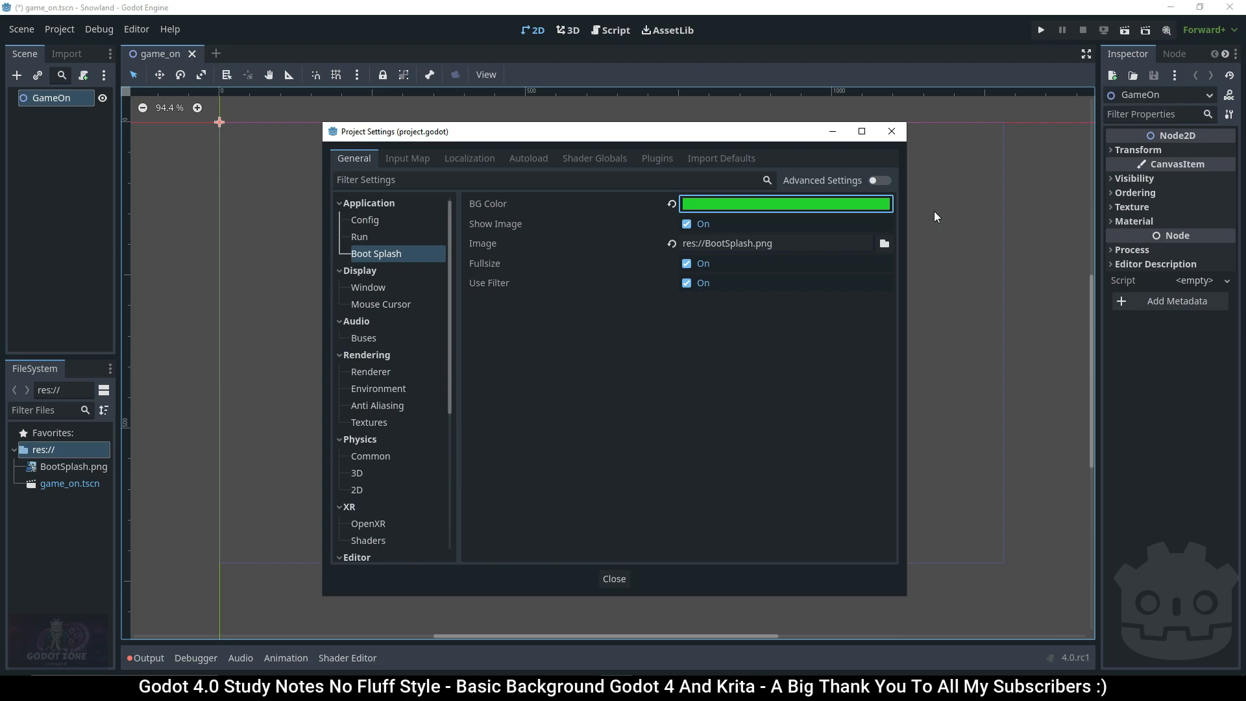
{"action": "left_click", "coordinate": [784, 203]}
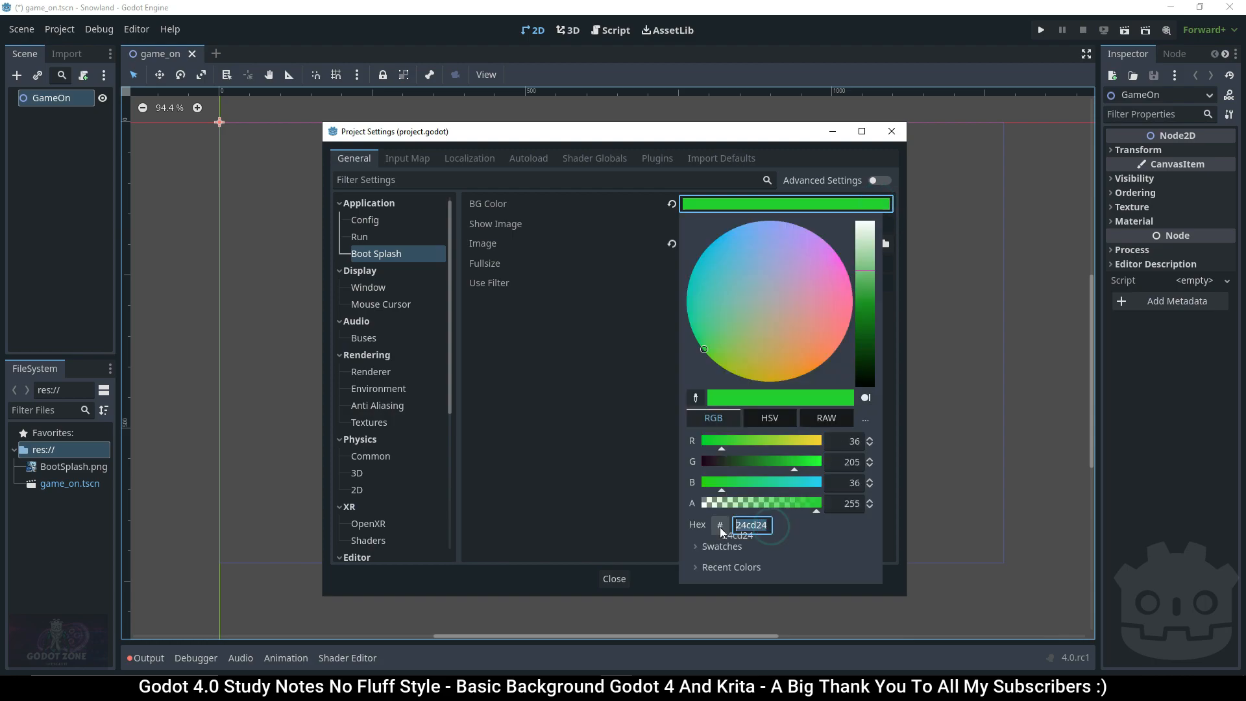
{"action": "left_click", "coordinate": [752, 524]}
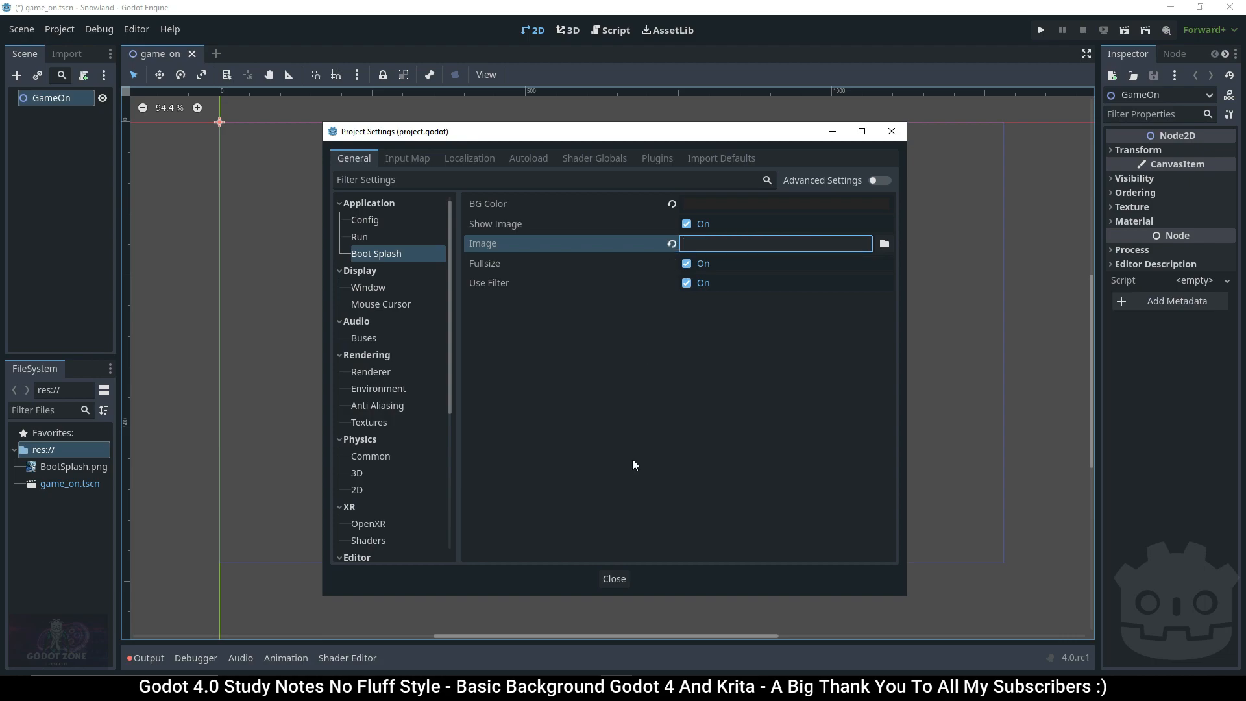
{"action": "left_click", "coordinate": [879, 180]}
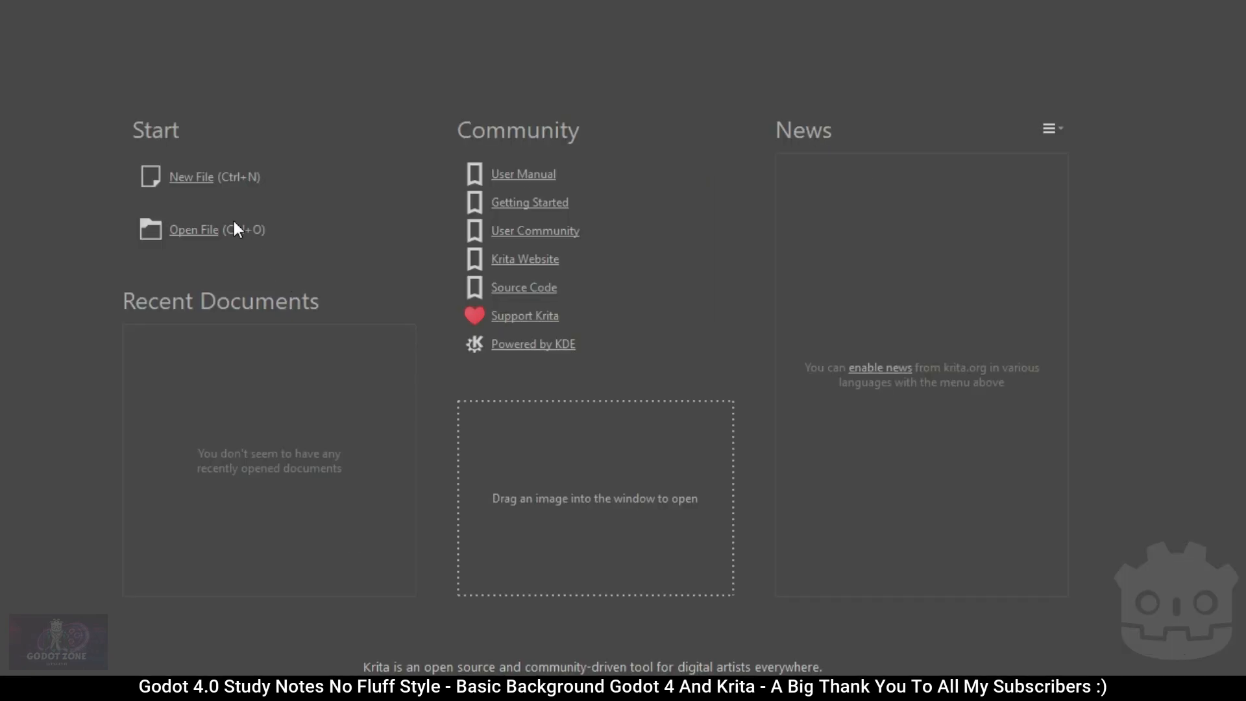
Create a new document with Width 1280 and Height 720 after checking the Content settings.
{"action": "left_click", "coordinate": [191, 176]}
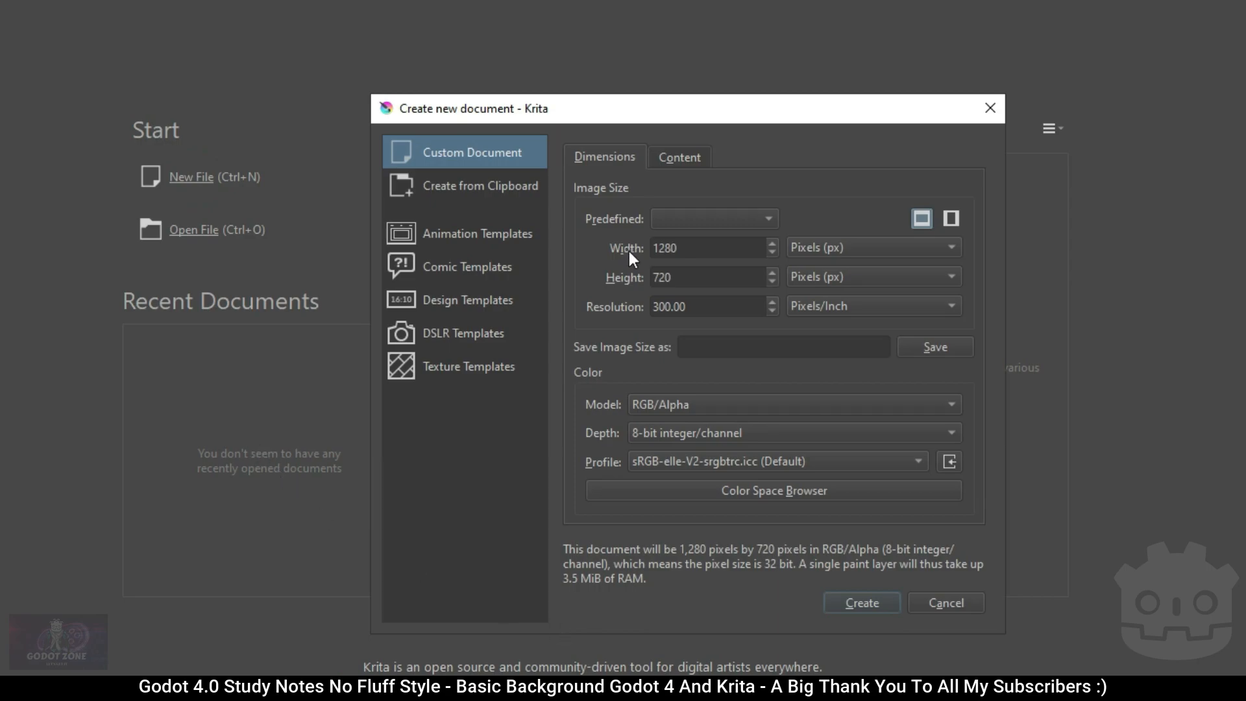
{"action": "left_click", "coordinate": [708, 246]}
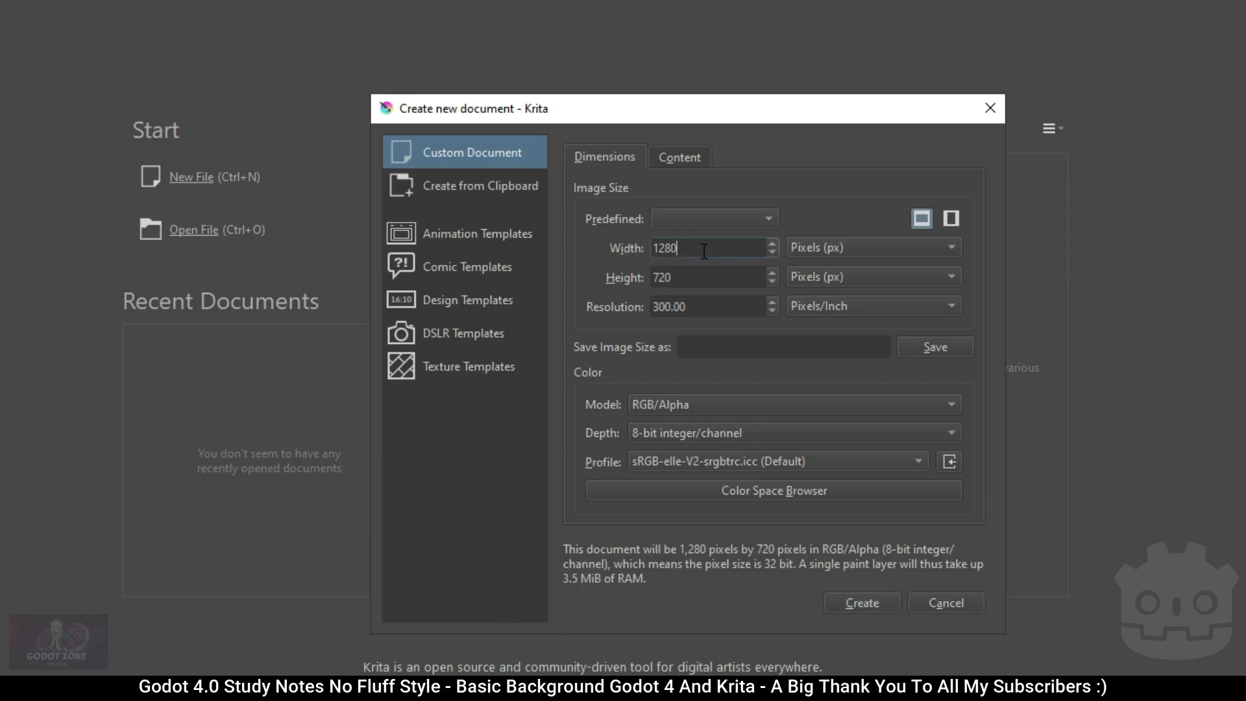
{"action": "left_click", "coordinate": [699, 277]}
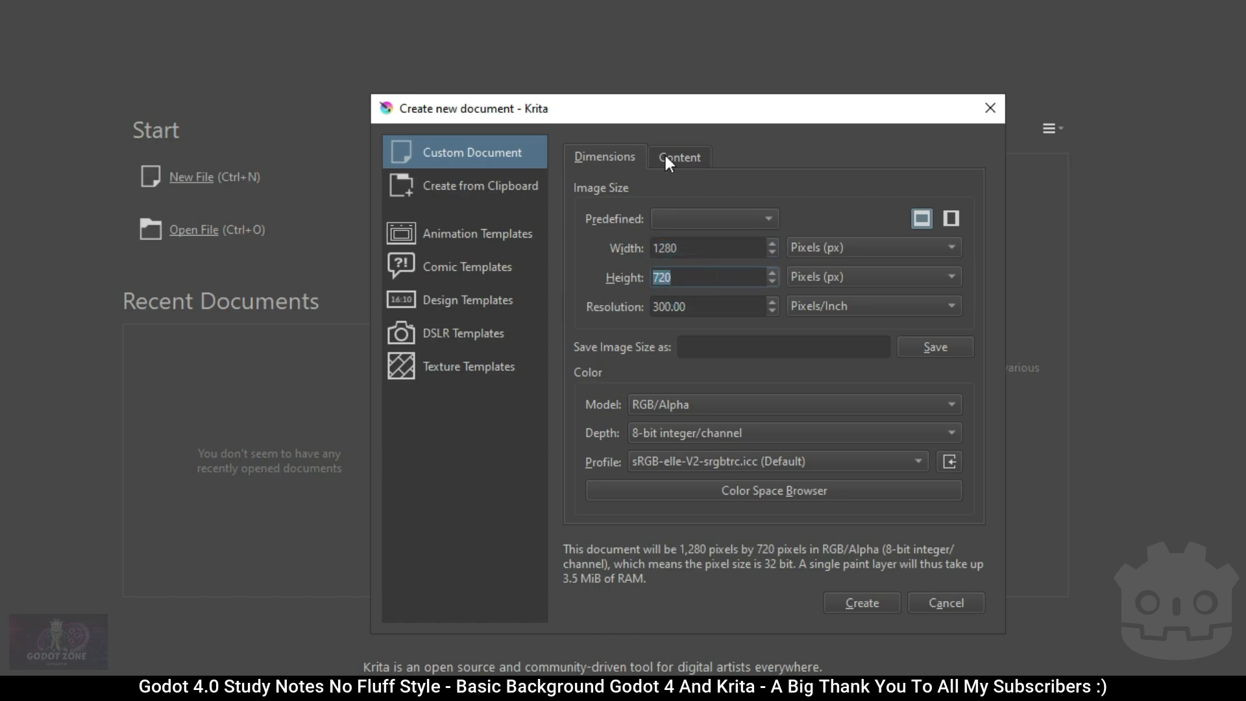
{"action": "left_click", "coordinate": [678, 156]}
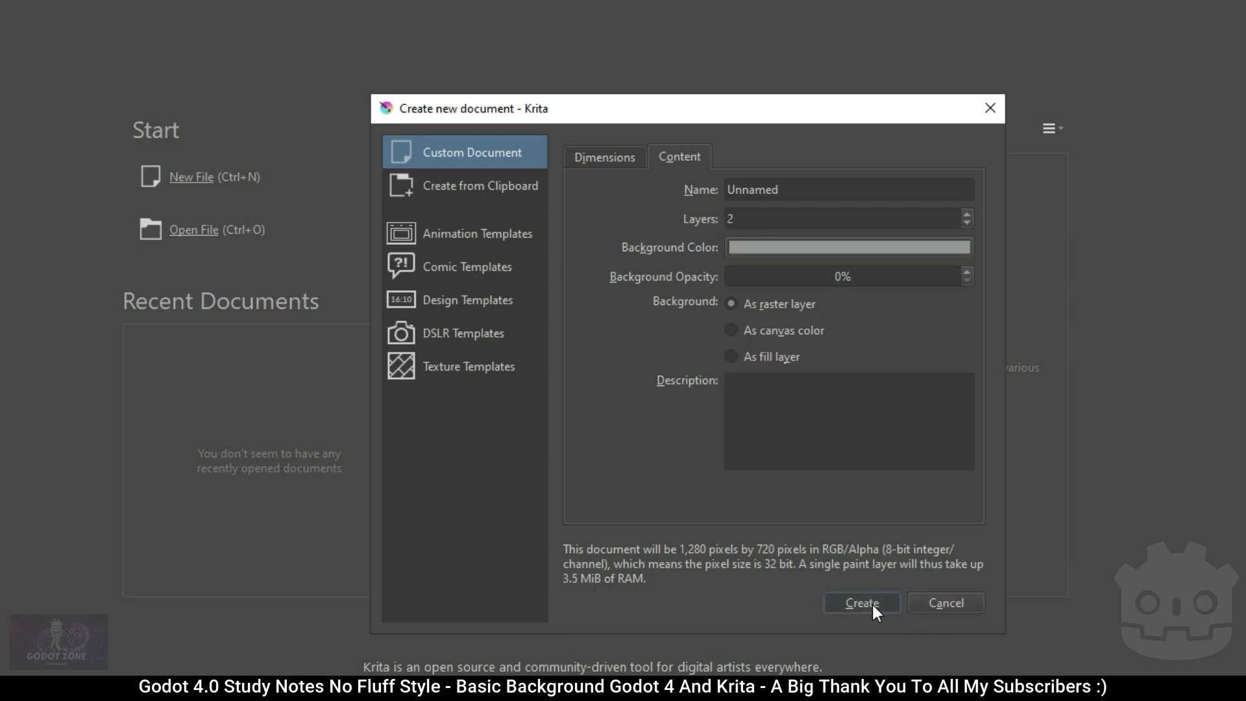
{"action": "left_click", "coordinate": [861, 602]}
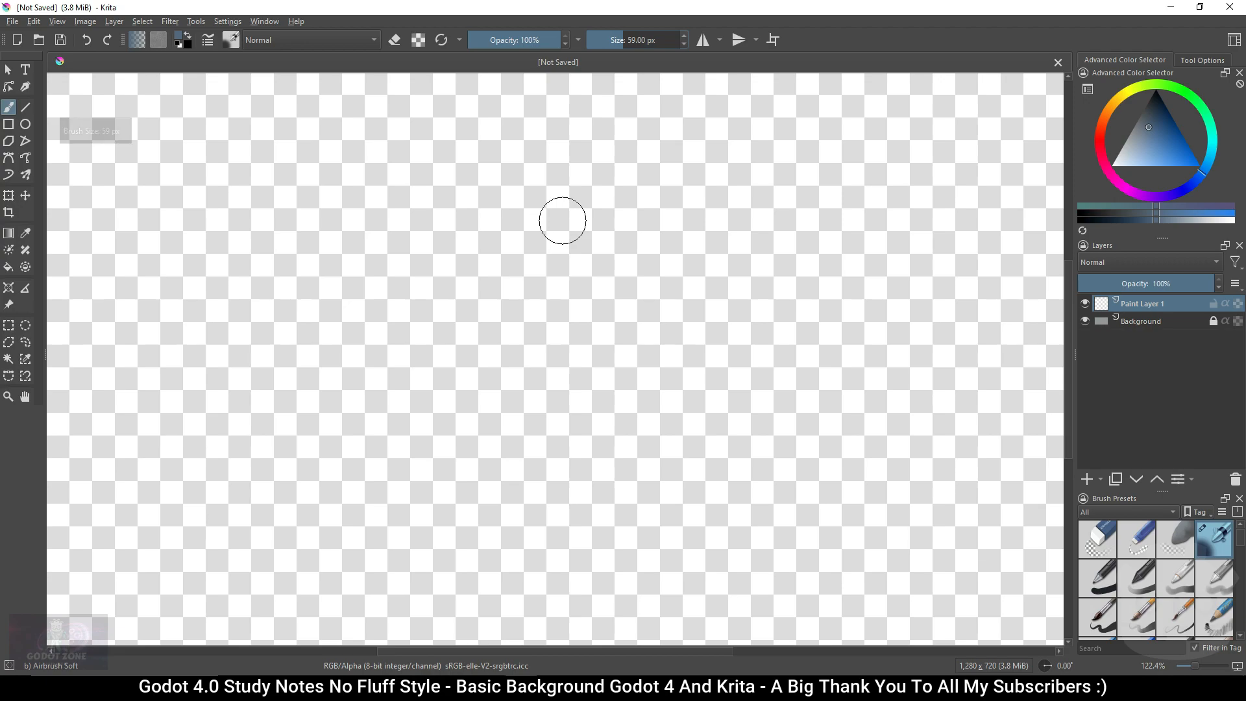
Adjust the view of the blank 1280 × 720 canvas, leaving the brush at 73 px.
{"action": "key", "text": "]"}
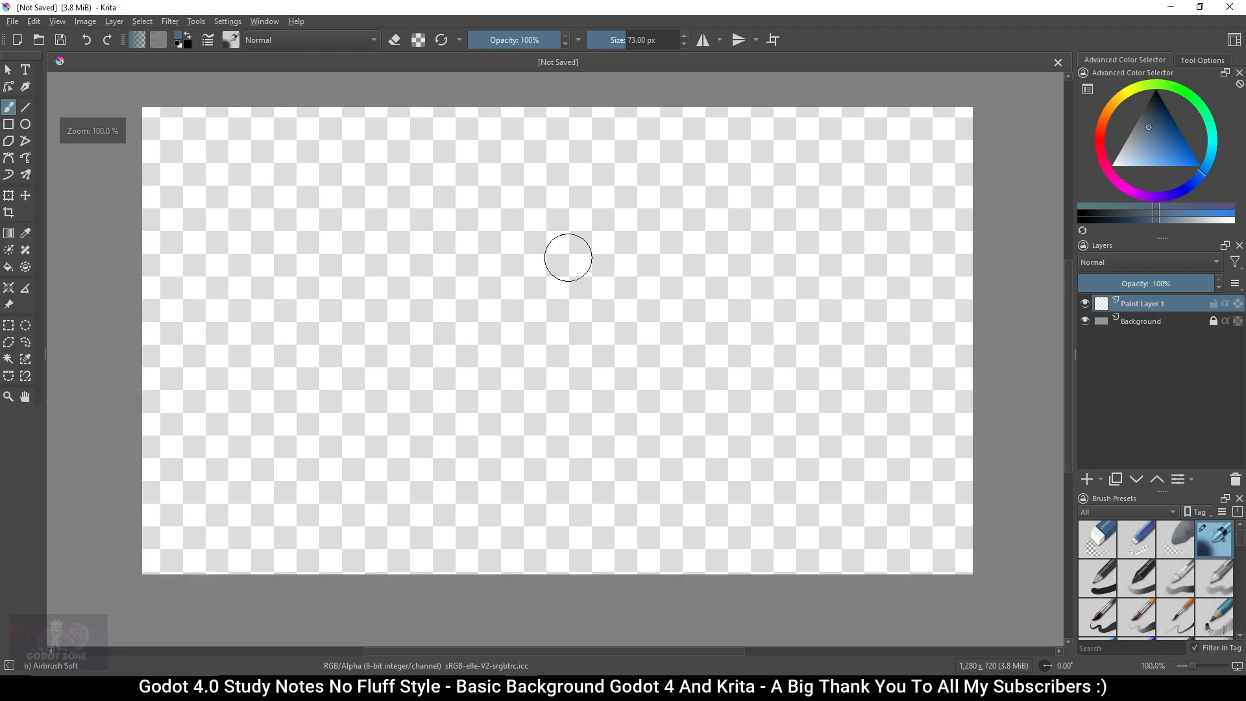
In Configure Krita > Display, reduce the Transparency Checkerboard size for a finer grid.
{"action": "left_click", "coordinate": [227, 22]}
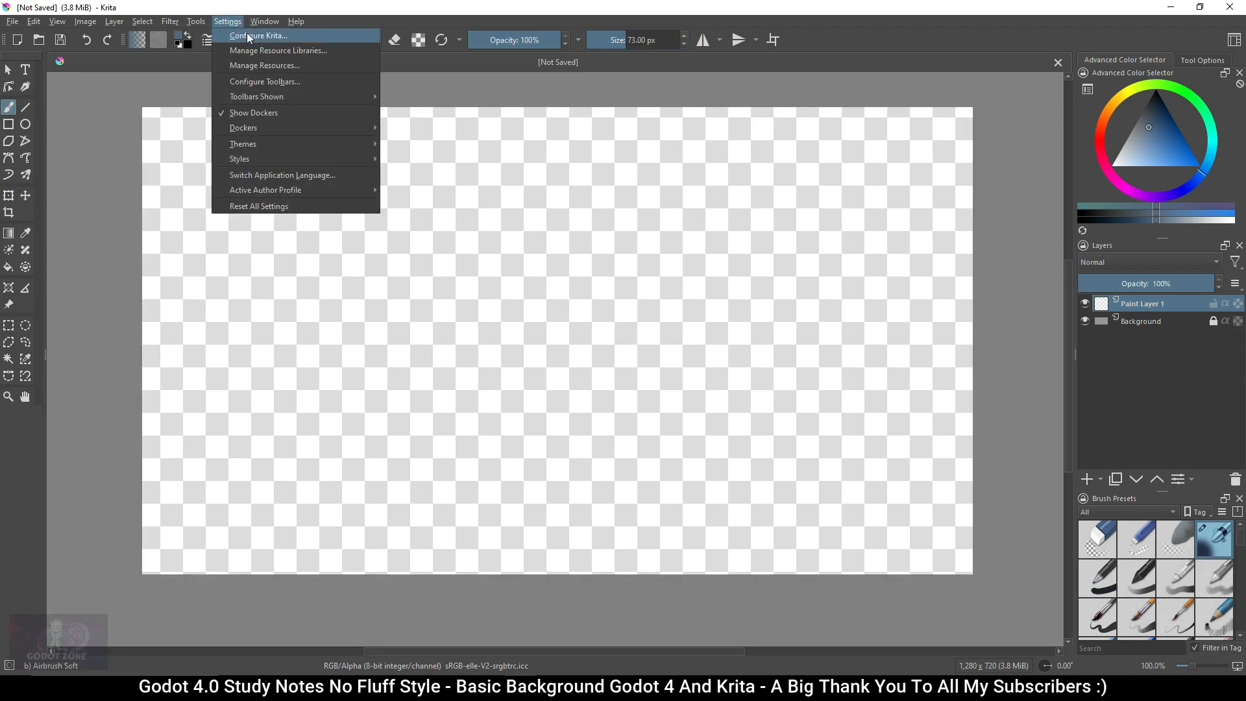
{"action": "left_click", "coordinate": [257, 35]}
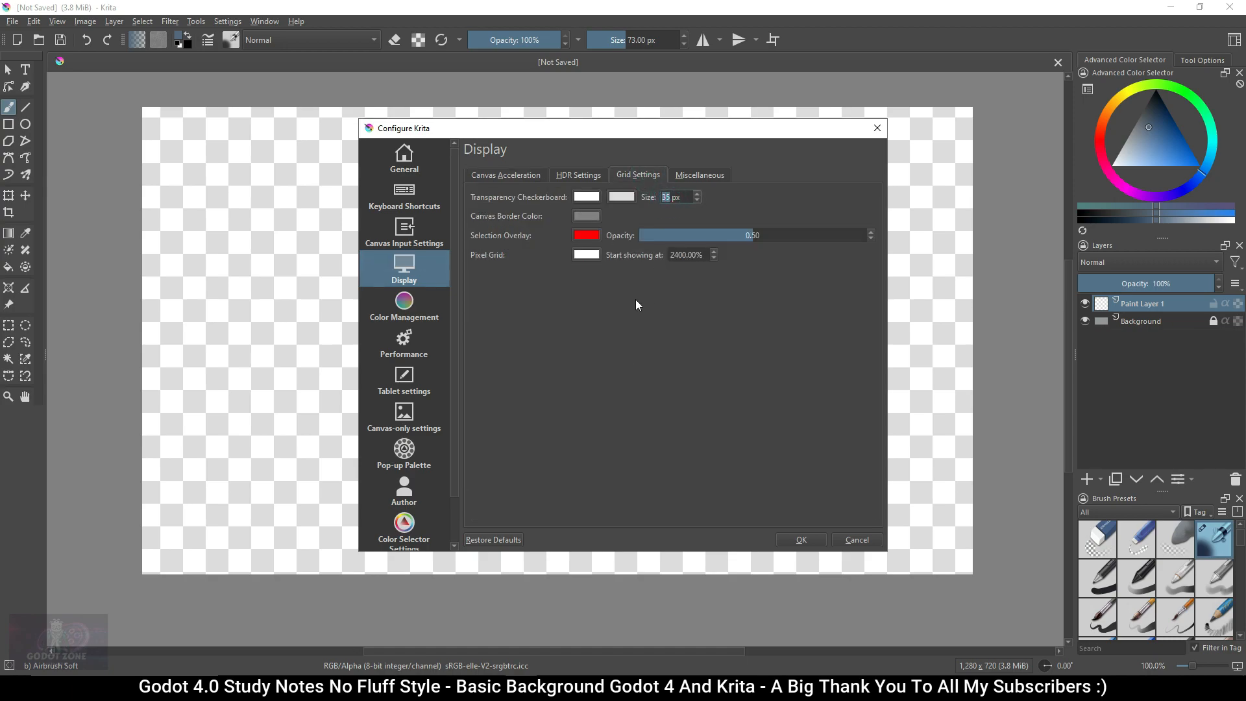
{"action": "left_click", "coordinate": [800, 540]}
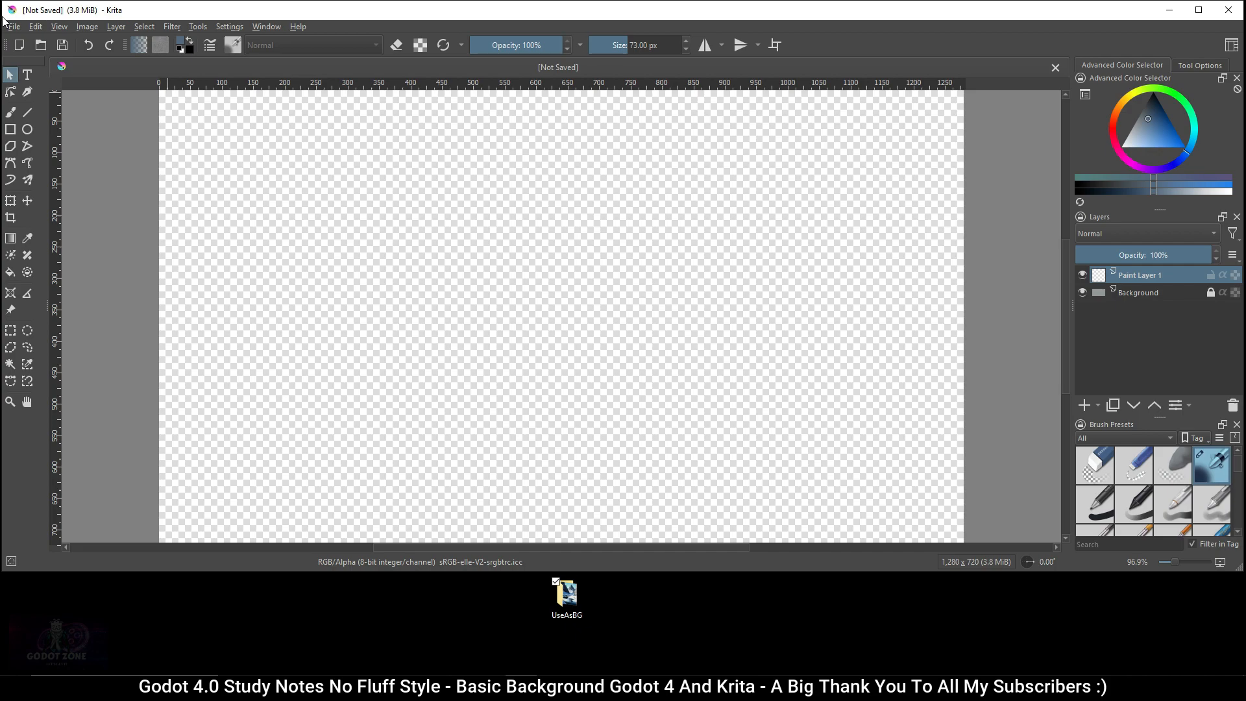
Open UnEditedBG.png from Desktop/UseAsBG in its own document tab.
{"action": "left_click", "coordinate": [13, 26]}
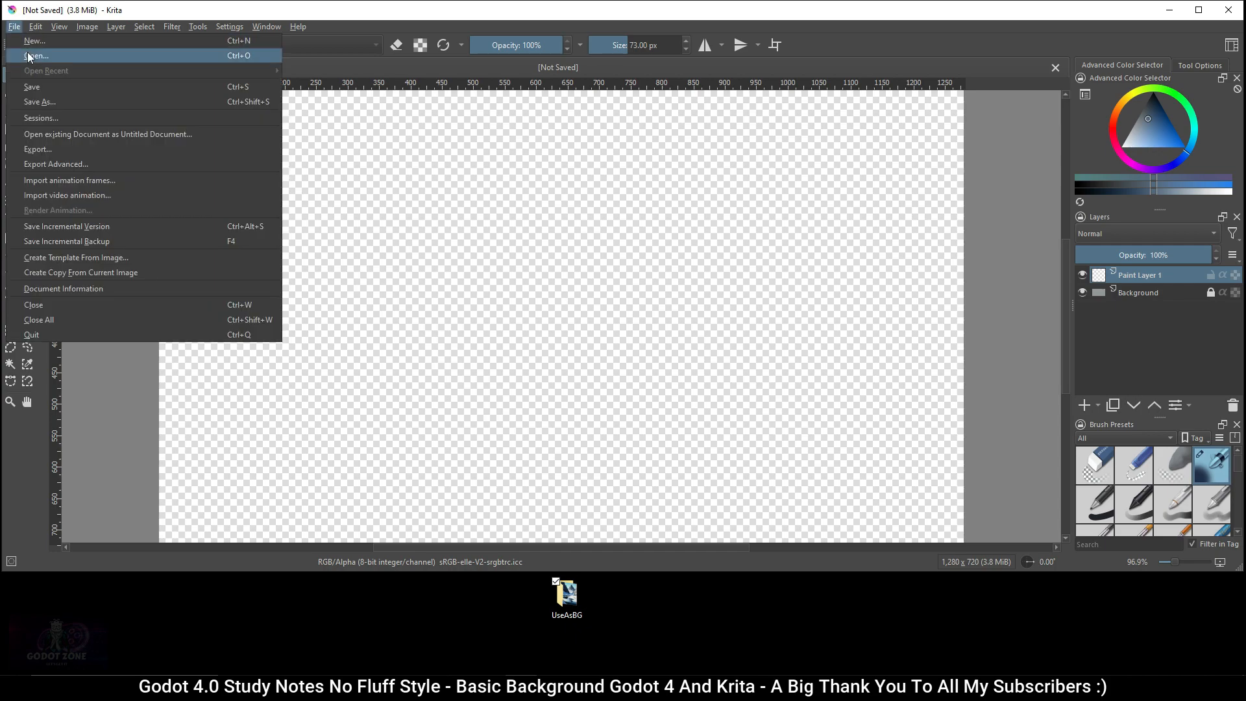
{"action": "left_click", "coordinate": [37, 56]}
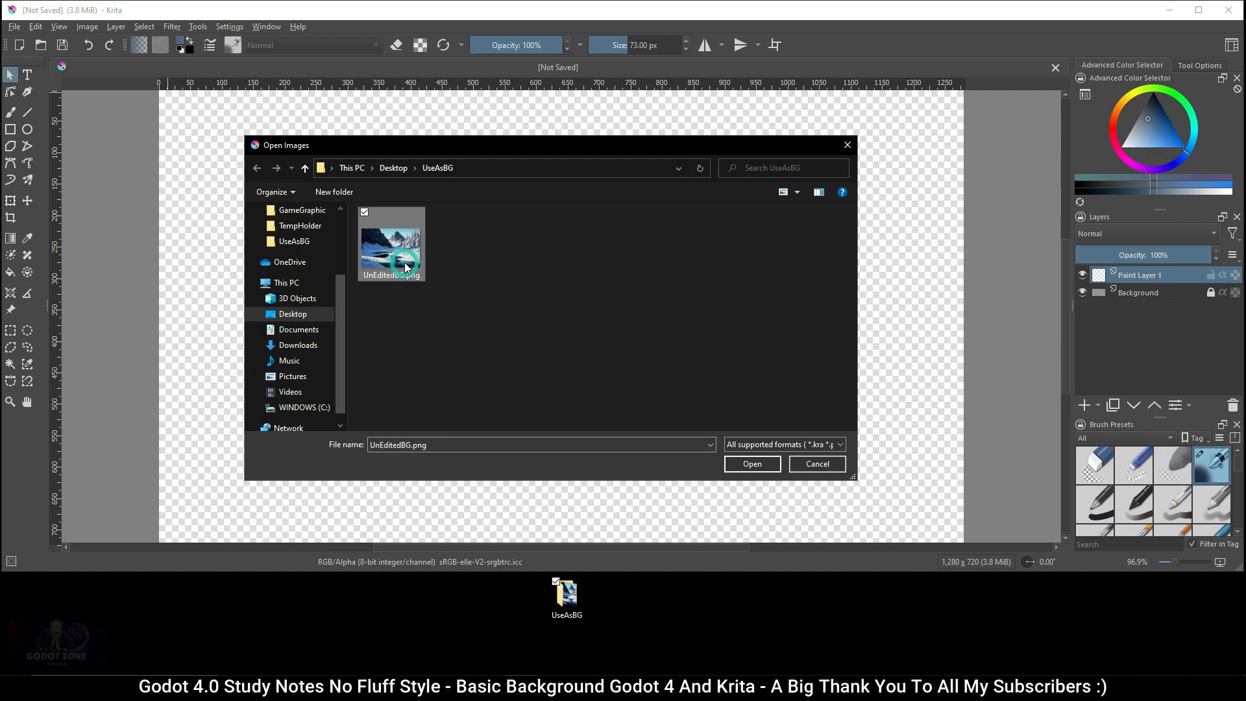
{"action": "left_click", "coordinate": [750, 464]}
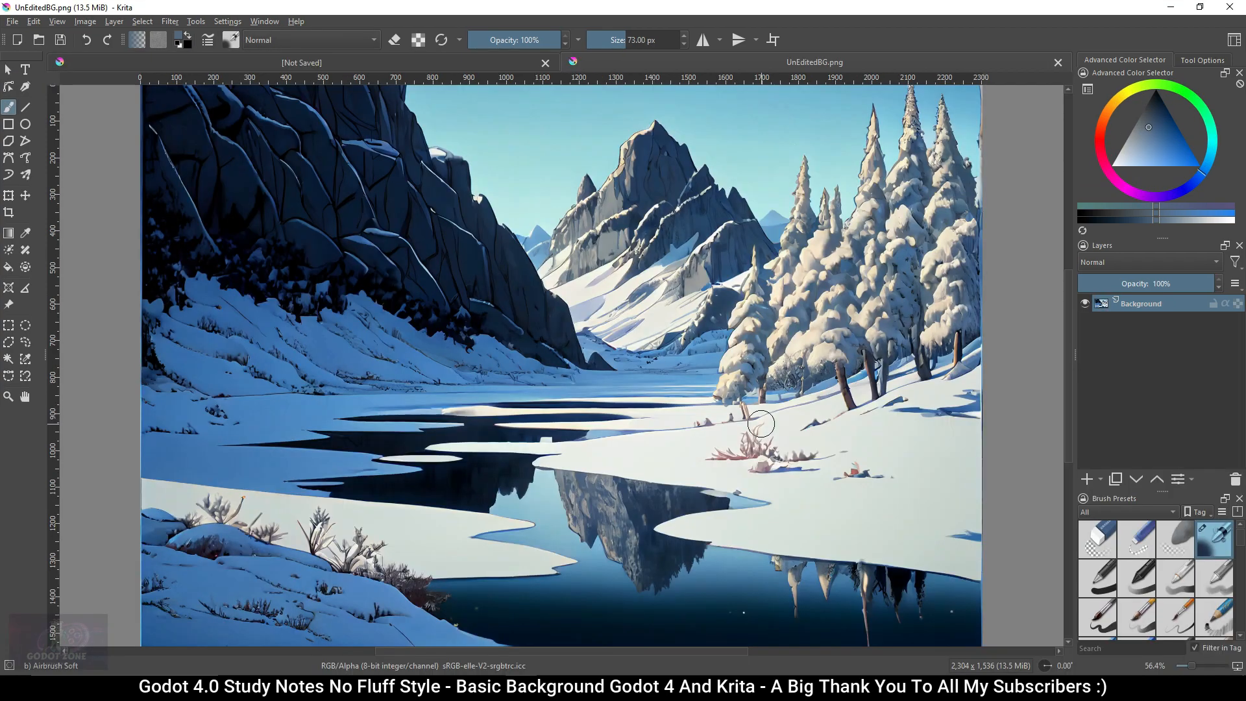
{"action": "scroll", "scroll_direction": "down", "scroll_amount": 3}
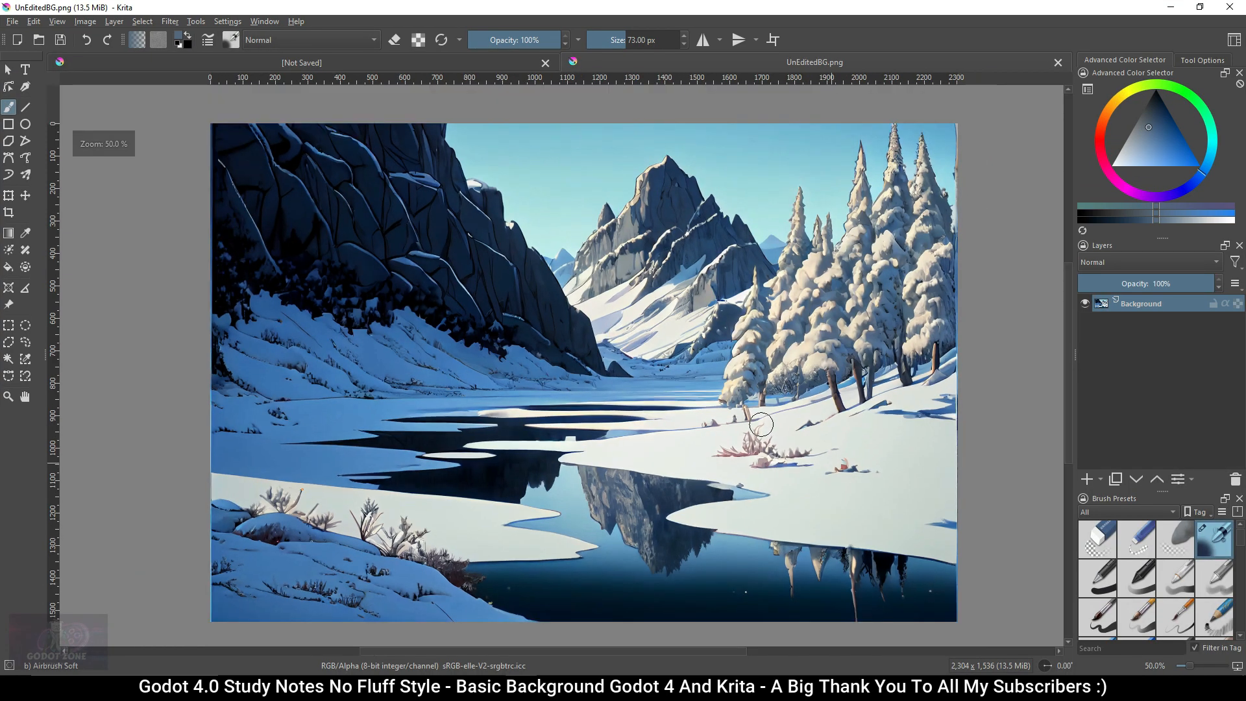
Scale the image to 1280 wide with proportions constrained, giving 1280 × 853 pixels.
{"action": "left_click", "coordinate": [85, 21]}
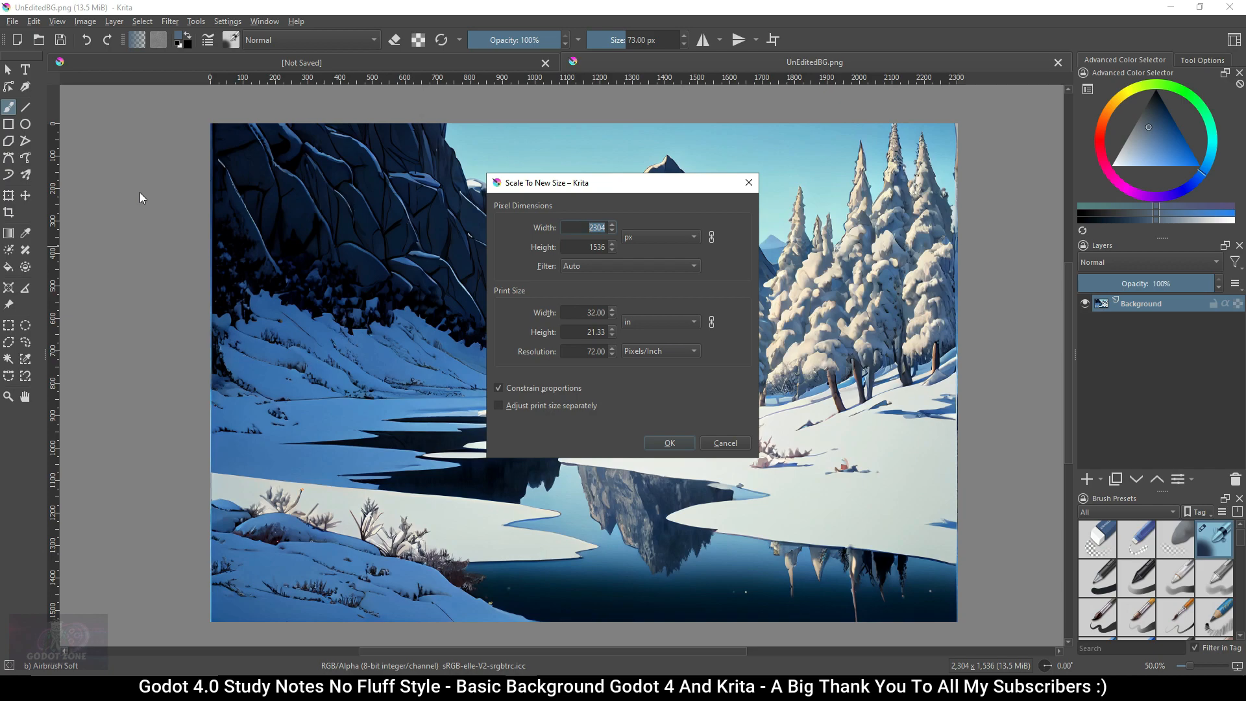
{"action": "type", "text": "128"}
{"action": "left_click", "coordinate": [587, 350]}
{"action": "type", "text": "300"}
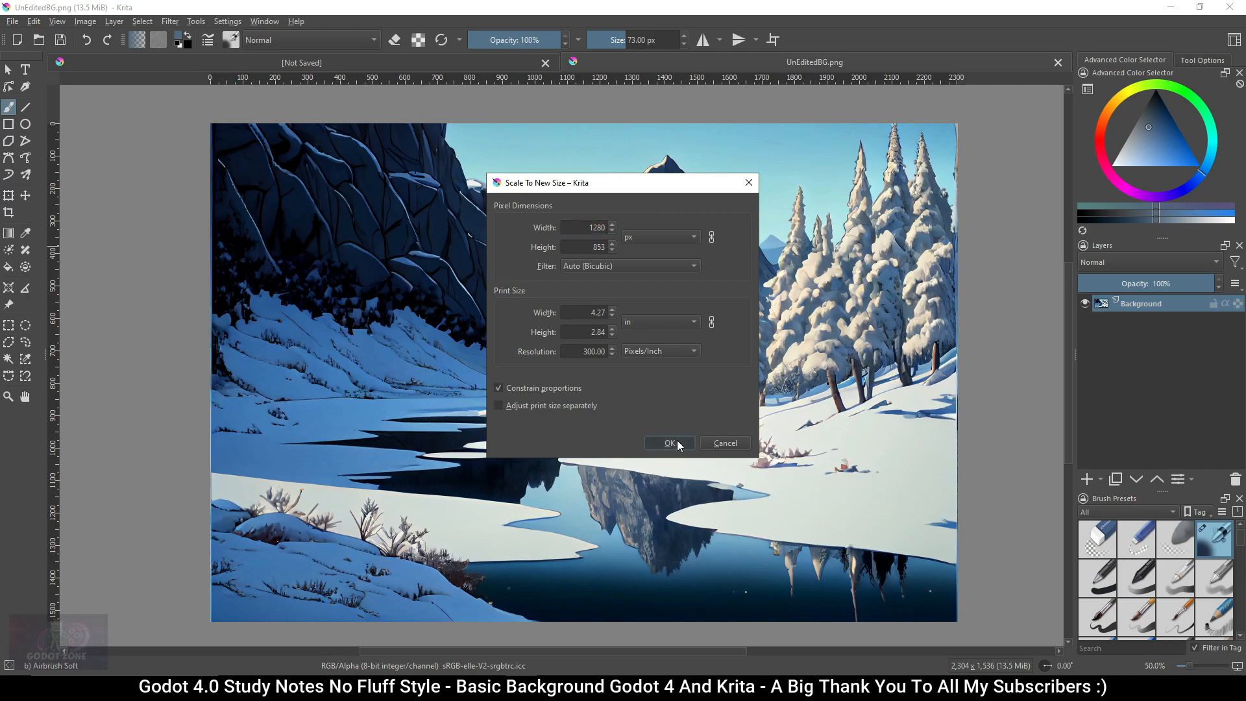
{"action": "left_click", "coordinate": [11, 20]}
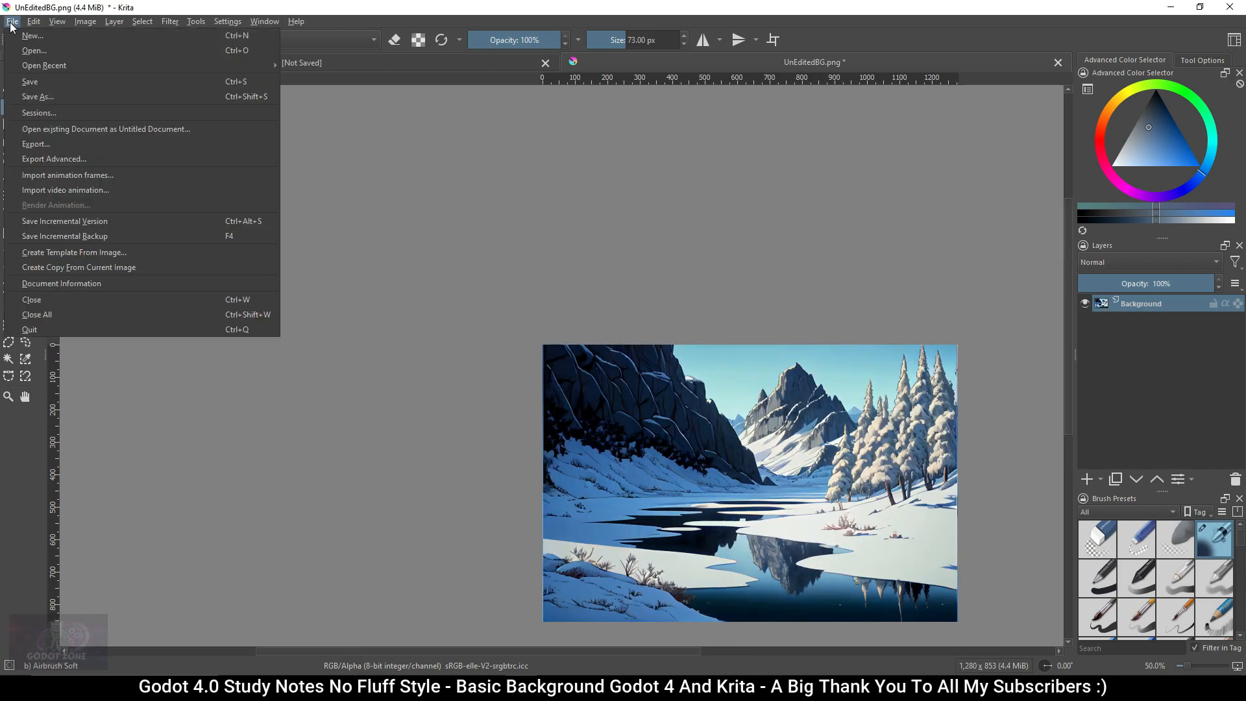
Save the resized picture as EditedBG.png and close its document tab.
{"action": "left_click", "coordinate": [36, 96]}
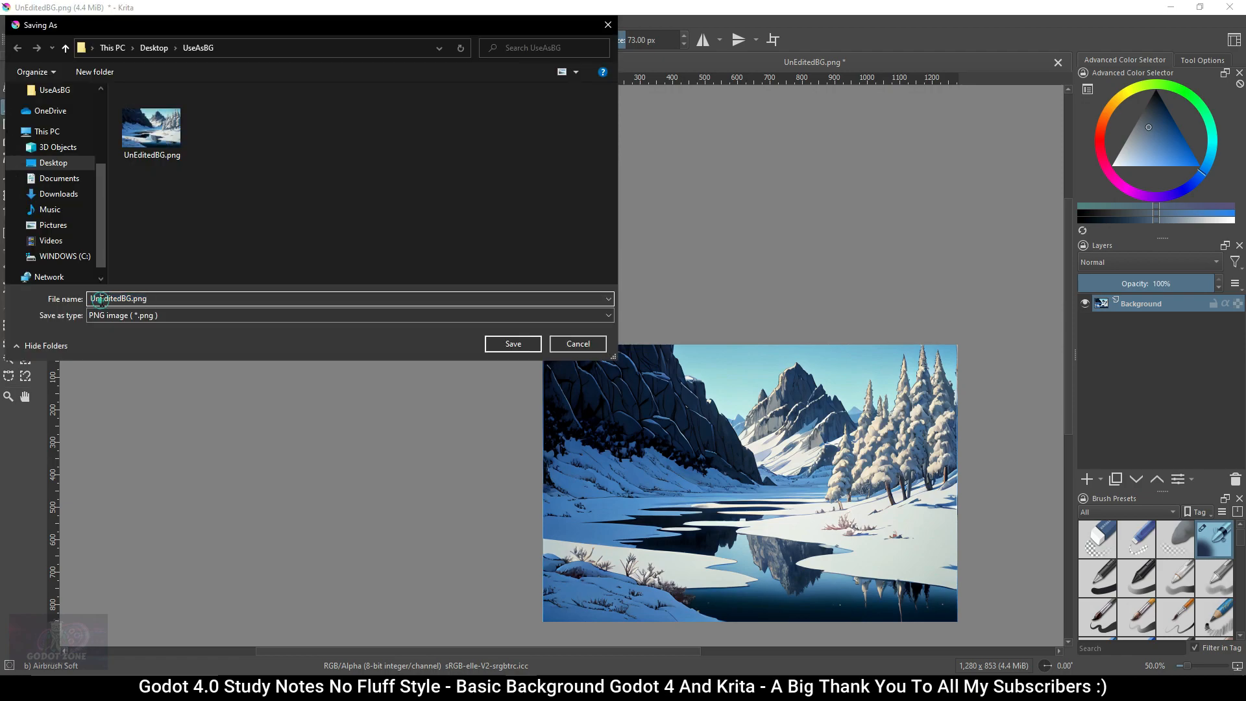
{"action": "type", "text": "EditedBG.png"}
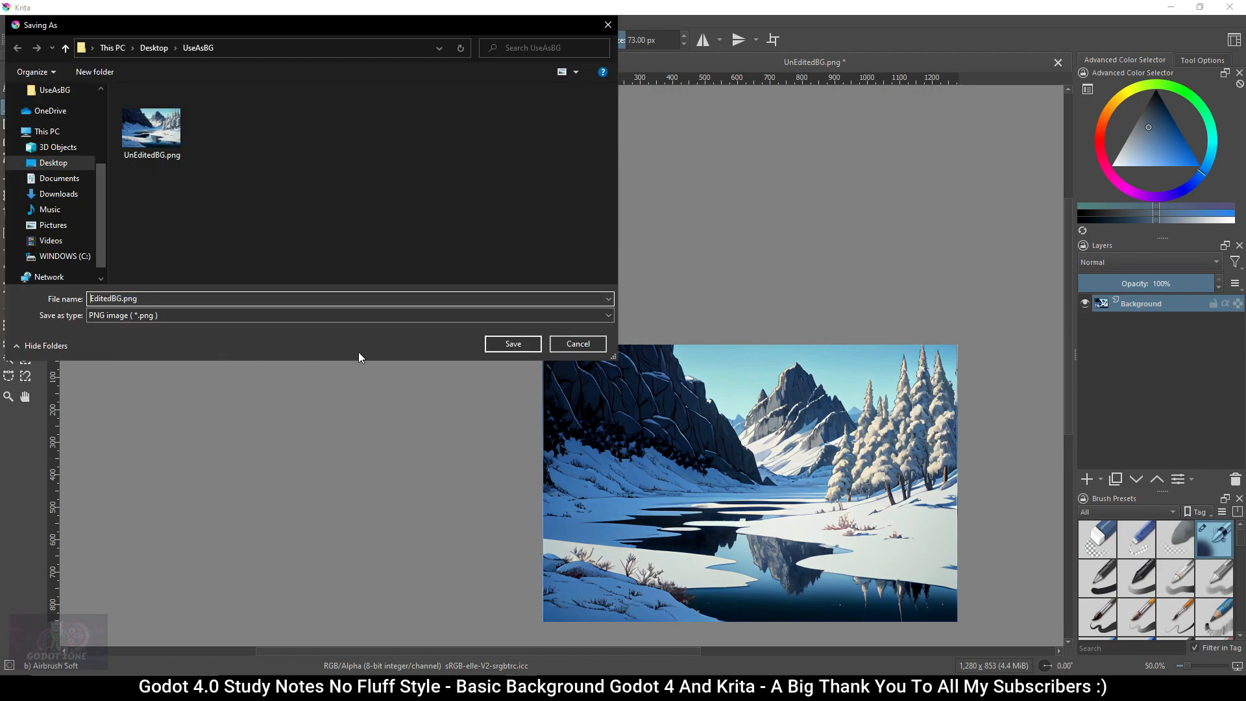
{"action": "left_click", "coordinate": [513, 343]}
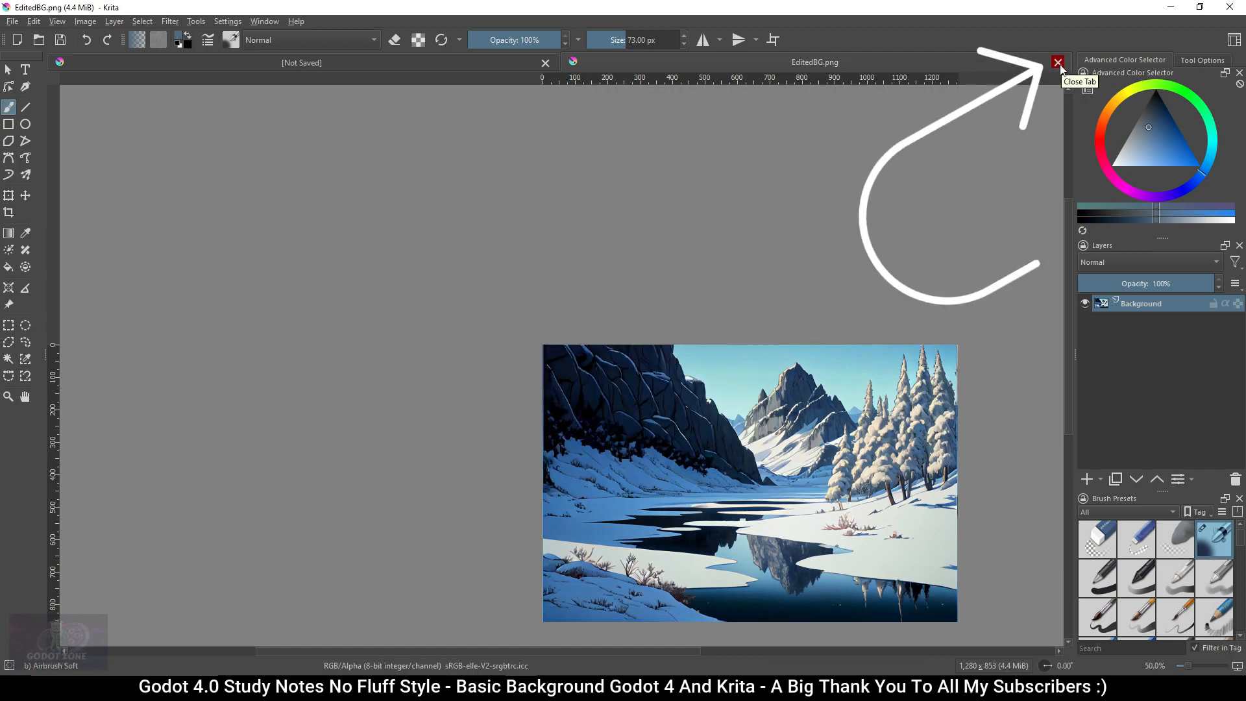
{"action": "left_click", "coordinate": [1056, 63]}
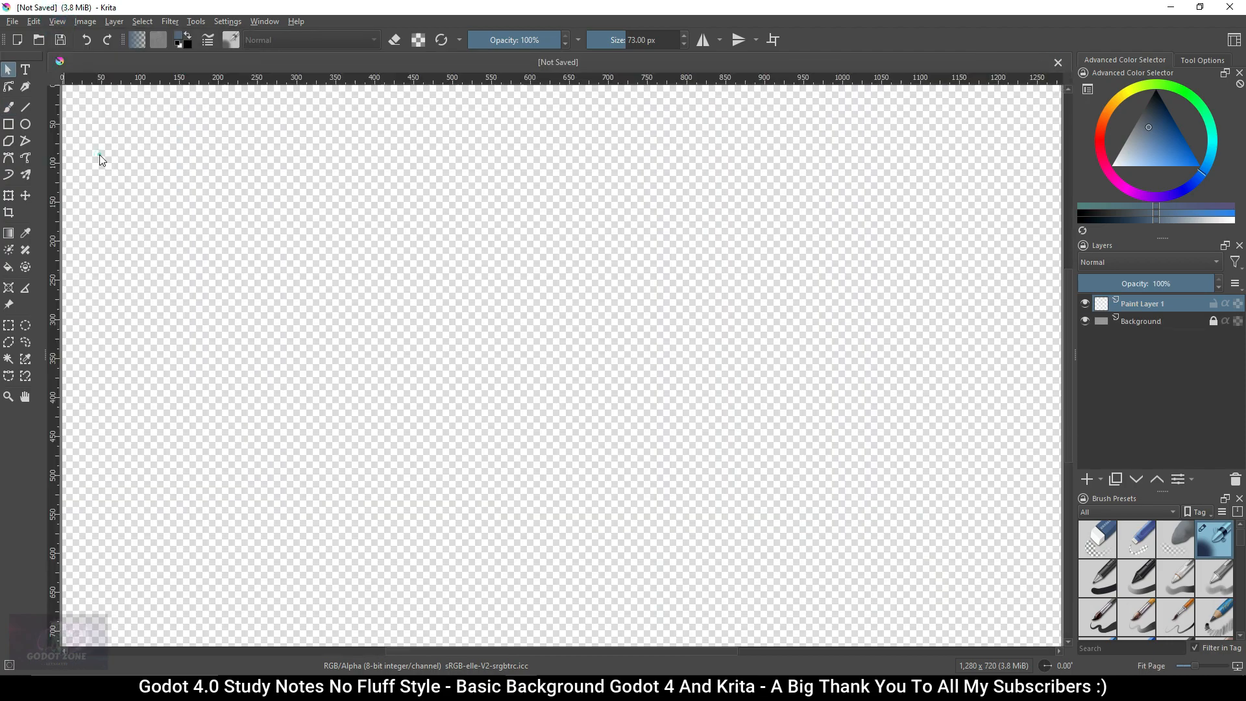
{"action": "mouse_move", "coordinate": [295, 282]}
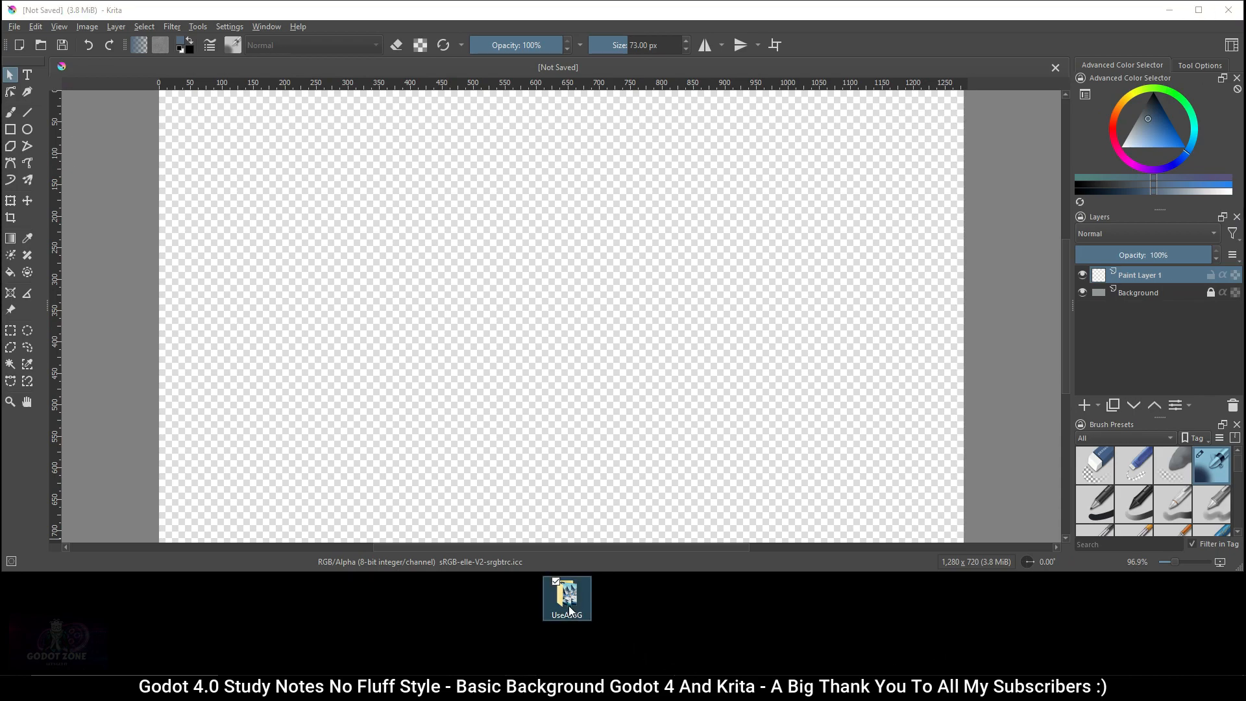
Drag EditedBG.png from the UseAsBG folder onto the canvas and insert it as a new layer.
{"action": "double_click", "coordinate": [567, 594]}
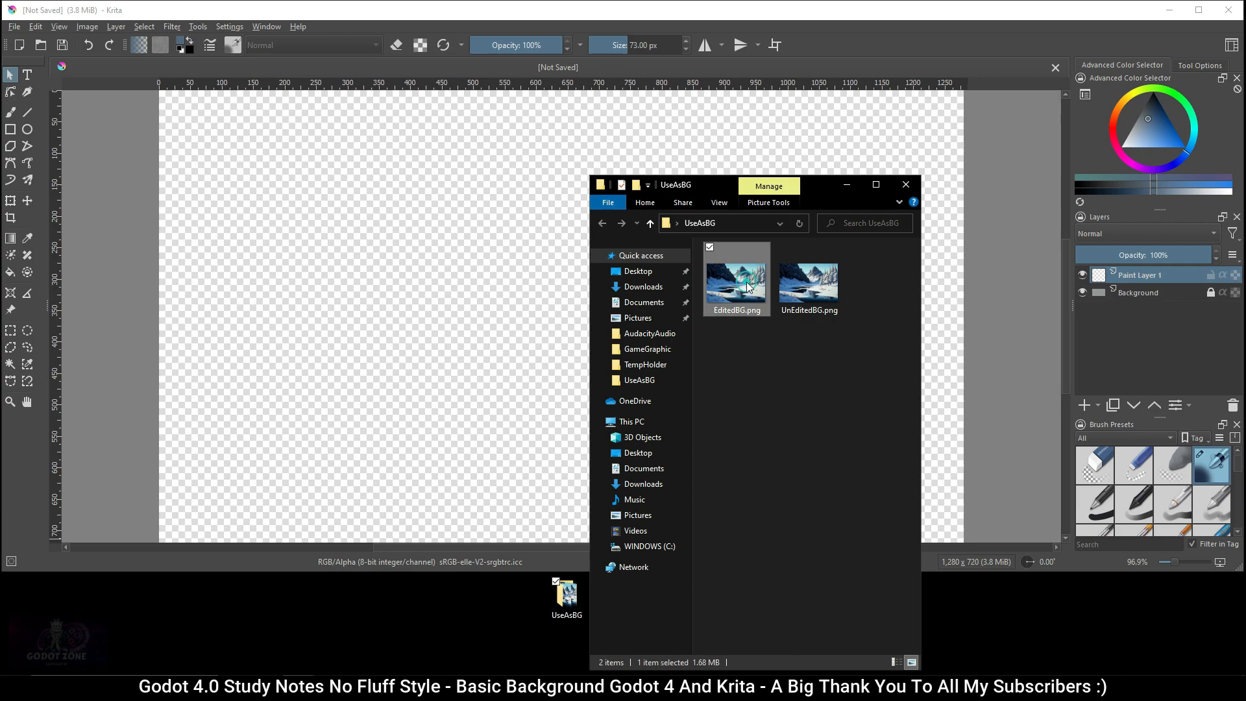
{"action": "left_click_drag", "start_coordinate": [735, 284], "coordinate": [420, 298]}
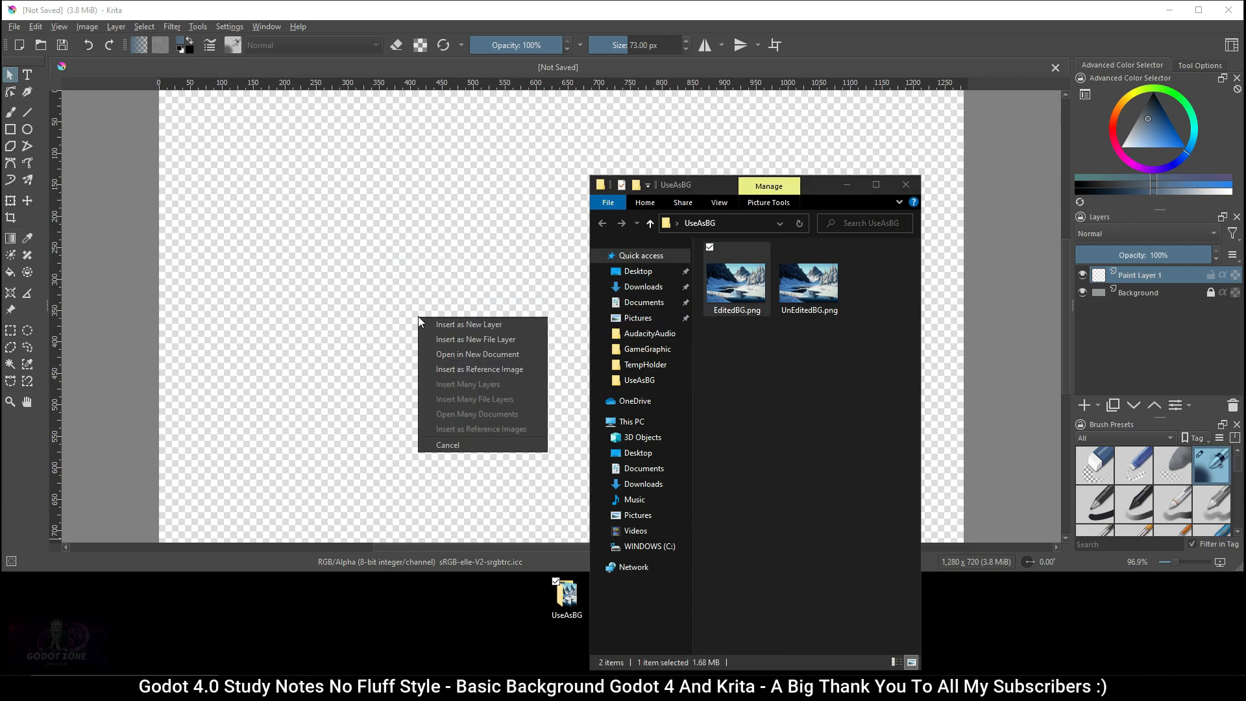
{"action": "mouse_move", "coordinate": [468, 325]}
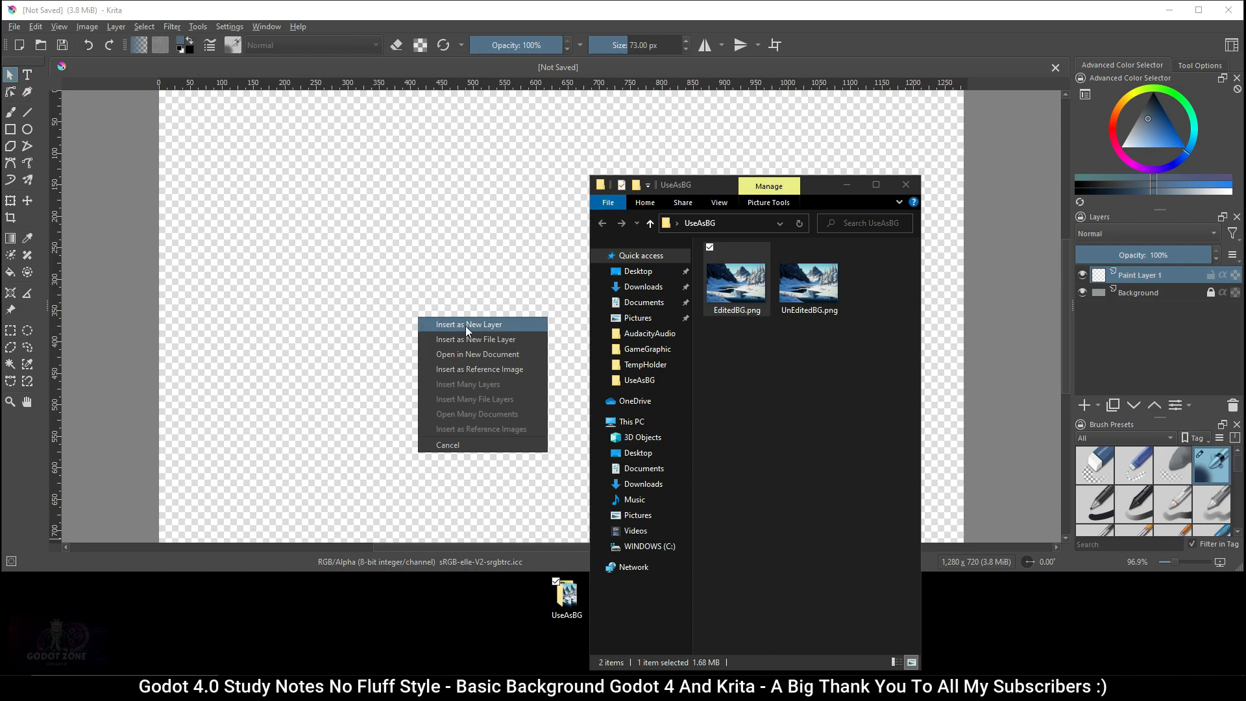
{"action": "left_click", "coordinate": [469, 323]}
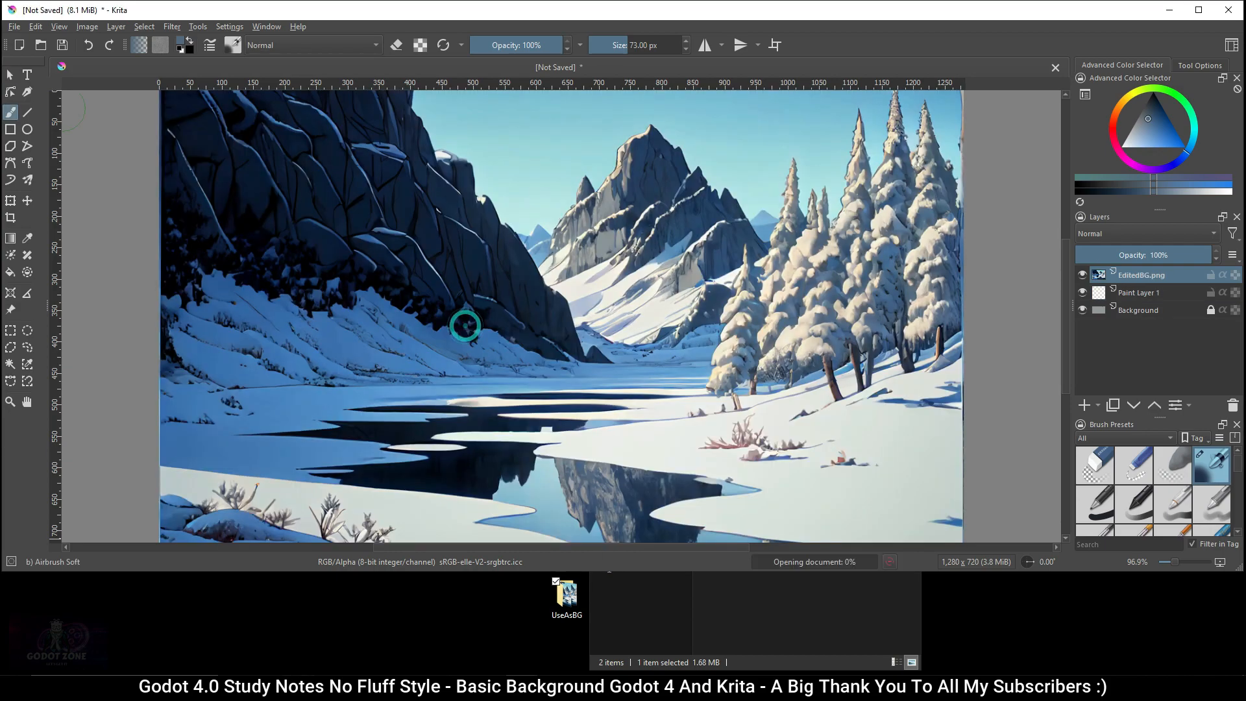
{"action": "left_click", "coordinate": [86, 26]}
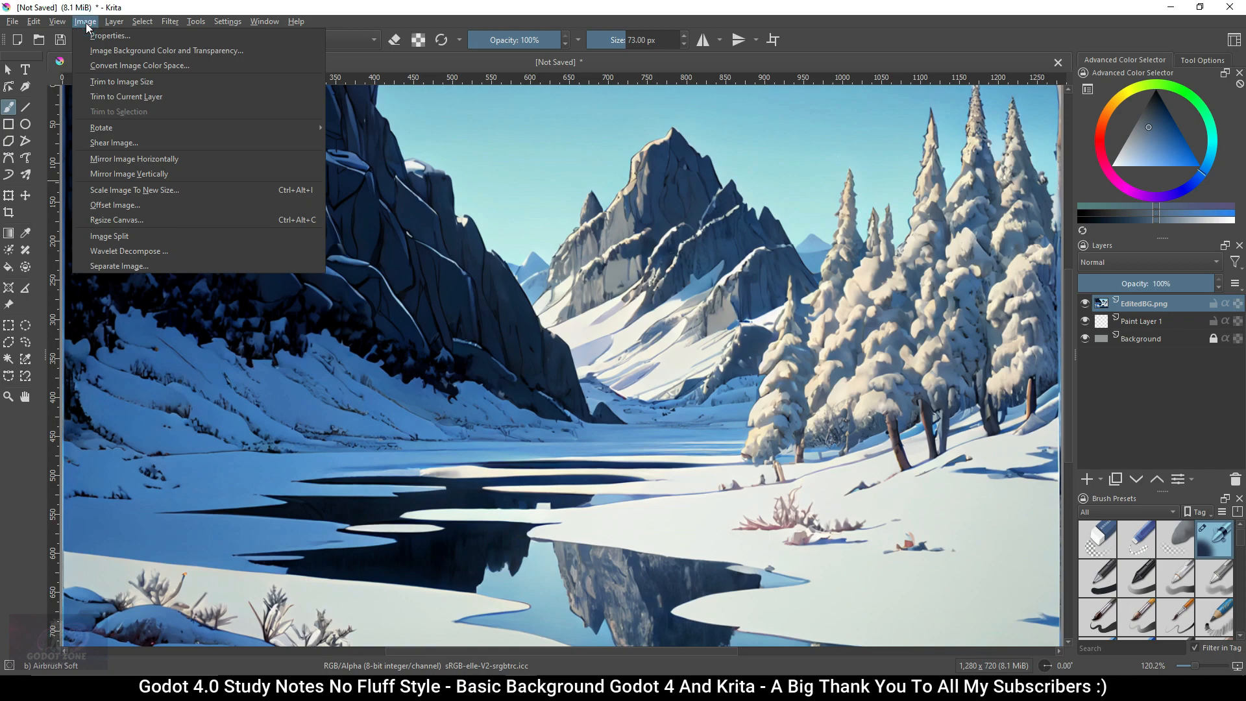
{"action": "mouse_move", "coordinate": [122, 81]}
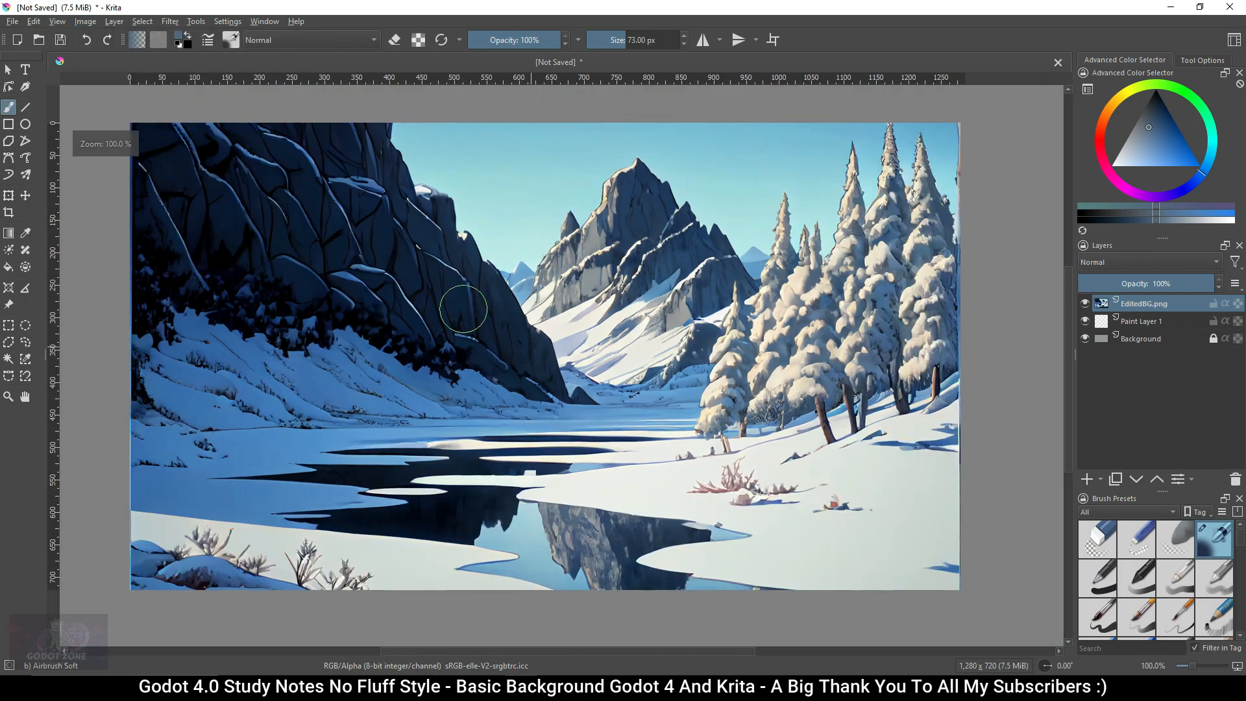
{"action": "mouse_move", "coordinate": [505, 332]}
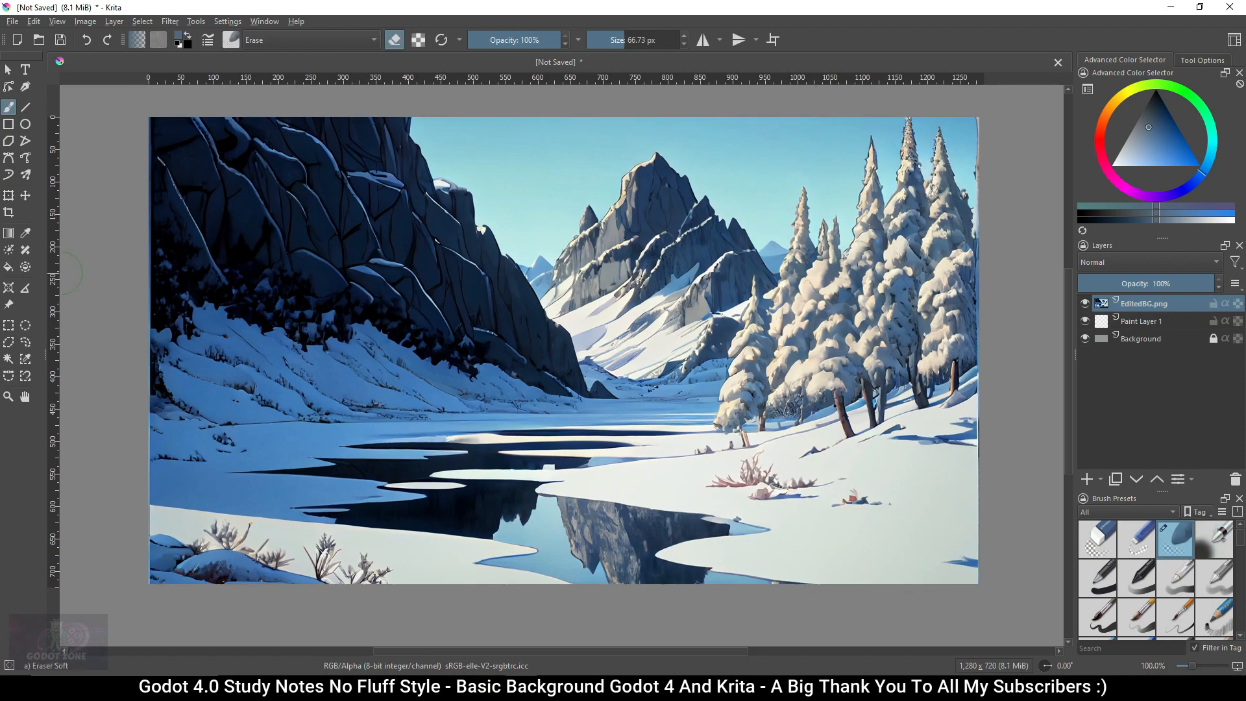
Duplicate the EditedBG.png mountain picture layer to start the Blur copy.
{"action": "left_click_drag", "start_coordinate": [629, 390], "coordinate": [883, 622]}
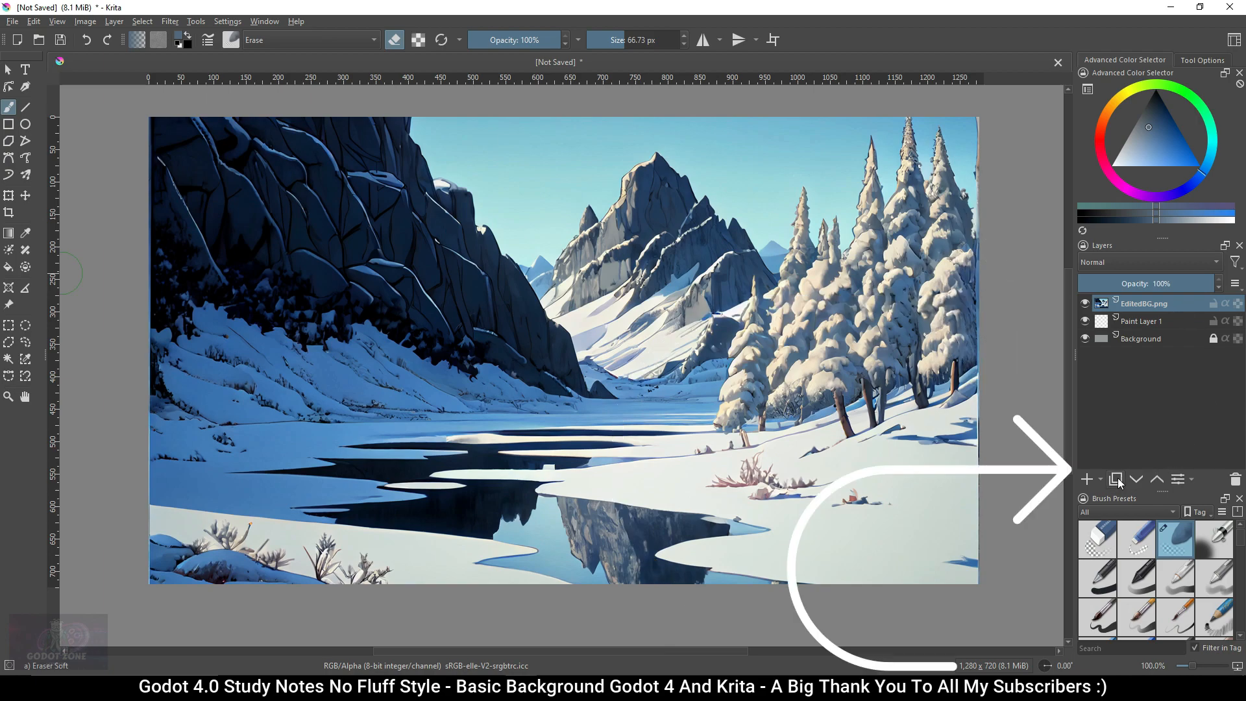
{"action": "left_click", "coordinate": [1115, 479]}
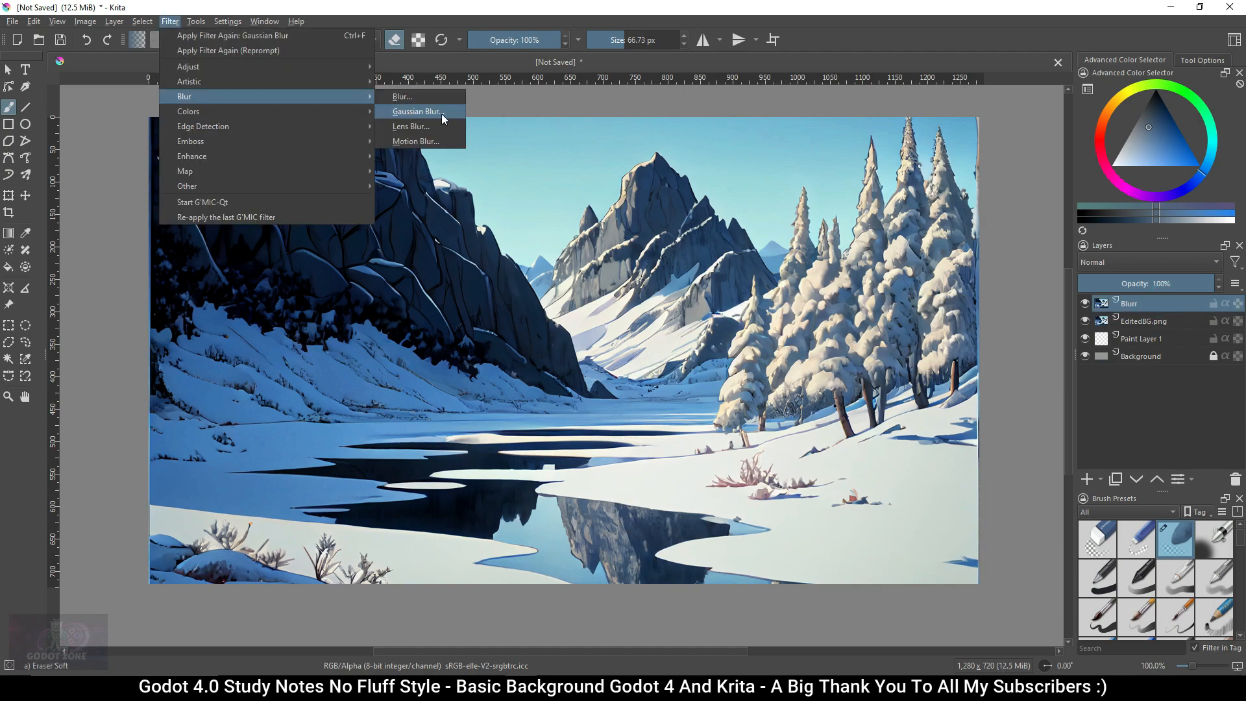
{"action": "mouse_move", "coordinate": [451, 115]}
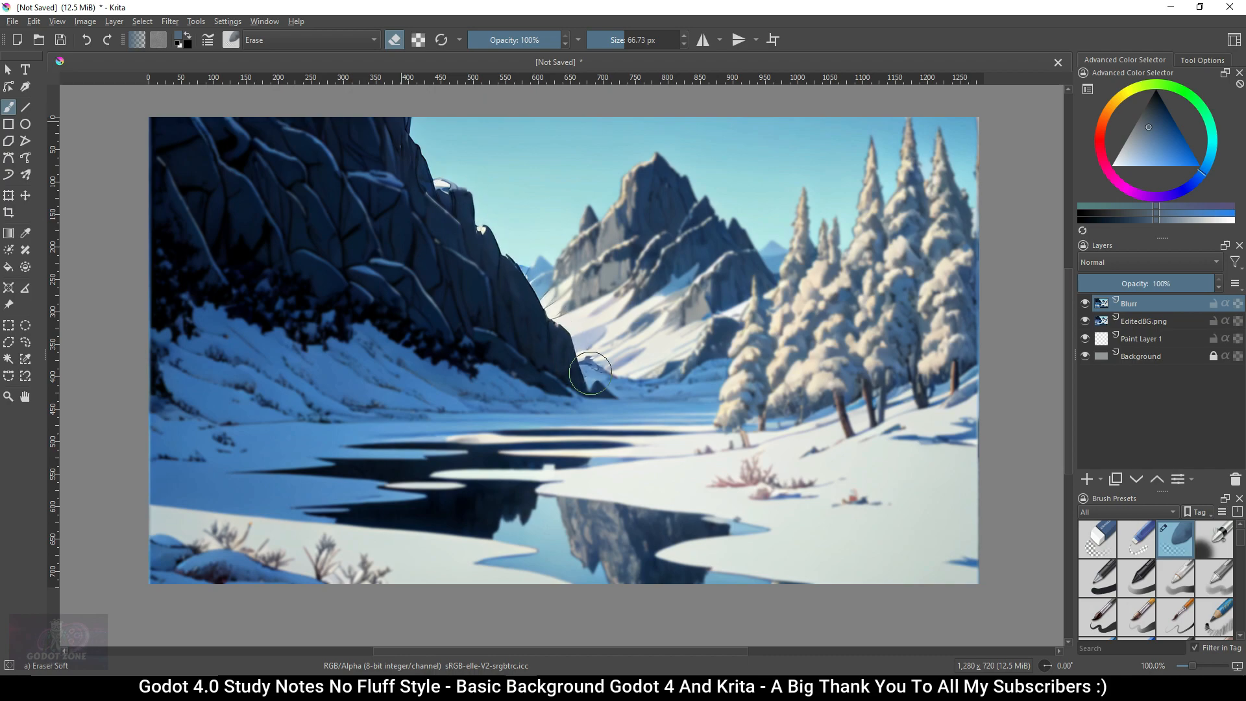
Erase the Blur layer over the trees, foreground and cliffs so only the distant mountain stays blurred.
{"action": "left_click_drag", "start_coordinate": [590, 373], "coordinate": [789, 274]}
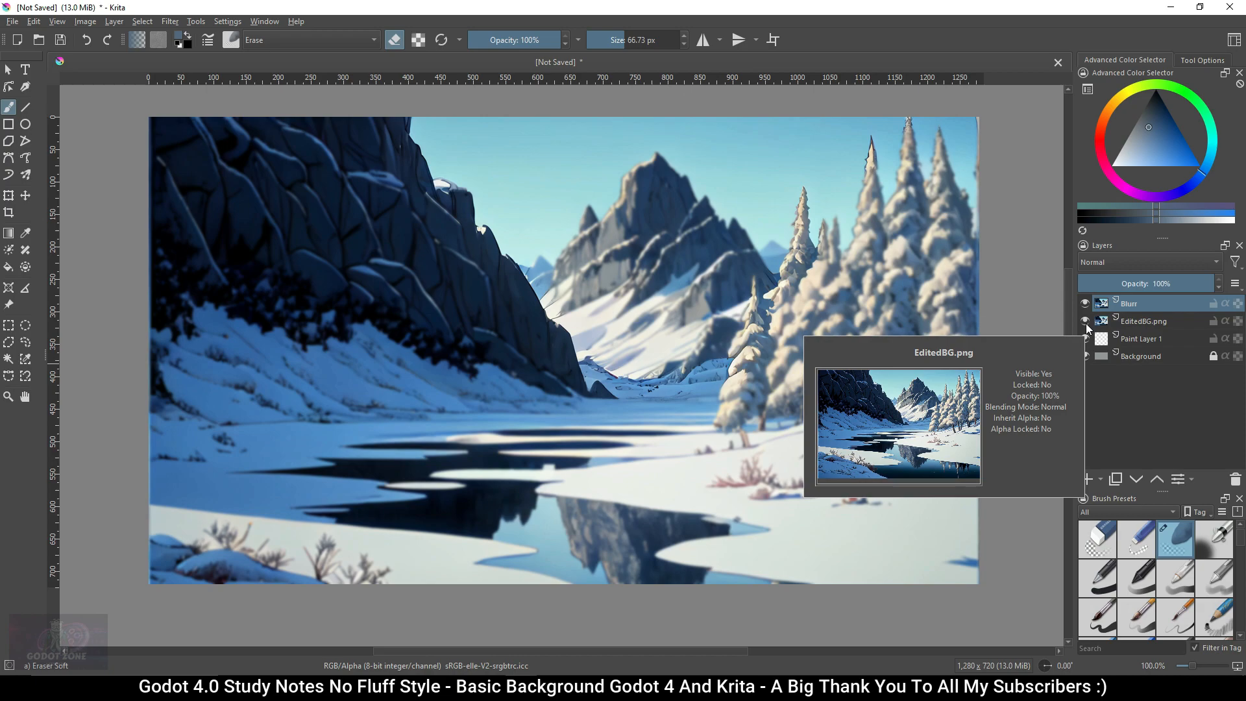
{"action": "left_click", "coordinate": [1085, 325]}
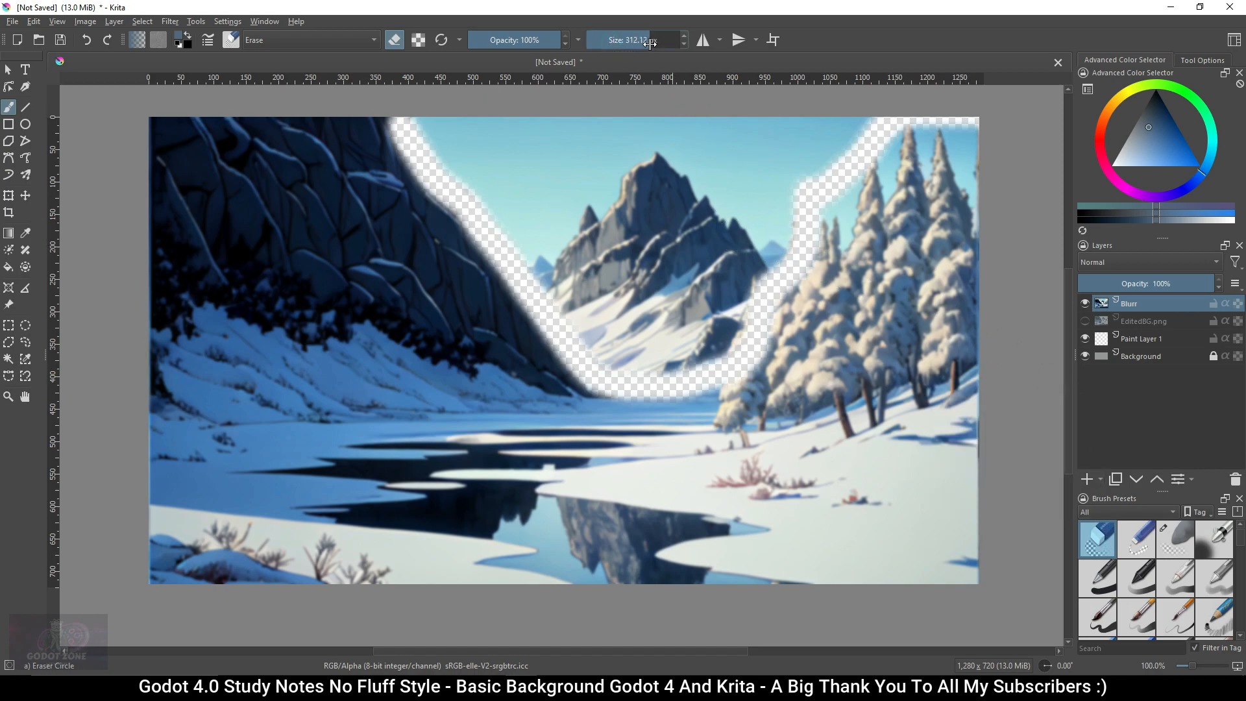
{"action": "mouse_move", "coordinate": [950, 194]}
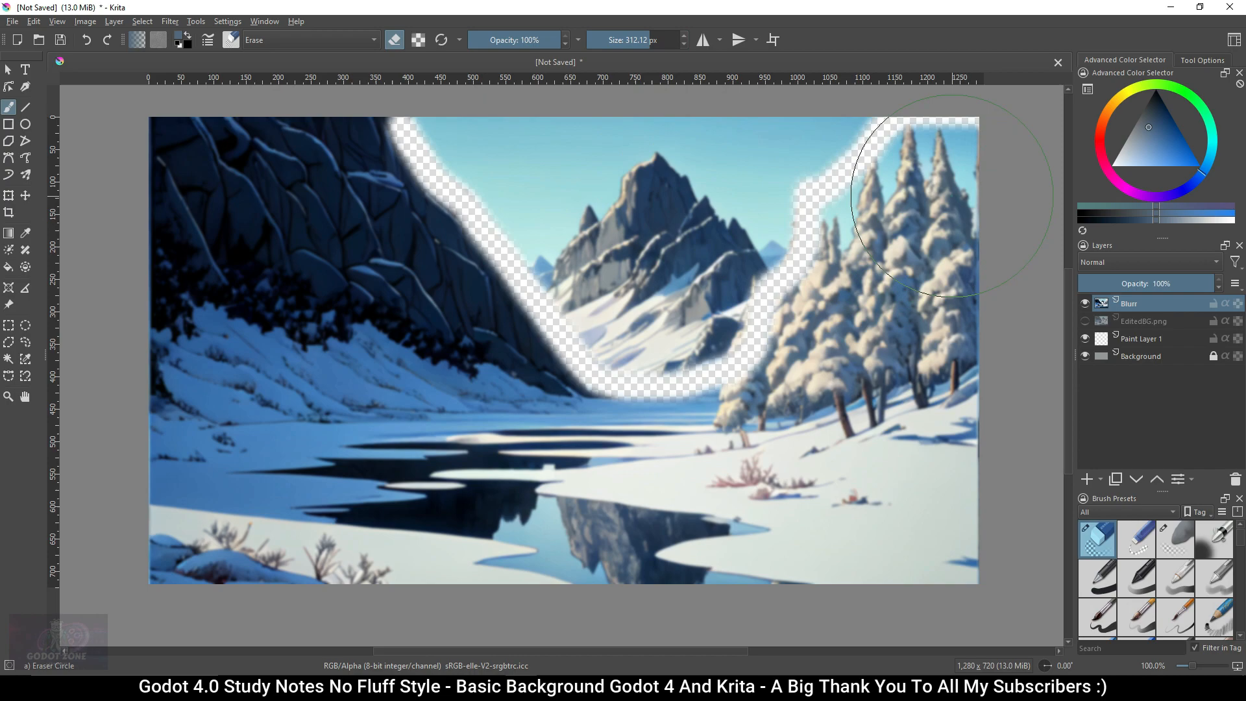
{"action": "left_click_drag", "start_coordinate": [913, 199], "coordinate": [465, 476]}
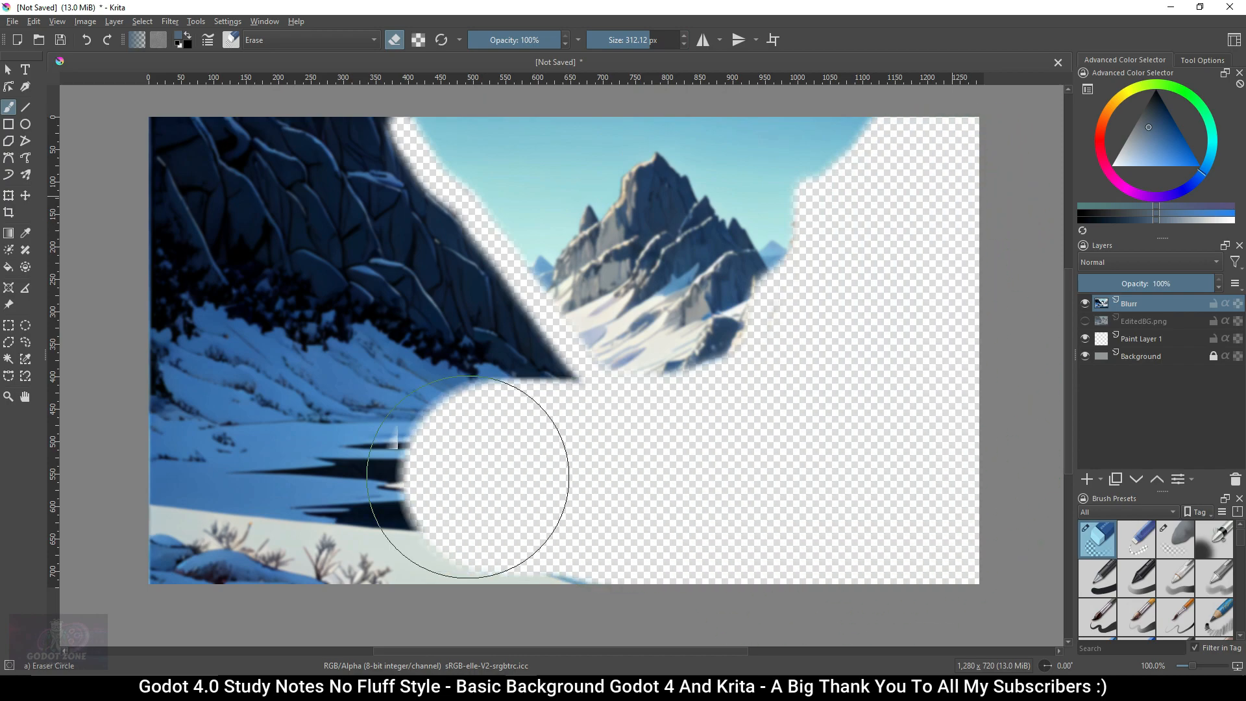
{"action": "left_click_drag", "start_coordinate": [467, 473], "coordinate": [198, 195]}
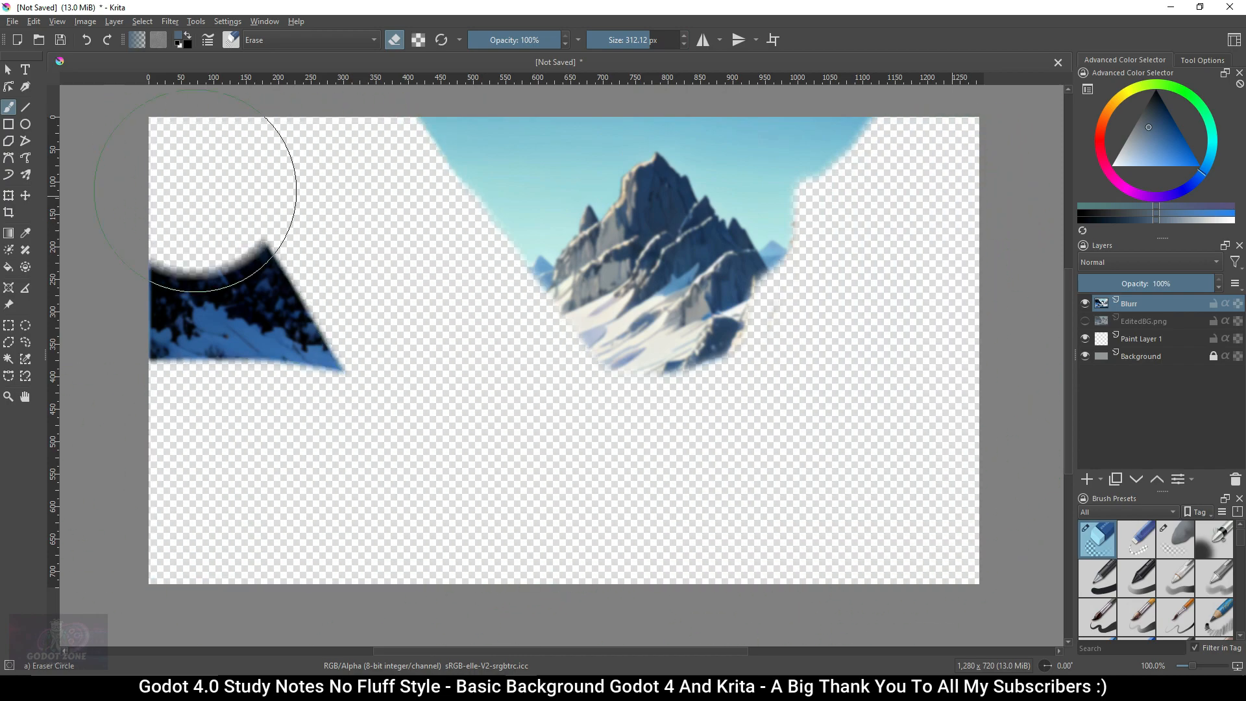
{"action": "left_click", "coordinate": [1085, 321]}
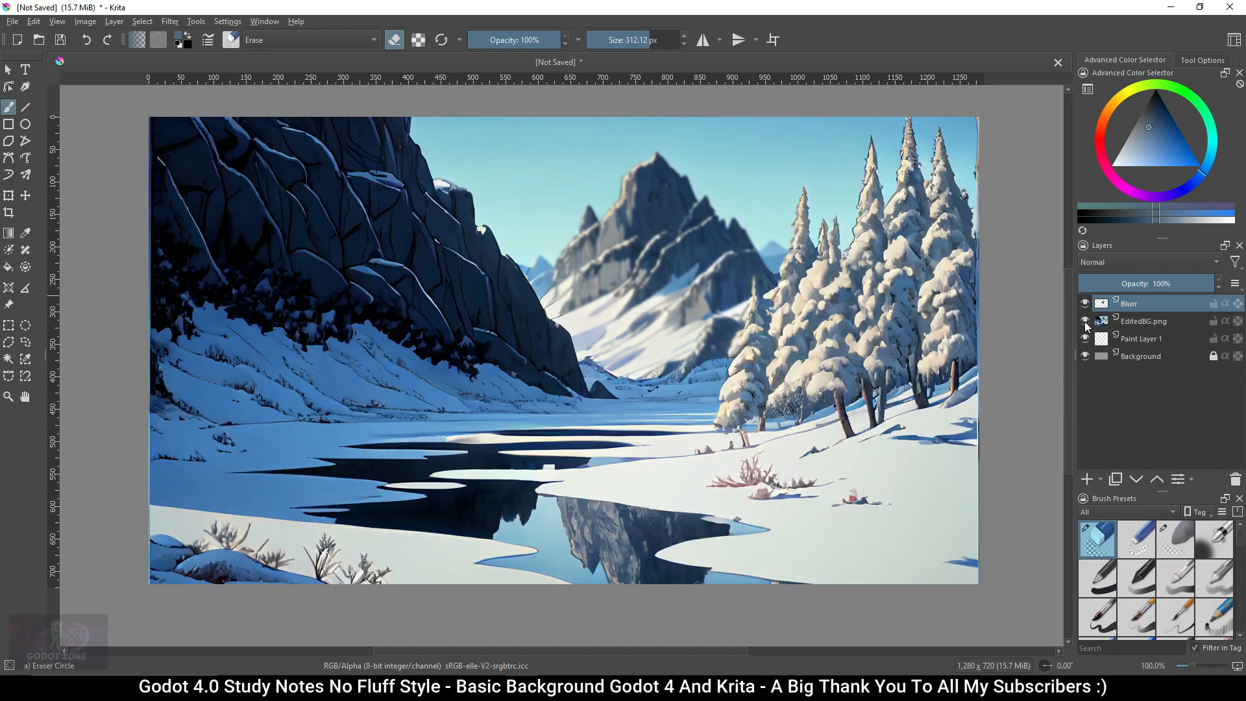
Flatten all layers into one merged layer.
{"action": "right_click", "coordinate": [1128, 302]}
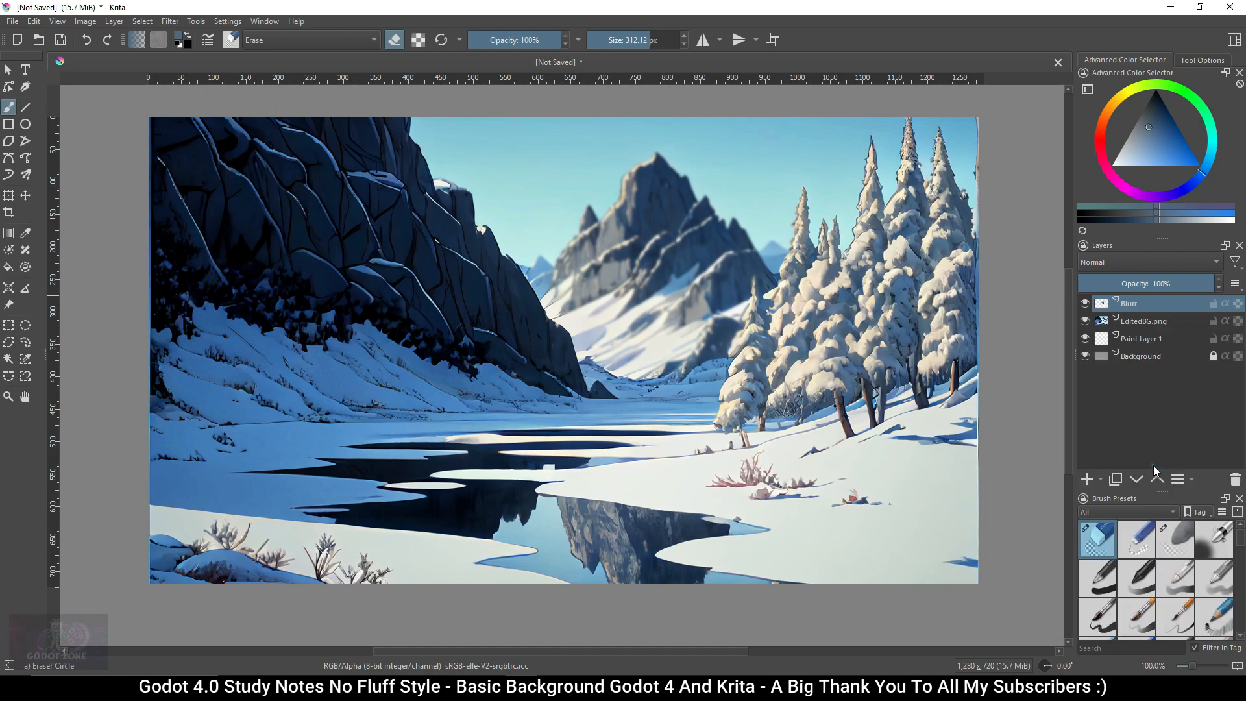
{"action": "left_click", "coordinate": [12, 23]}
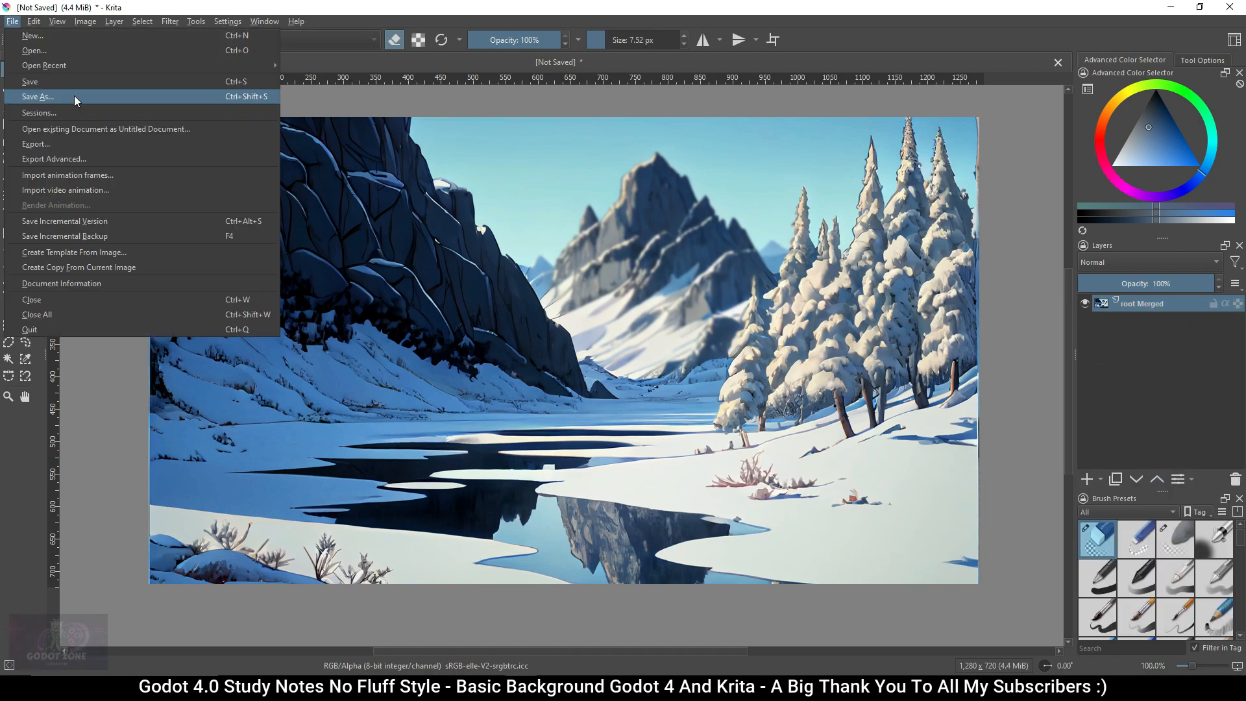
Save the flattened image as SnowBG.png in the UseAsBG folder.
{"action": "left_click", "coordinate": [38, 97]}
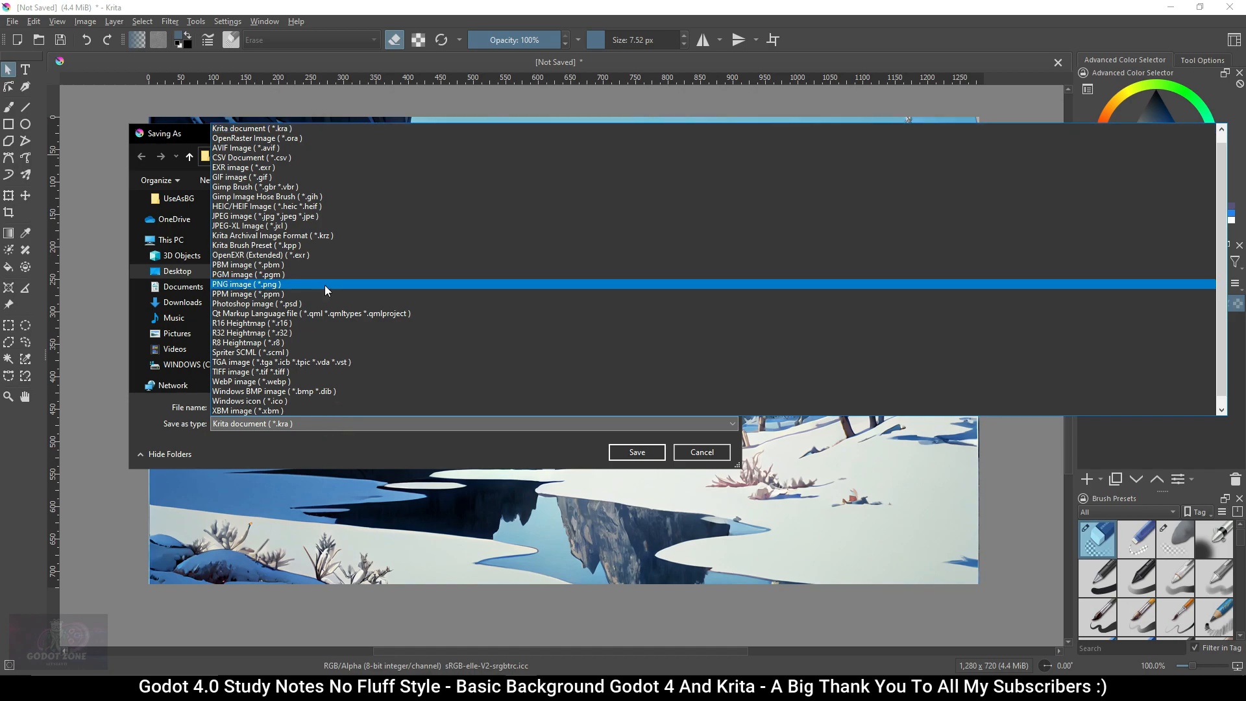
{"action": "left_click", "coordinate": [246, 284]}
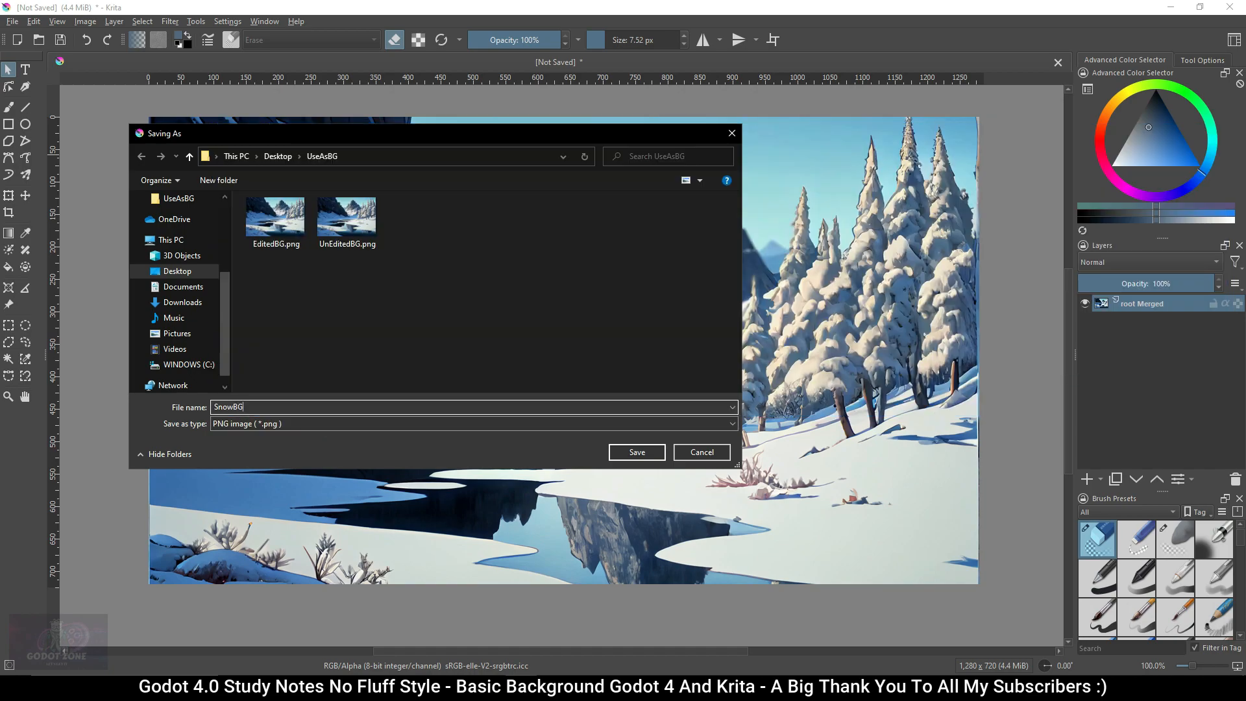
{"action": "left_click", "coordinate": [636, 451]}
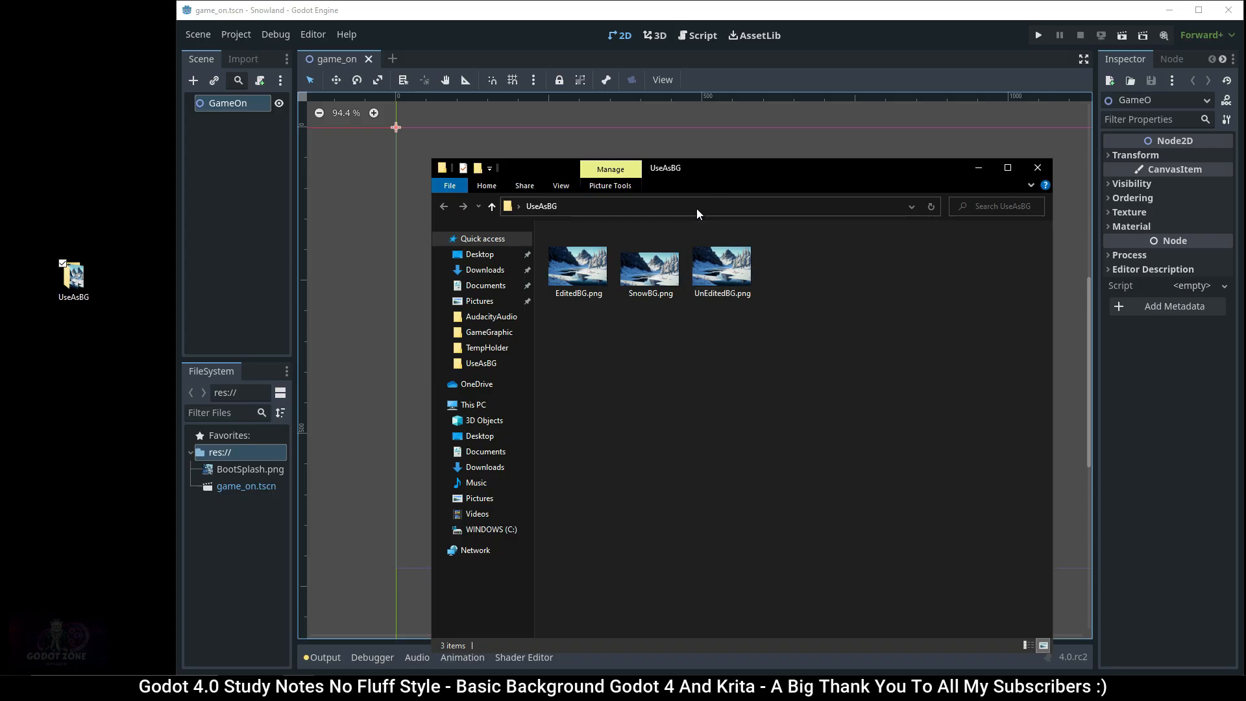
{"action": "mouse_move", "coordinate": [650, 262]}
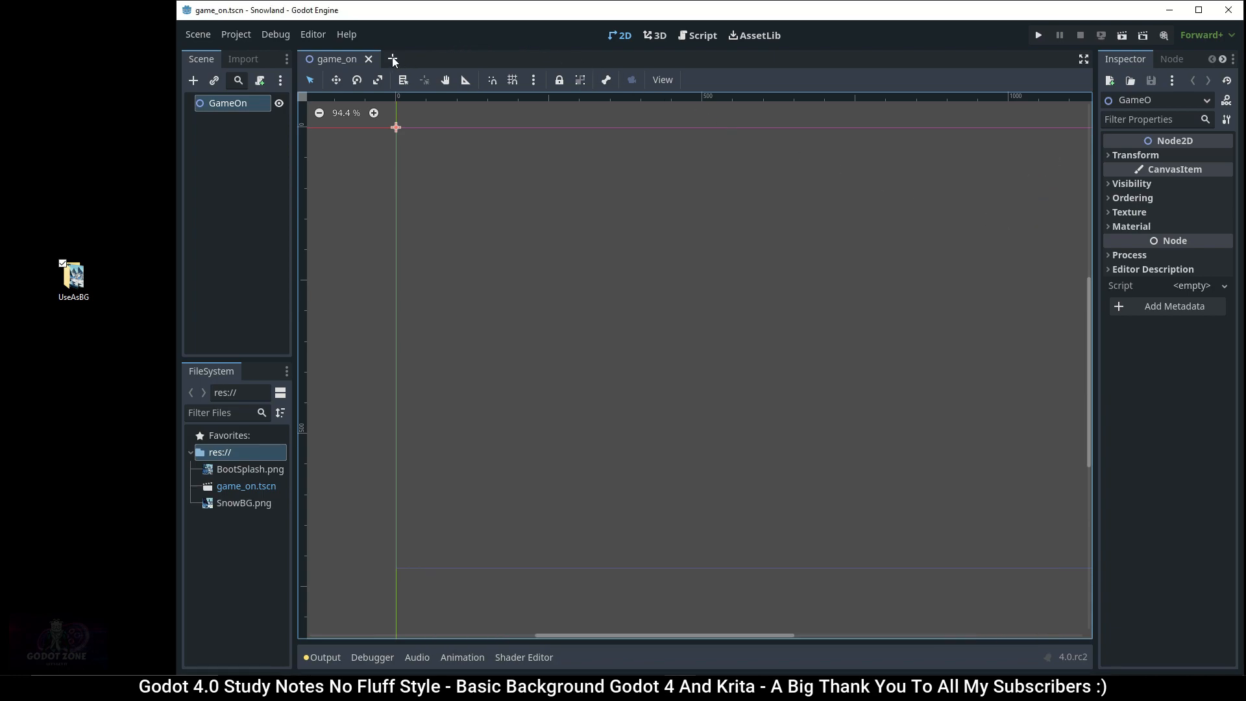
Create a new scene with a Node2D root named SnowBG and a Sprite2D child.
{"action": "left_click", "coordinate": [392, 58]}
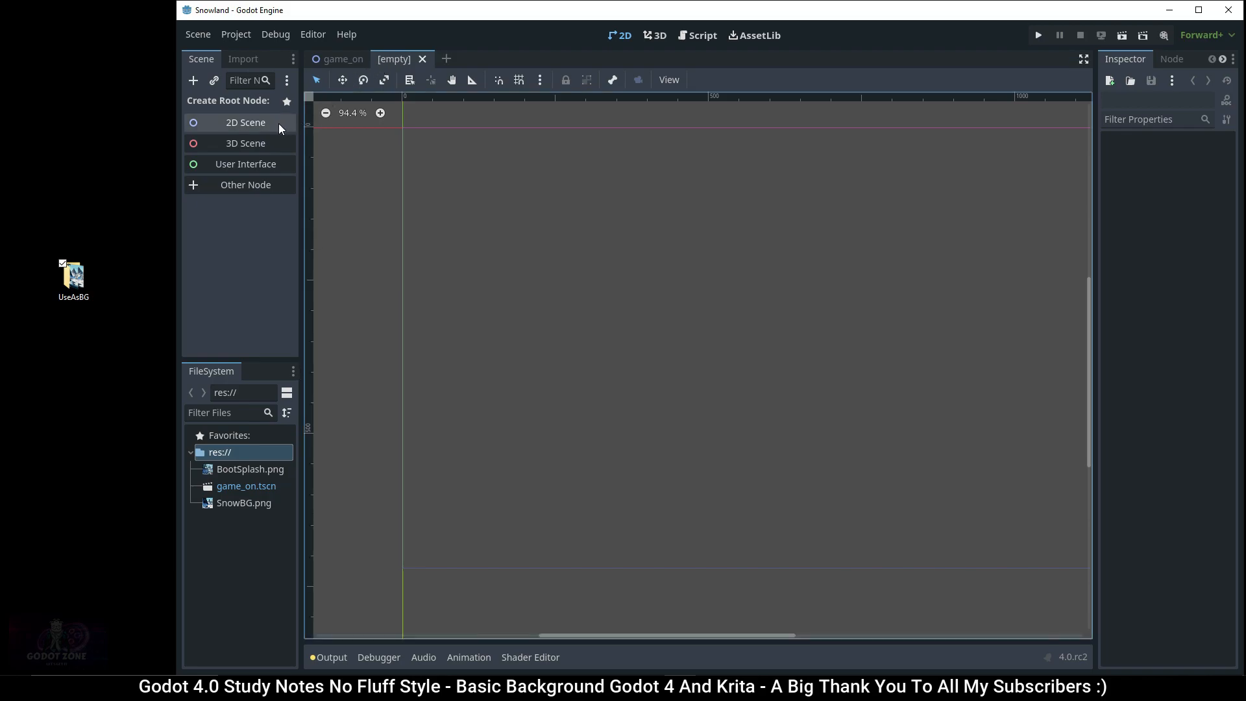
{"action": "left_click", "coordinate": [246, 122]}
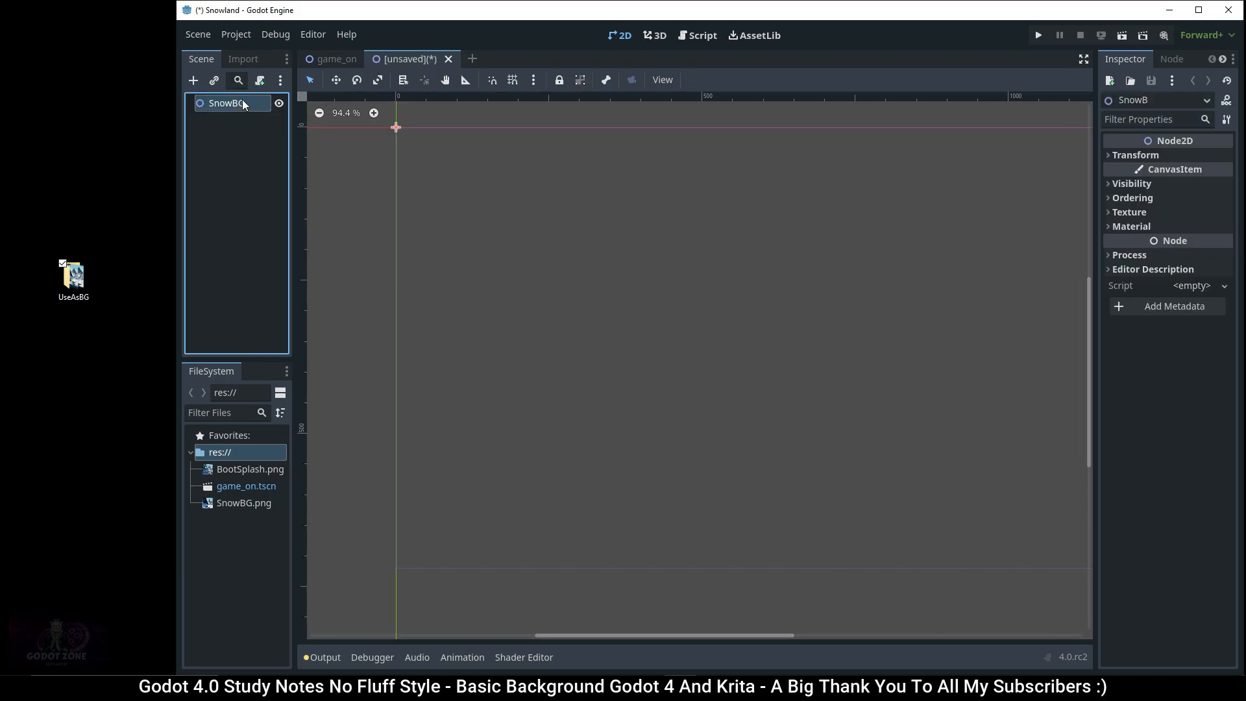
{"action": "right_click", "coordinate": [229, 102]}
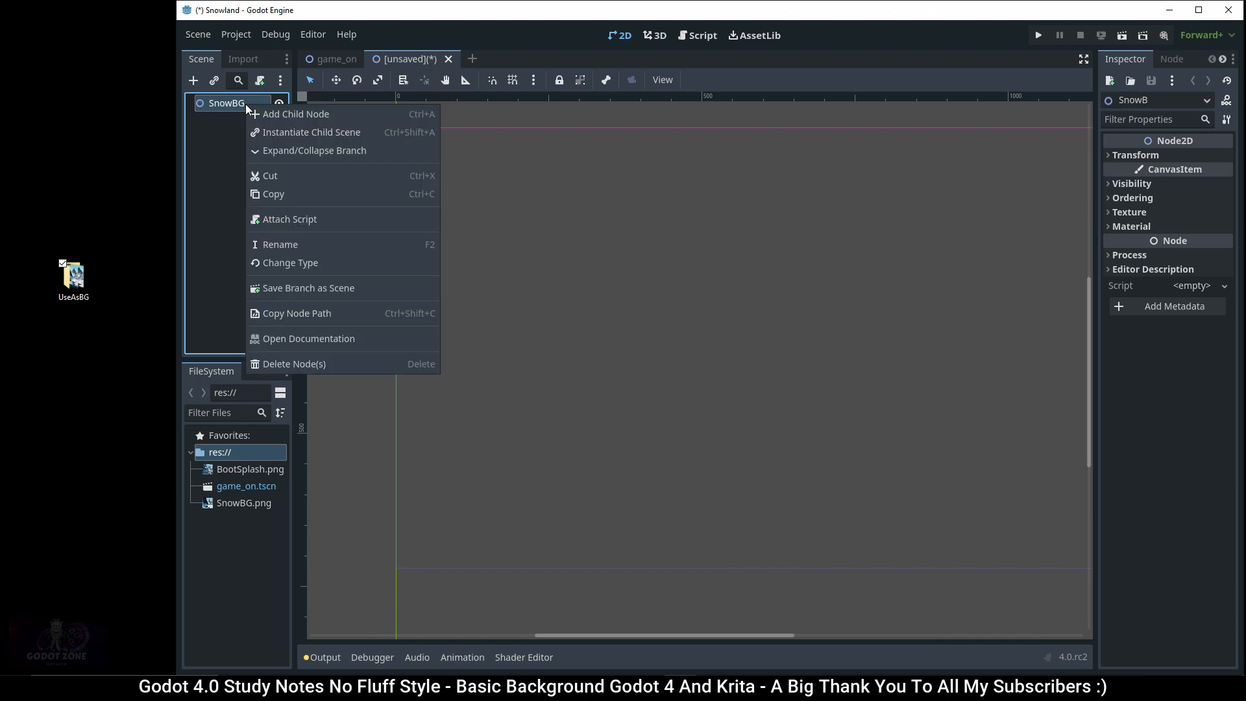
{"action": "mouse_move", "coordinate": [274, 194]}
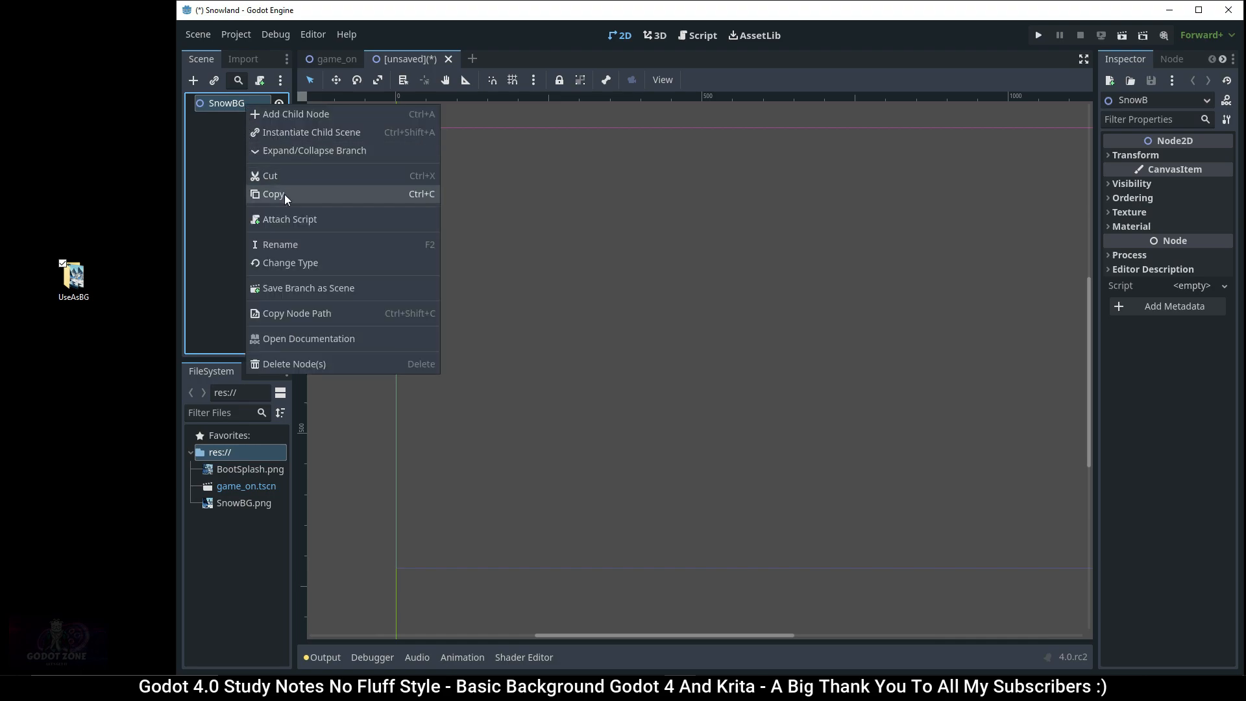
{"action": "mouse_move", "coordinate": [359, 114]}
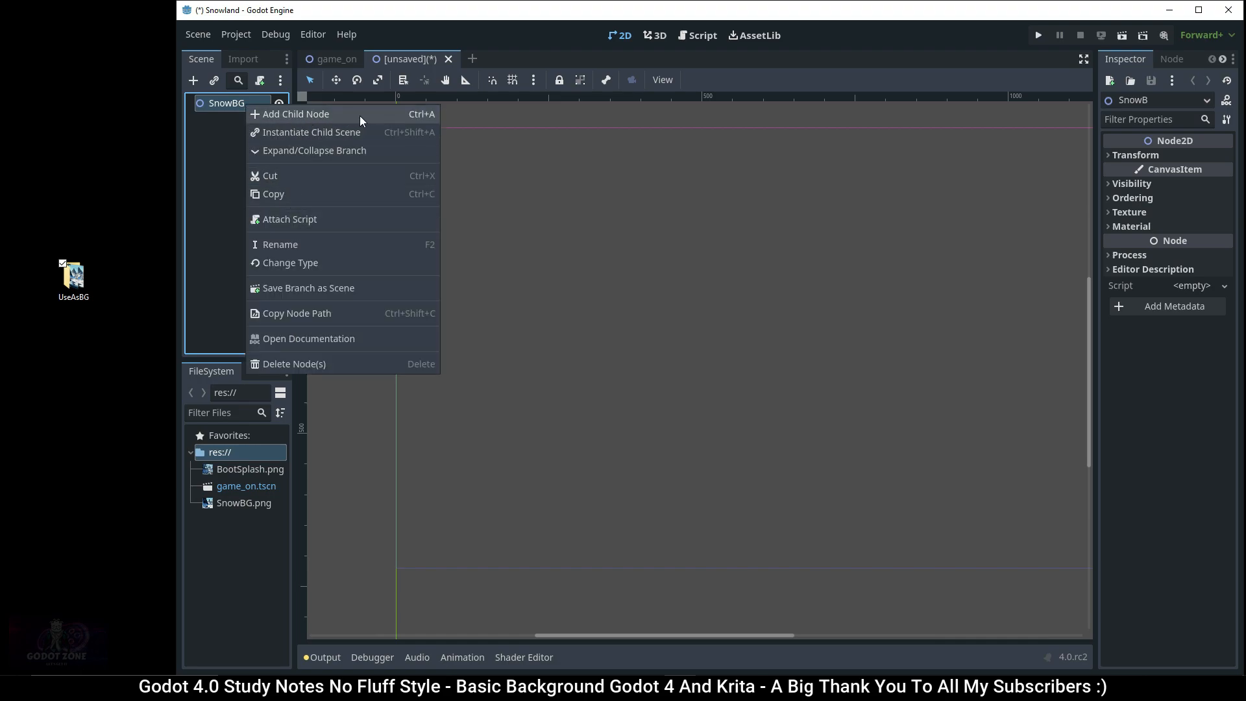
{"action": "mouse_move", "coordinate": [389, 115]}
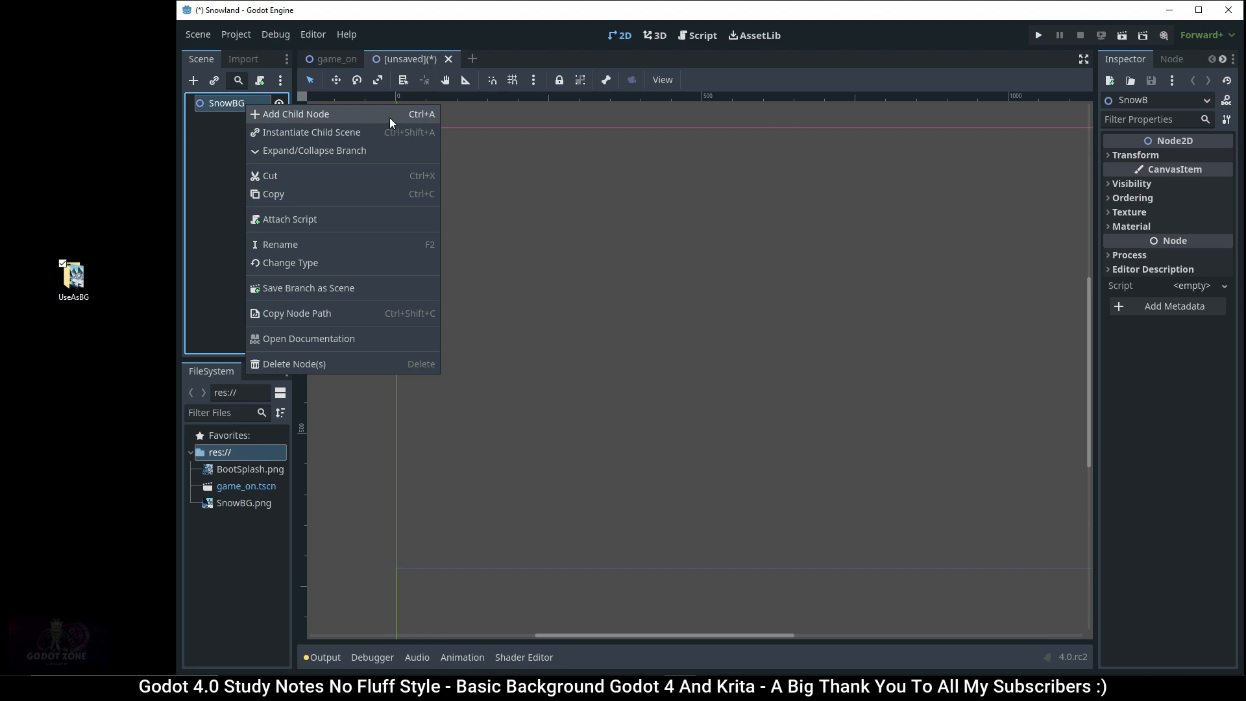
{"action": "left_click", "coordinate": [297, 115]}
{"action": "type", "text": "s"}
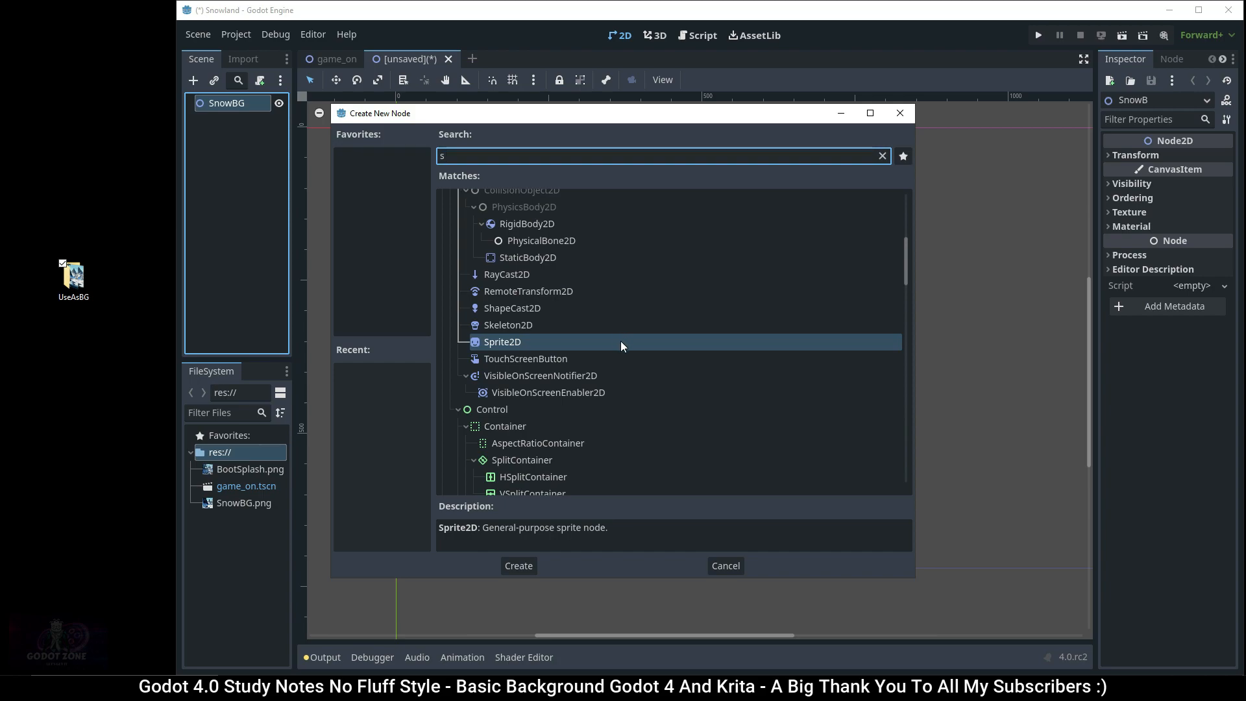
{"action": "left_click", "coordinate": [517, 565]}
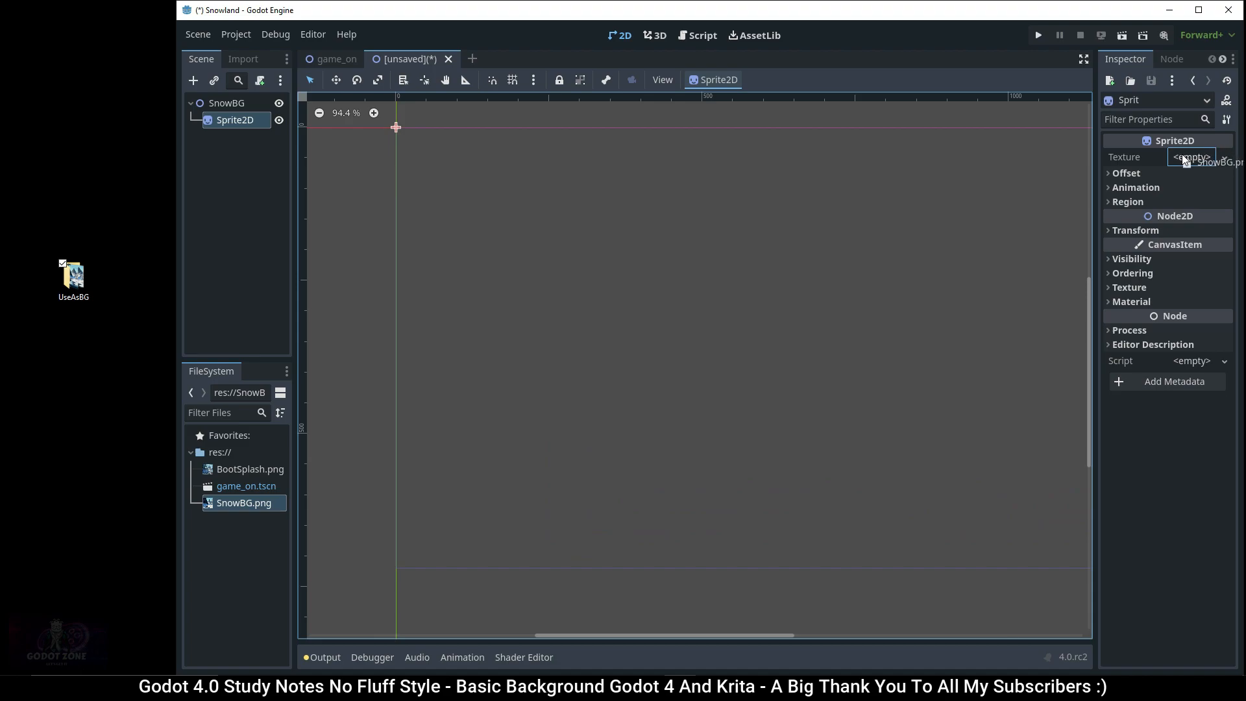
Assign SnowBG.png as the Sprite2D texture and group the SnowBG root's children.
{"action": "left_click", "coordinate": [1190, 157]}
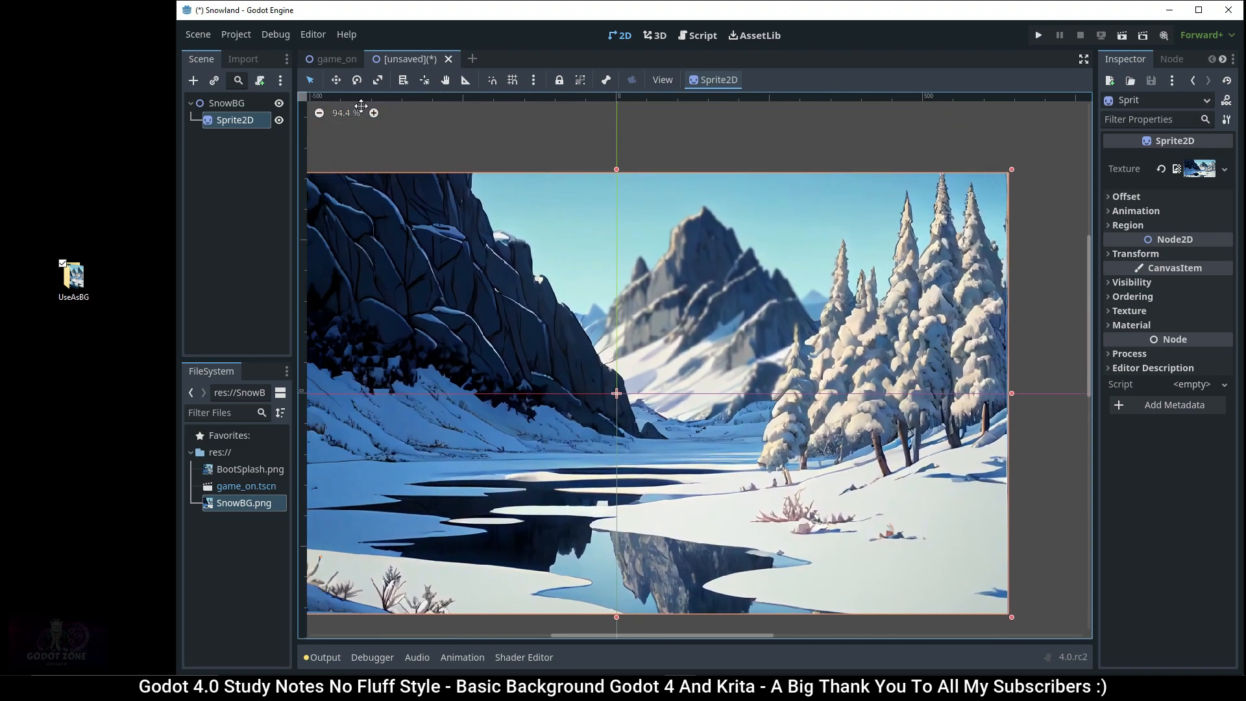
{"action": "left_click", "coordinate": [226, 102]}
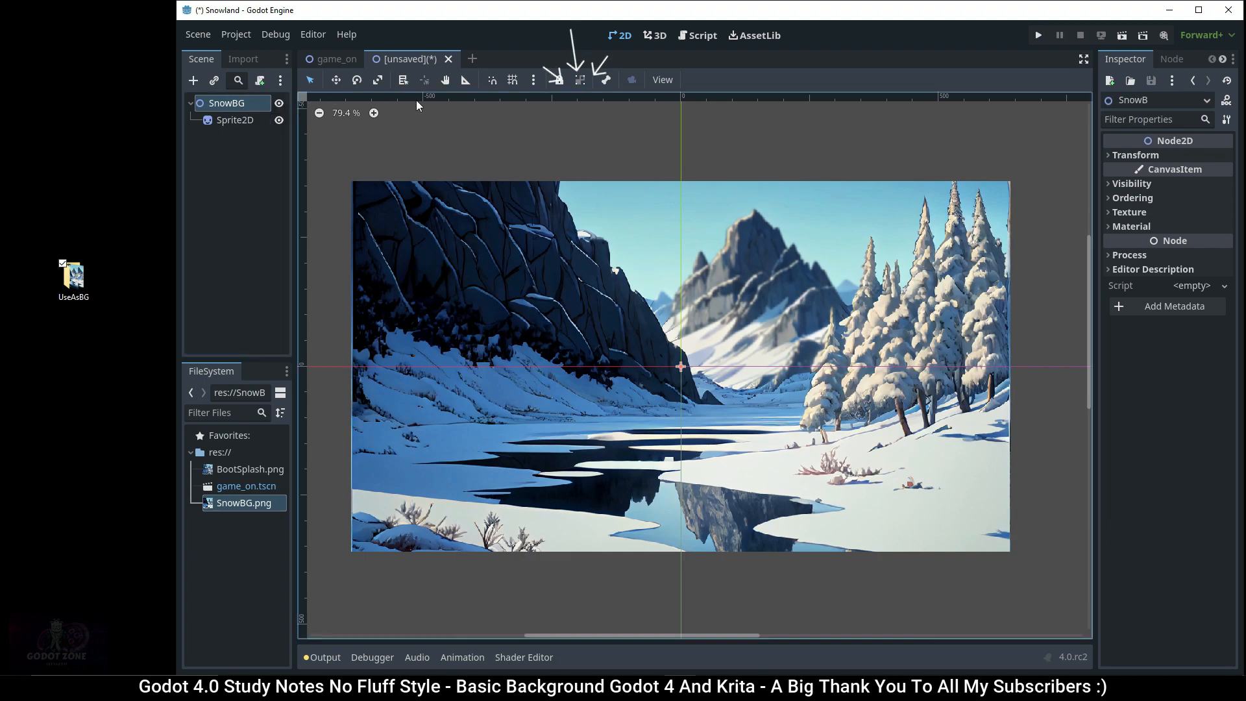
{"action": "left_click", "coordinate": [580, 79]}
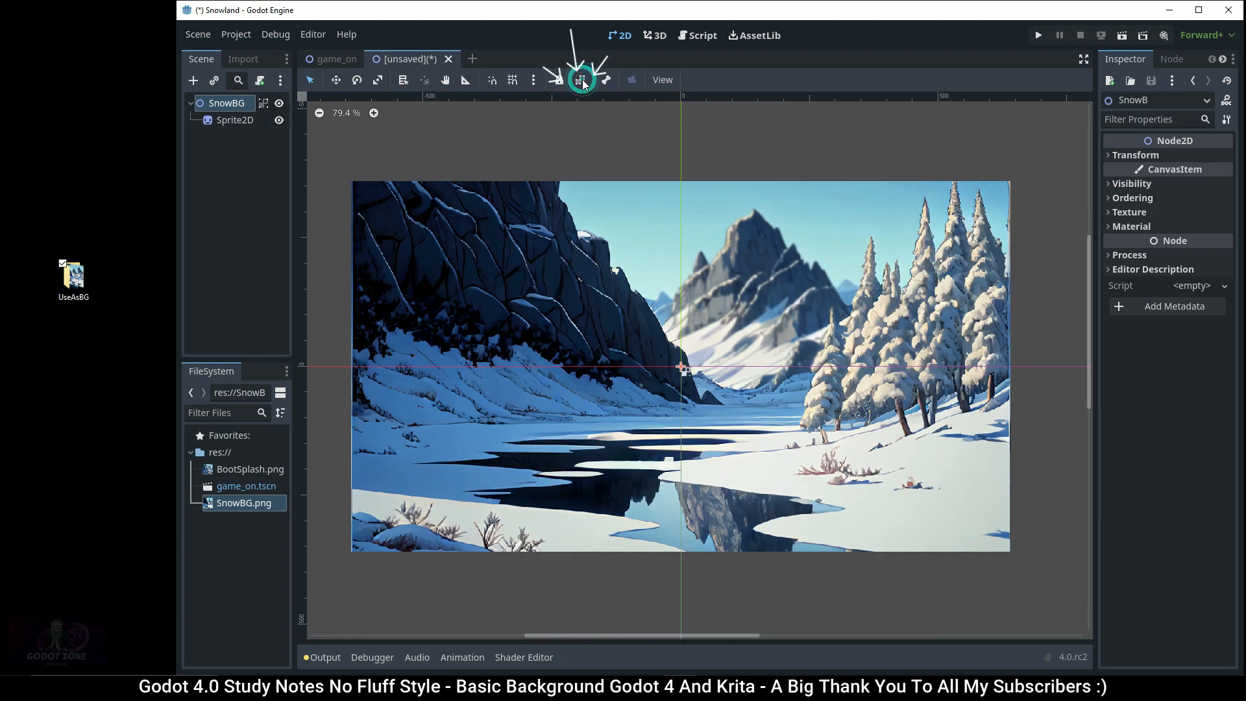
{"action": "mouse_move", "coordinate": [581, 79]}
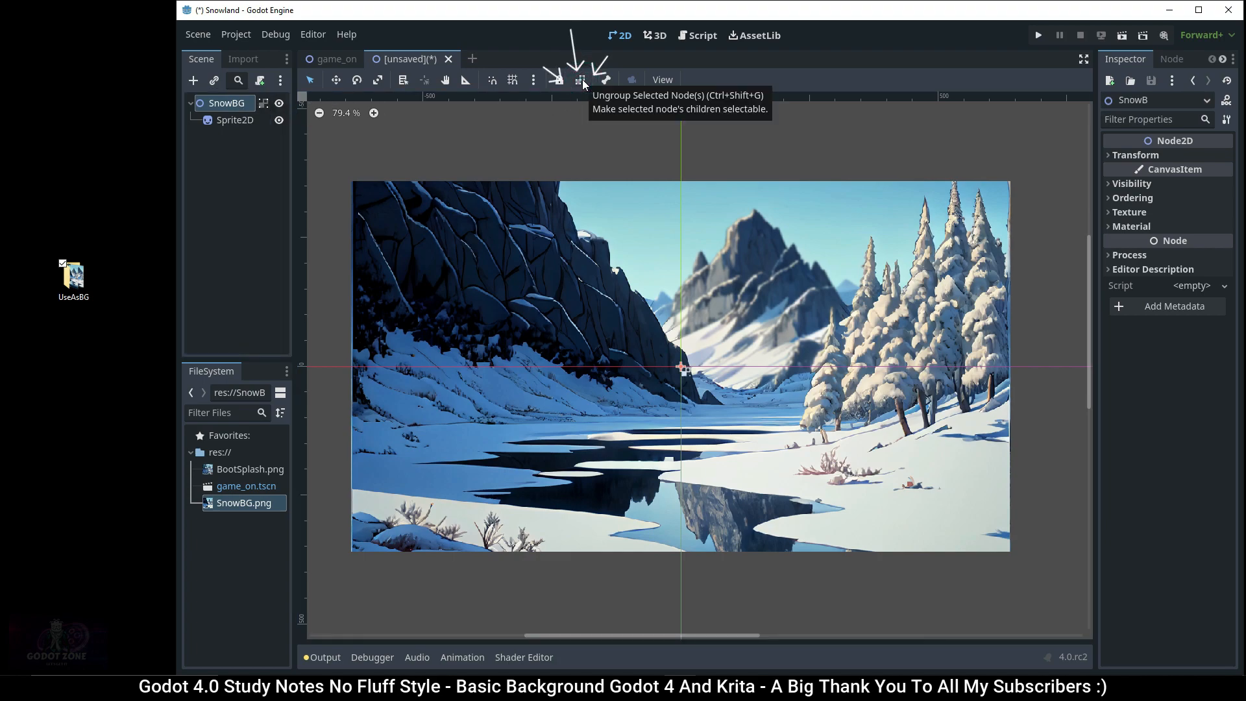
{"action": "mouse_move", "coordinate": [310, 87]}
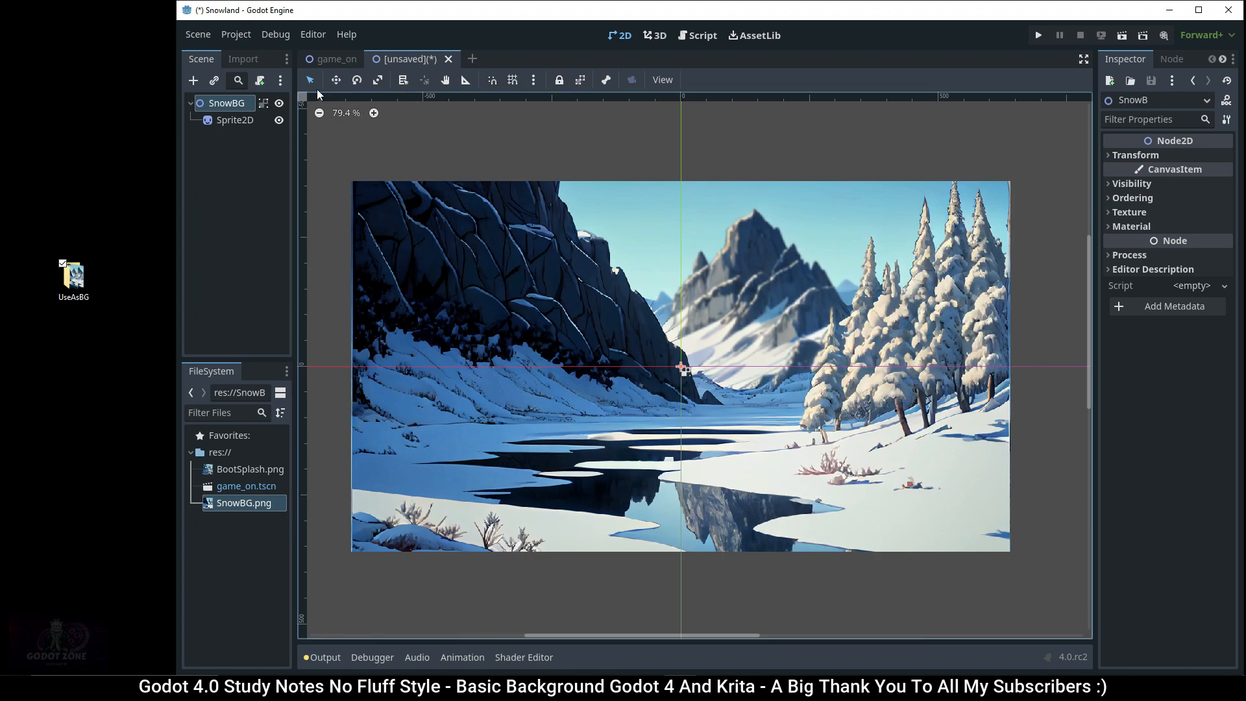
Save the scene as snow_bg.tscn and return to the game_on scene.
{"action": "left_click", "coordinate": [199, 34]}
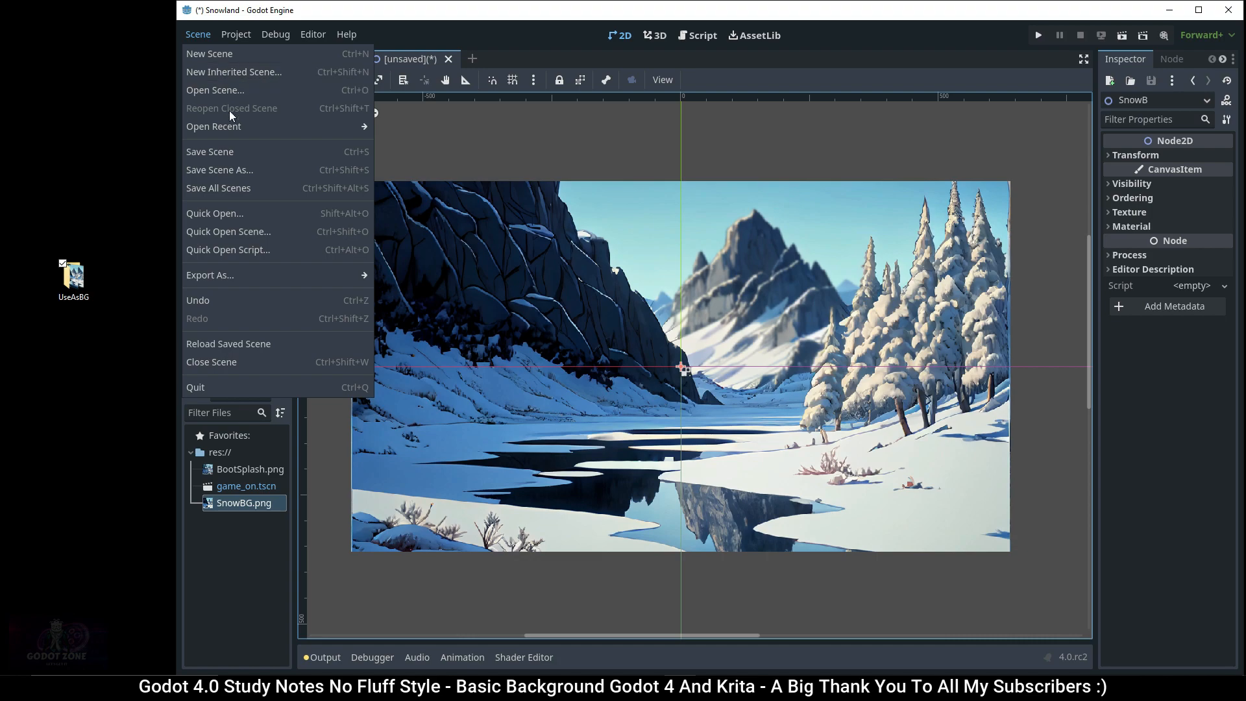
{"action": "left_click", "coordinate": [219, 169]}
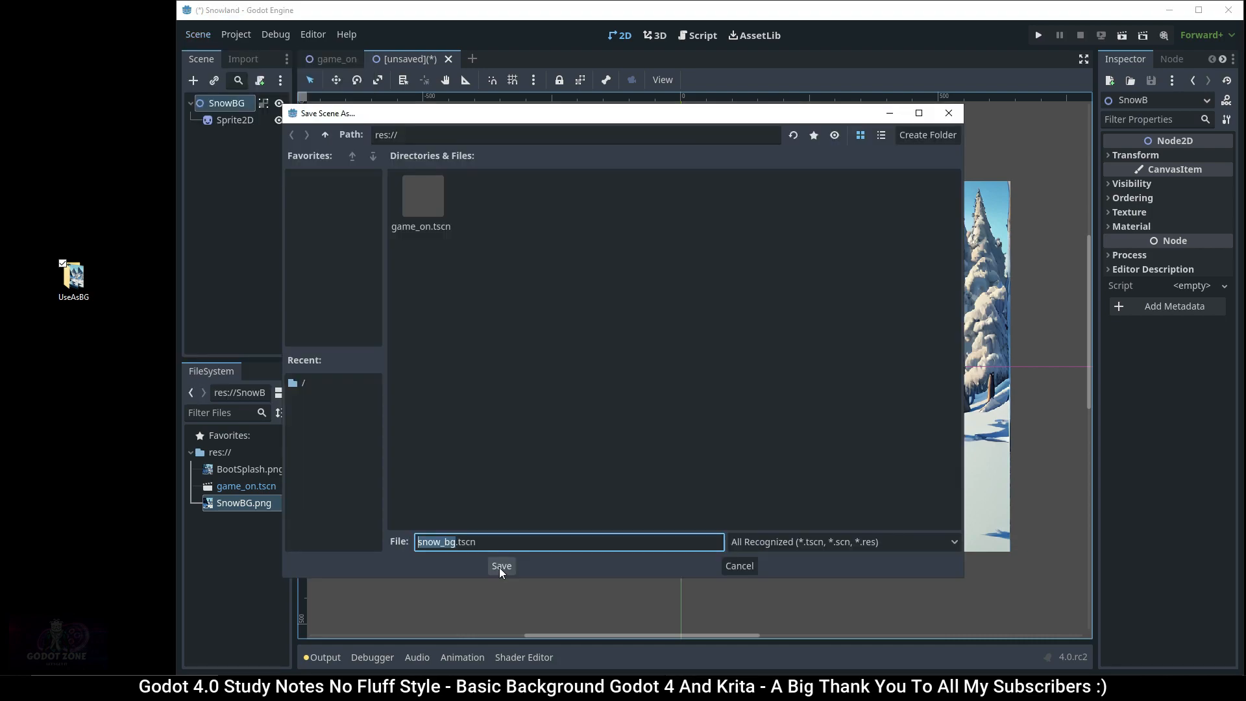
{"action": "left_click", "coordinate": [501, 566]}
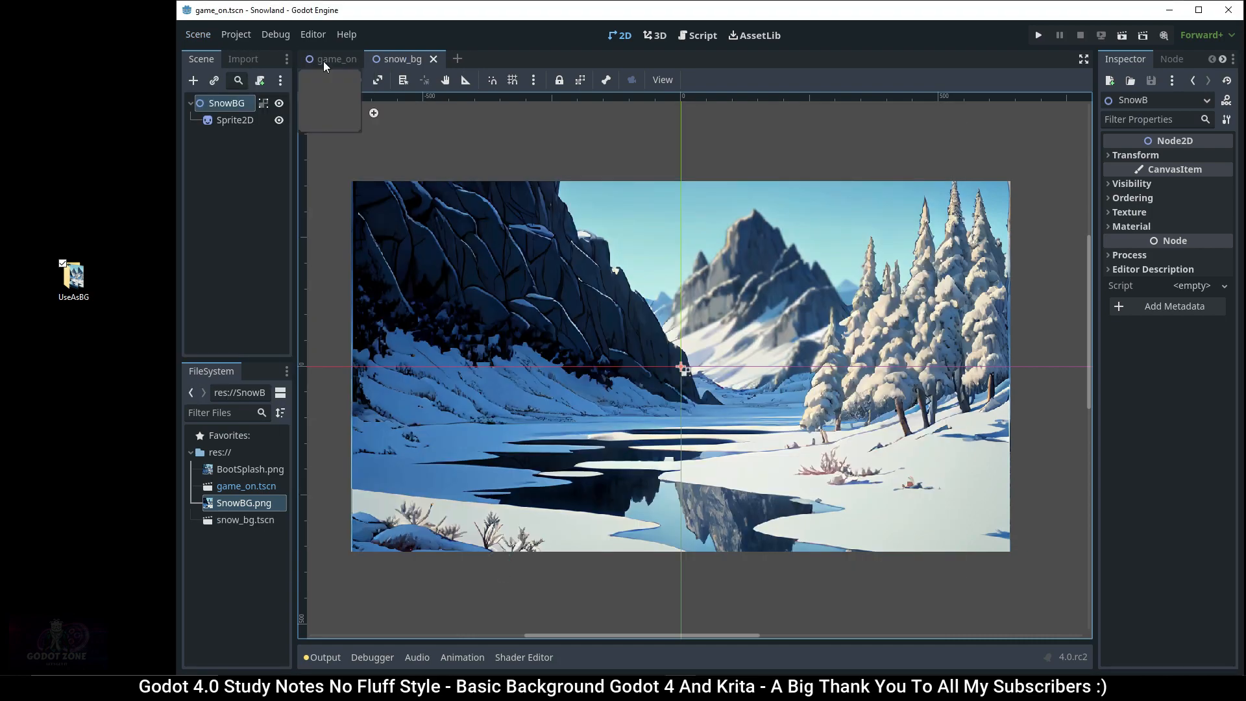
{"action": "left_click", "coordinate": [335, 58]}
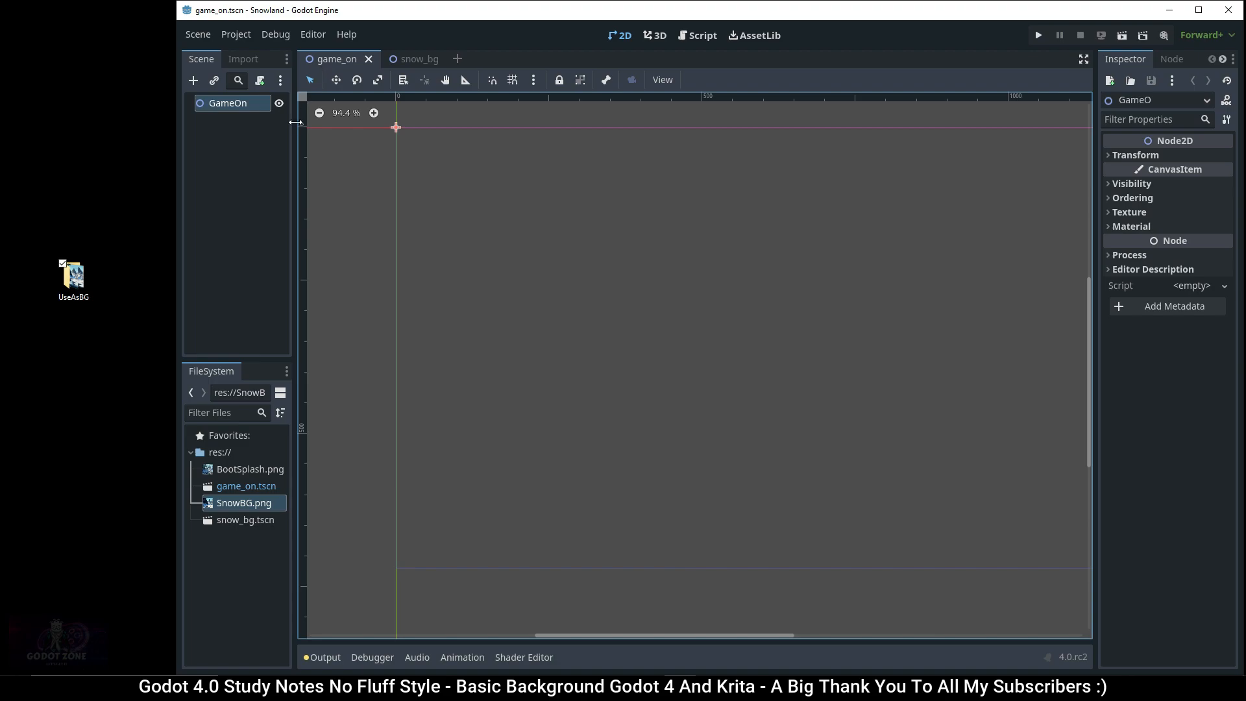
Instance the snow_bg scene inside game_on as the background.
{"action": "left_click_drag", "start_coordinate": [245, 519], "coordinate": [600, 362]}
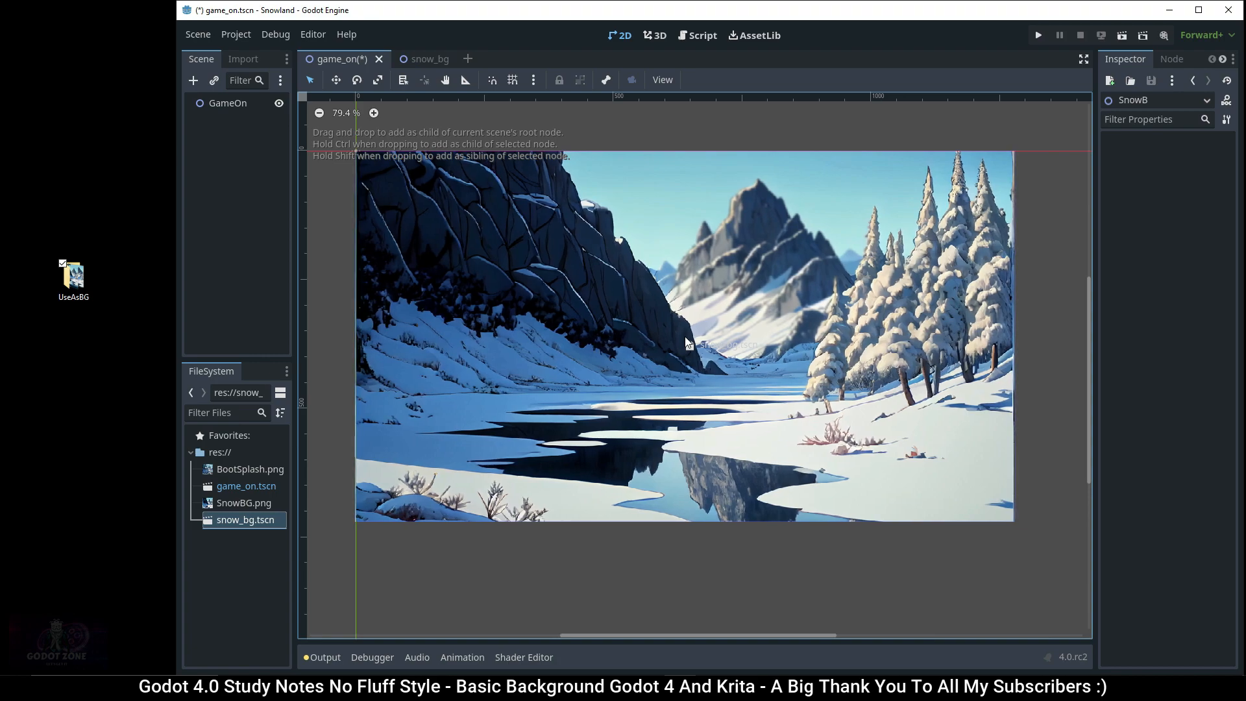
{"action": "left_click_drag", "start_coordinate": [245, 519], "coordinate": [684, 338]}
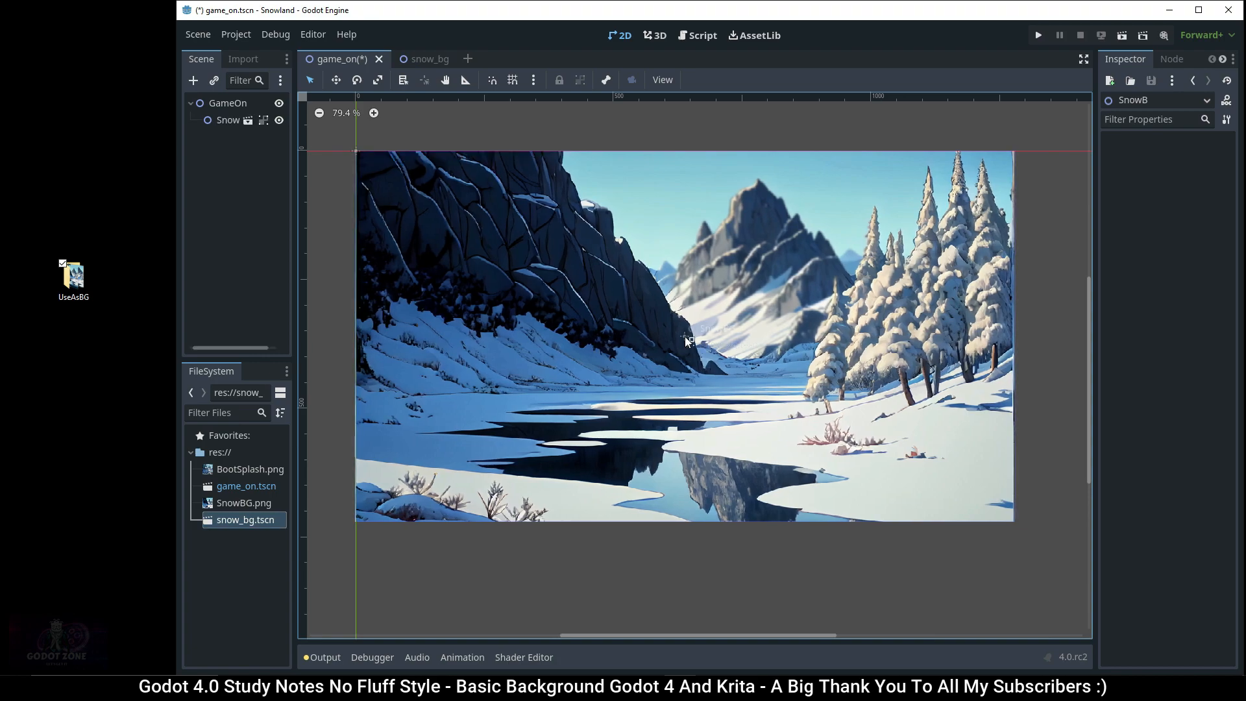
{"action": "mouse_move", "coordinate": [1018, 475]}
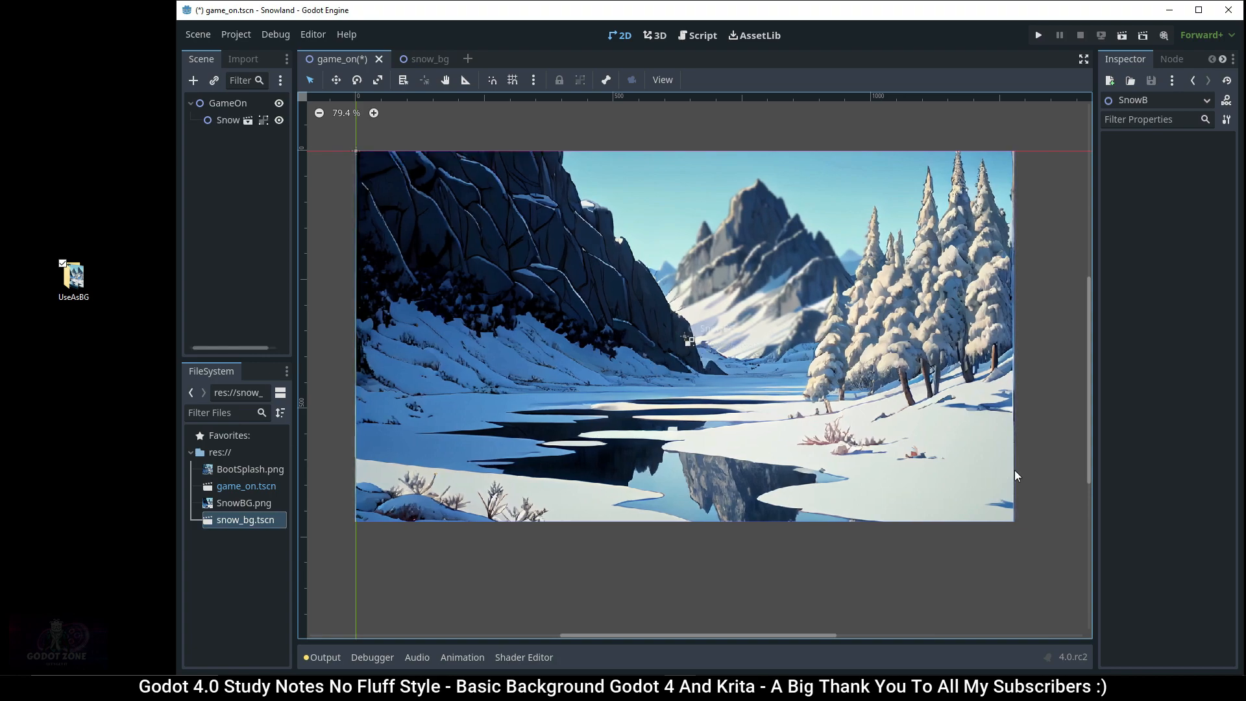
{"action": "mouse_move", "coordinate": [1038, 35]}
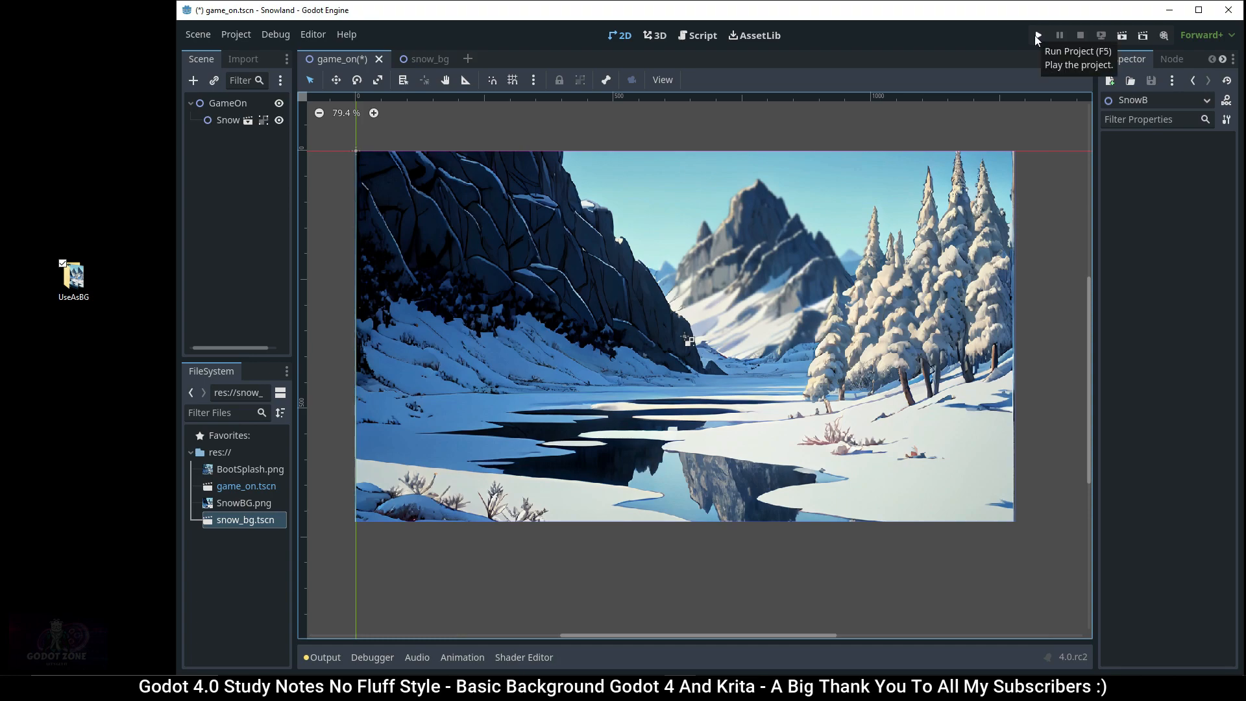
Run the project to see the snowy background, then close the game window.
{"action": "left_click", "coordinate": [1037, 35]}
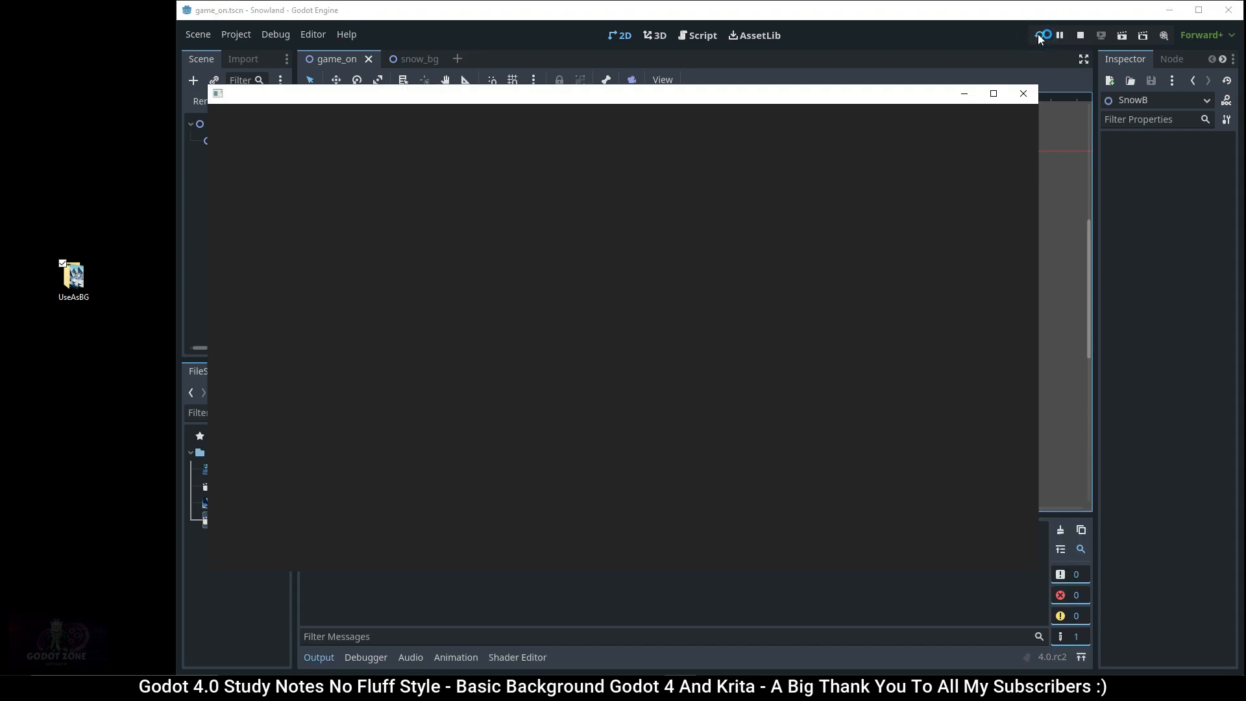
{"action": "left_click", "coordinate": [1041, 35]}
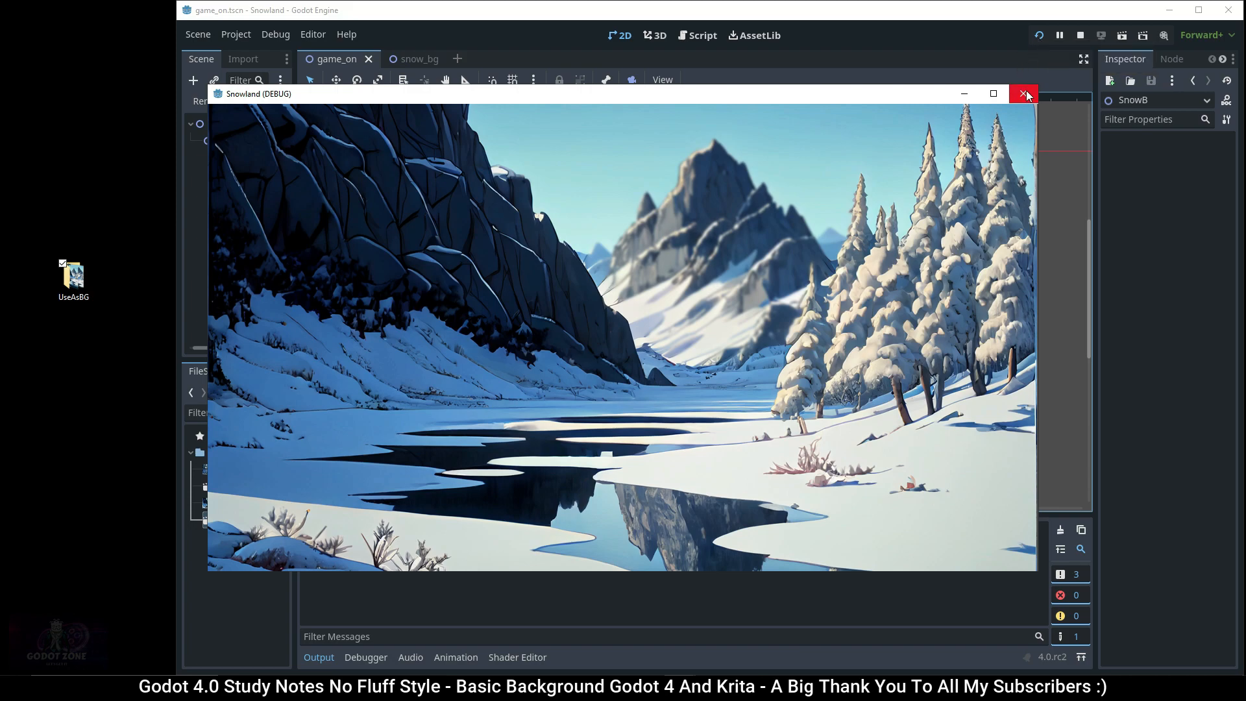
{"action": "left_click", "coordinate": [1024, 93]}
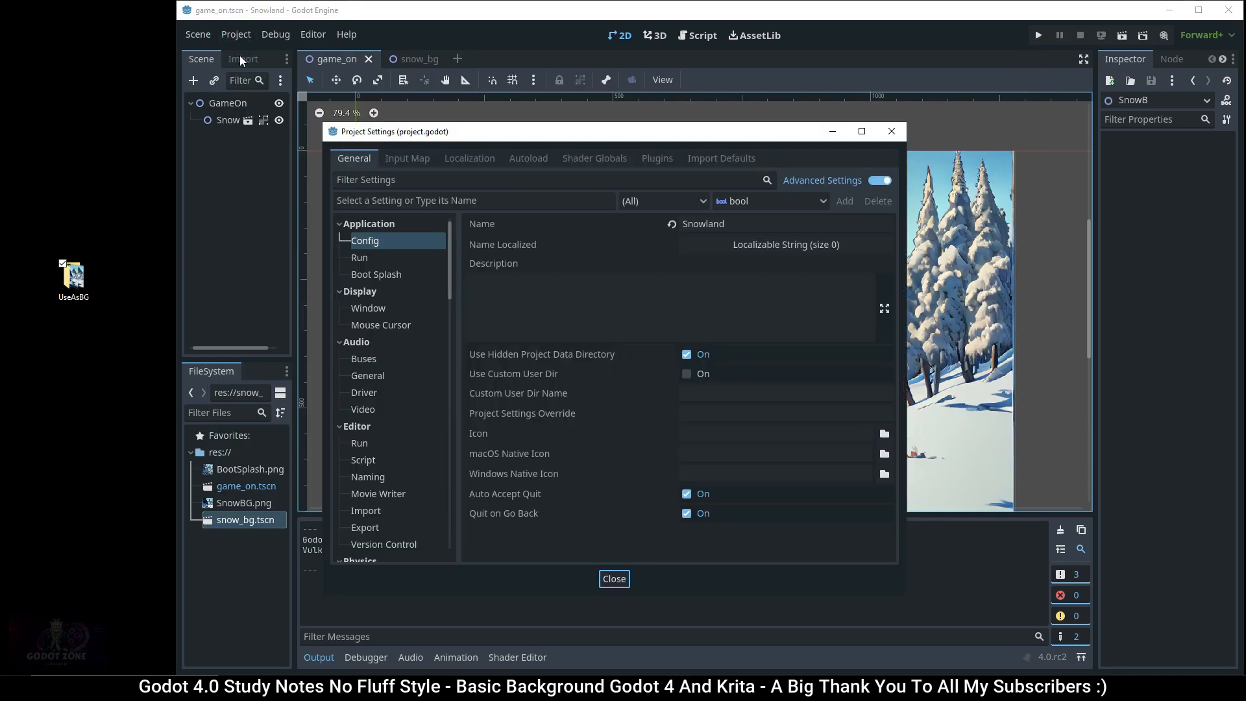
Set the boot splash minimum display time to 3000 and its image to BootSplash.png.
{"action": "left_click", "coordinate": [377, 274]}
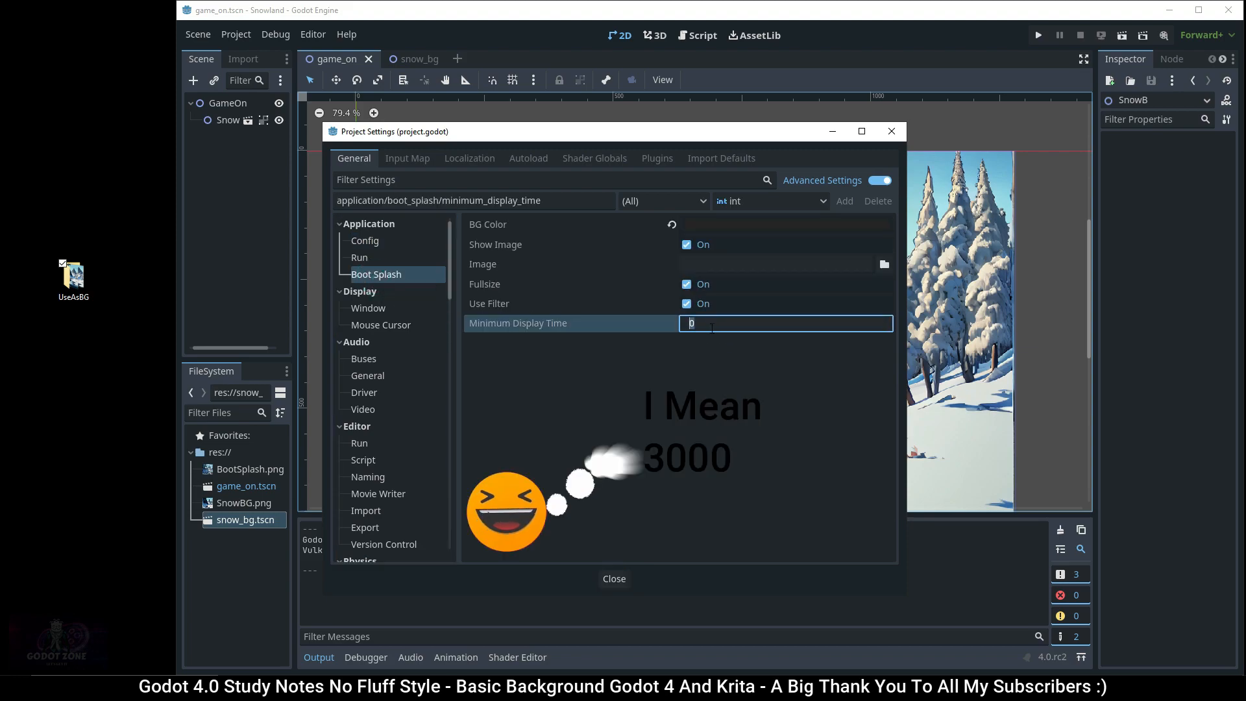
{"action": "type", "text": "3000"}
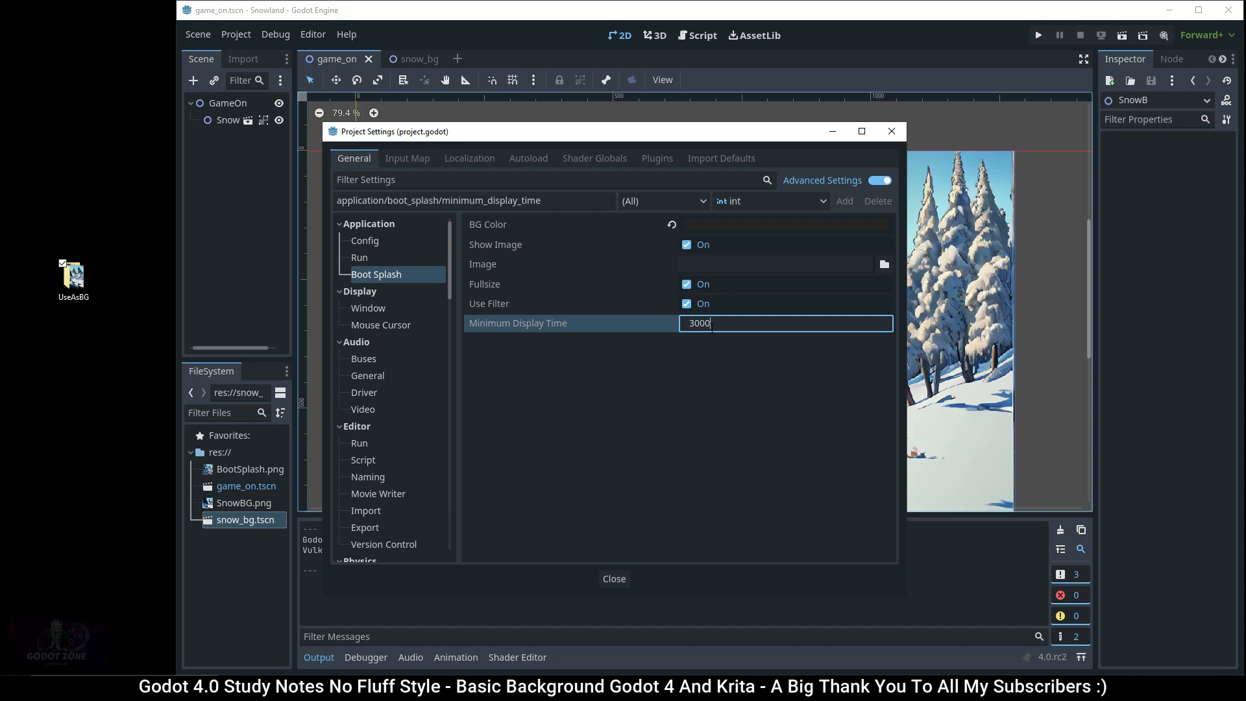
{"action": "left_click", "coordinate": [884, 263]}
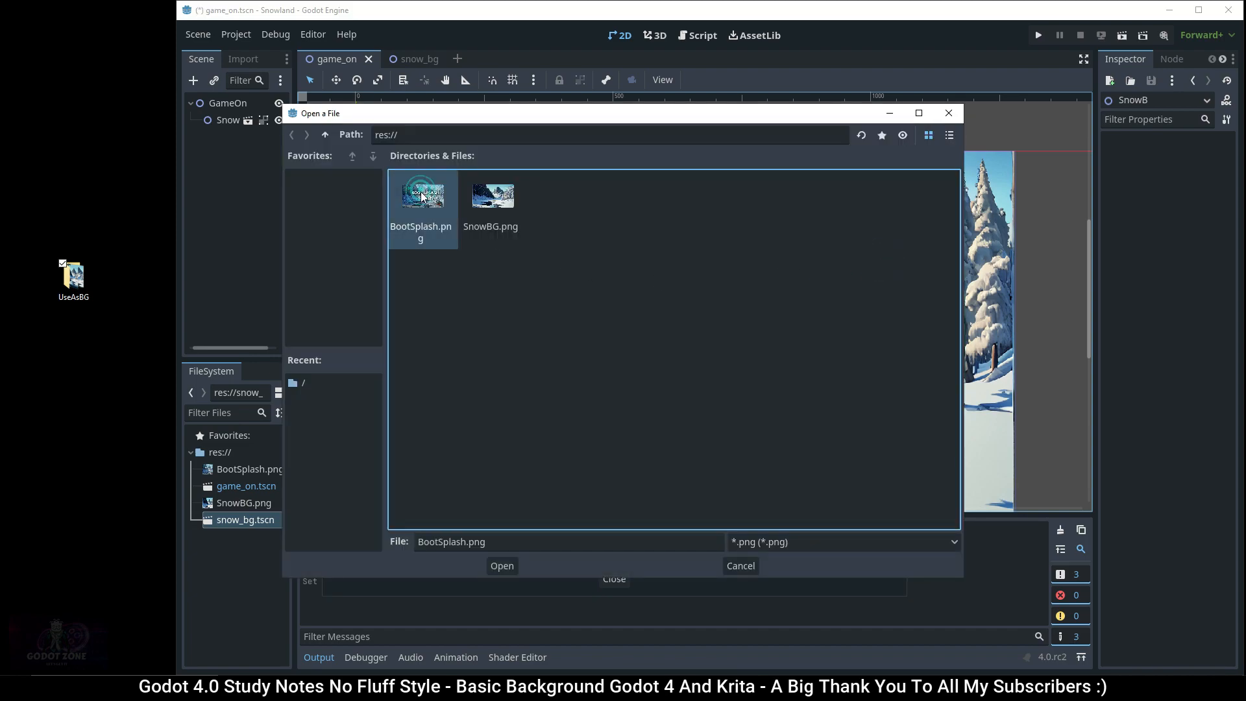
{"action": "left_click", "coordinate": [501, 565]}
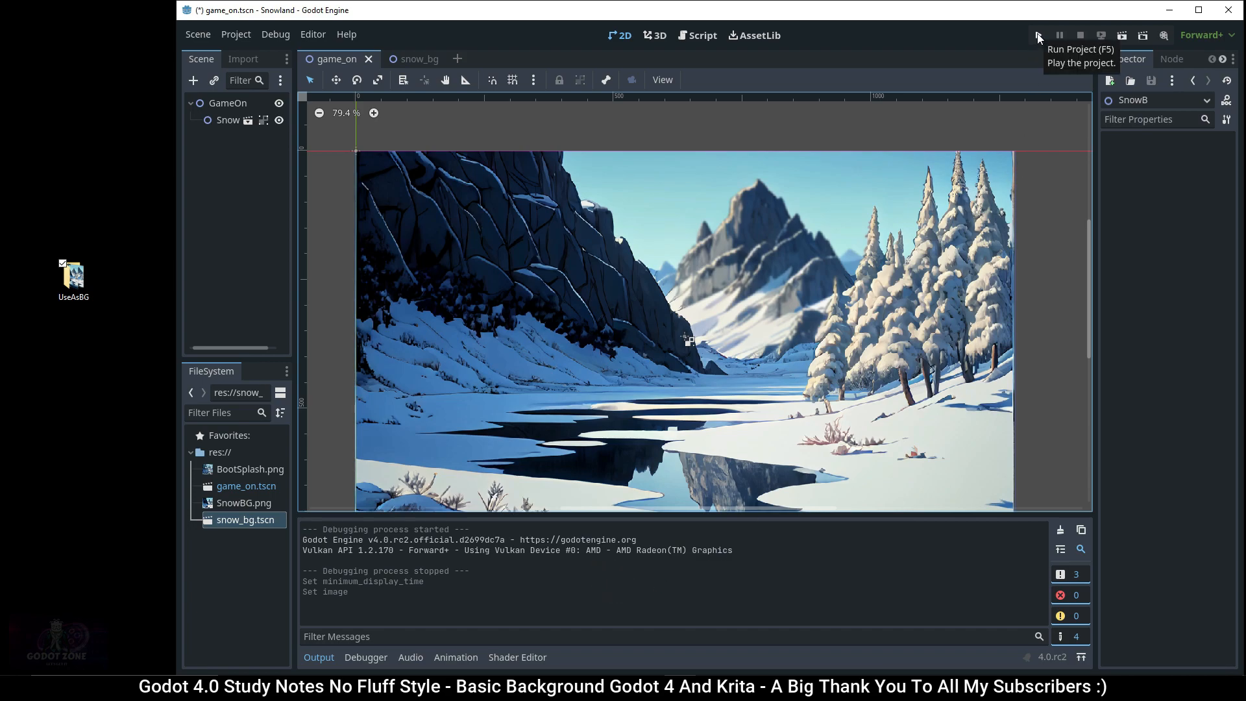
Run the game again, close it, maximize the editor and select the SnowBG node.
{"action": "left_click", "coordinate": [1039, 35]}
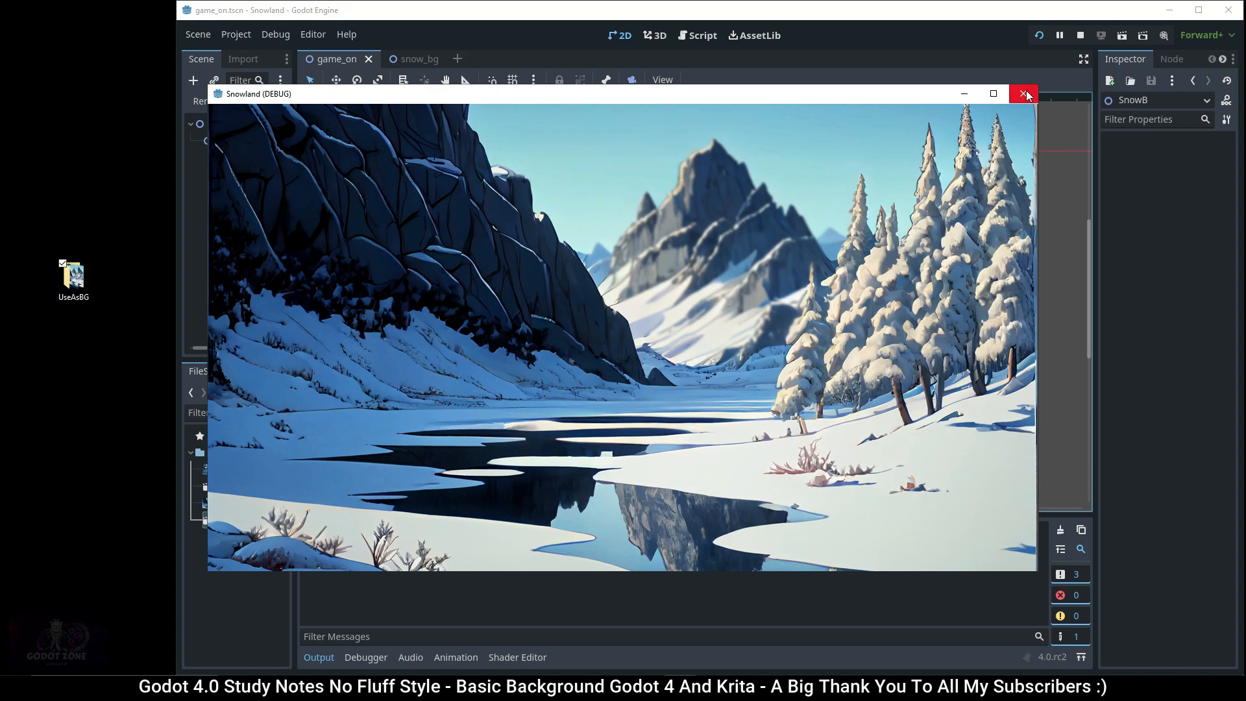
{"action": "left_click", "coordinate": [1024, 94]}
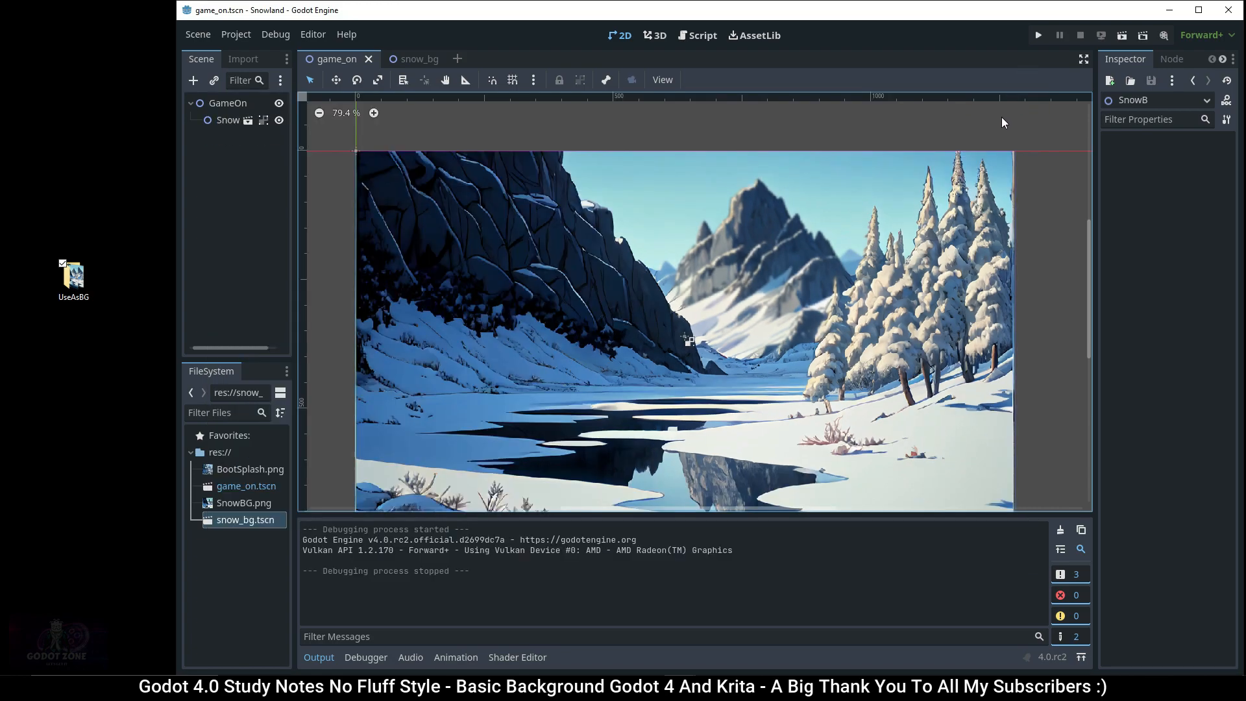
{"action": "mouse_move", "coordinate": [998, 125]}
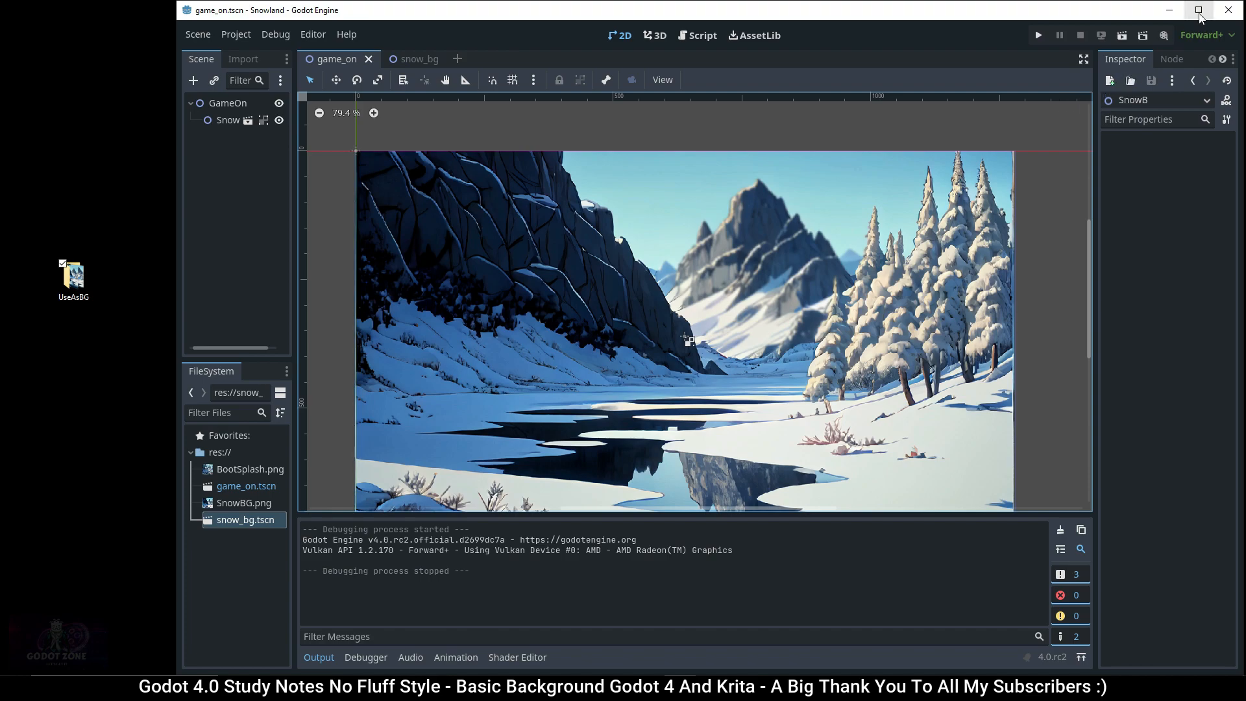
{"action": "left_click", "coordinate": [1199, 10]}
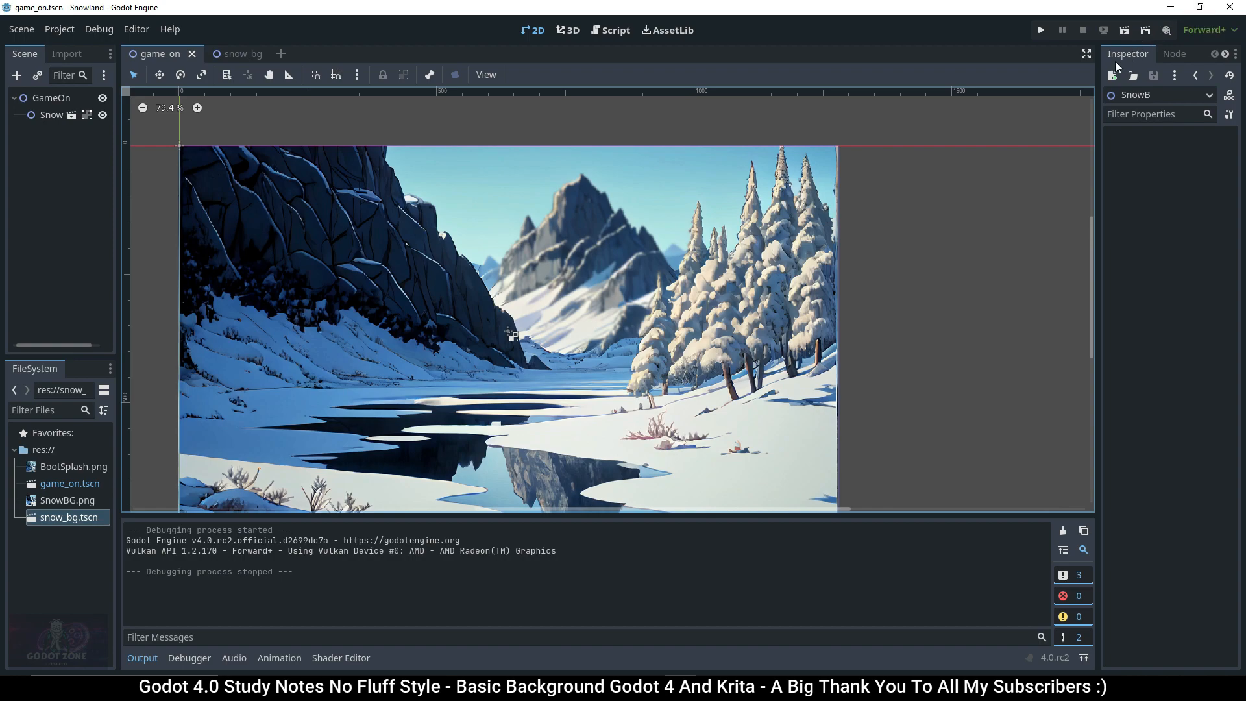
{"action": "mouse_move", "coordinate": [158, 173]}
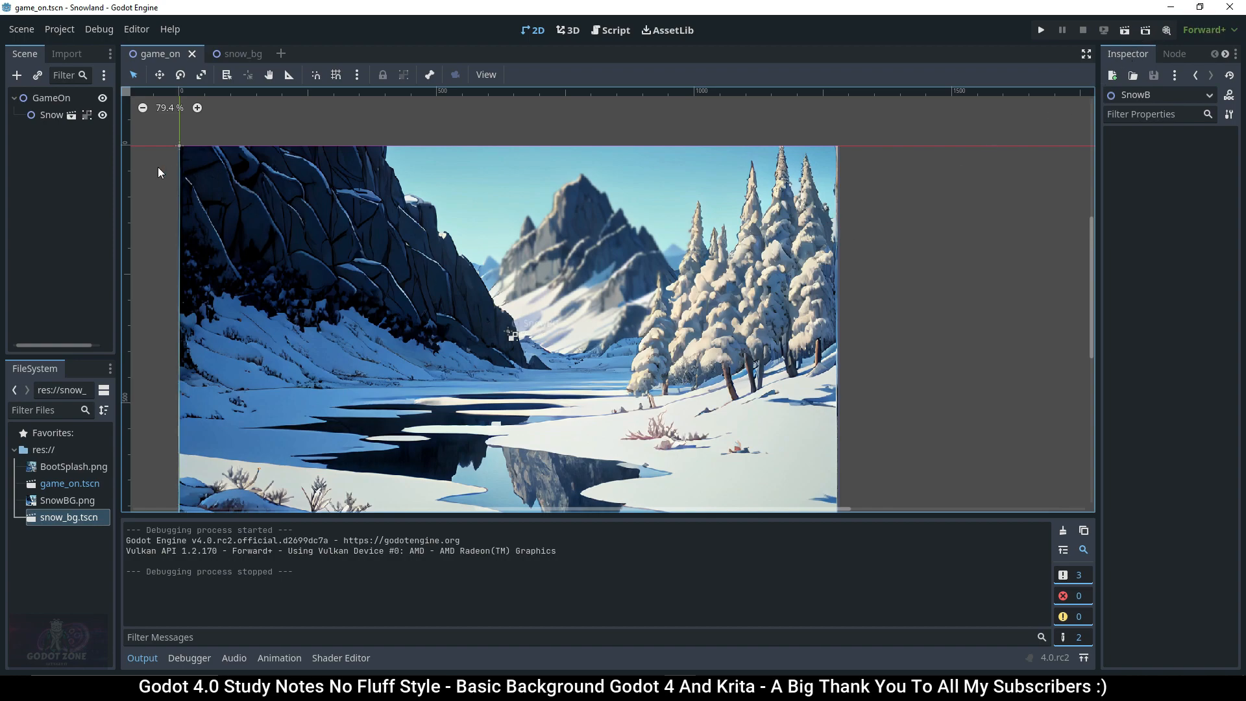
{"action": "left_click", "coordinate": [51, 116]}
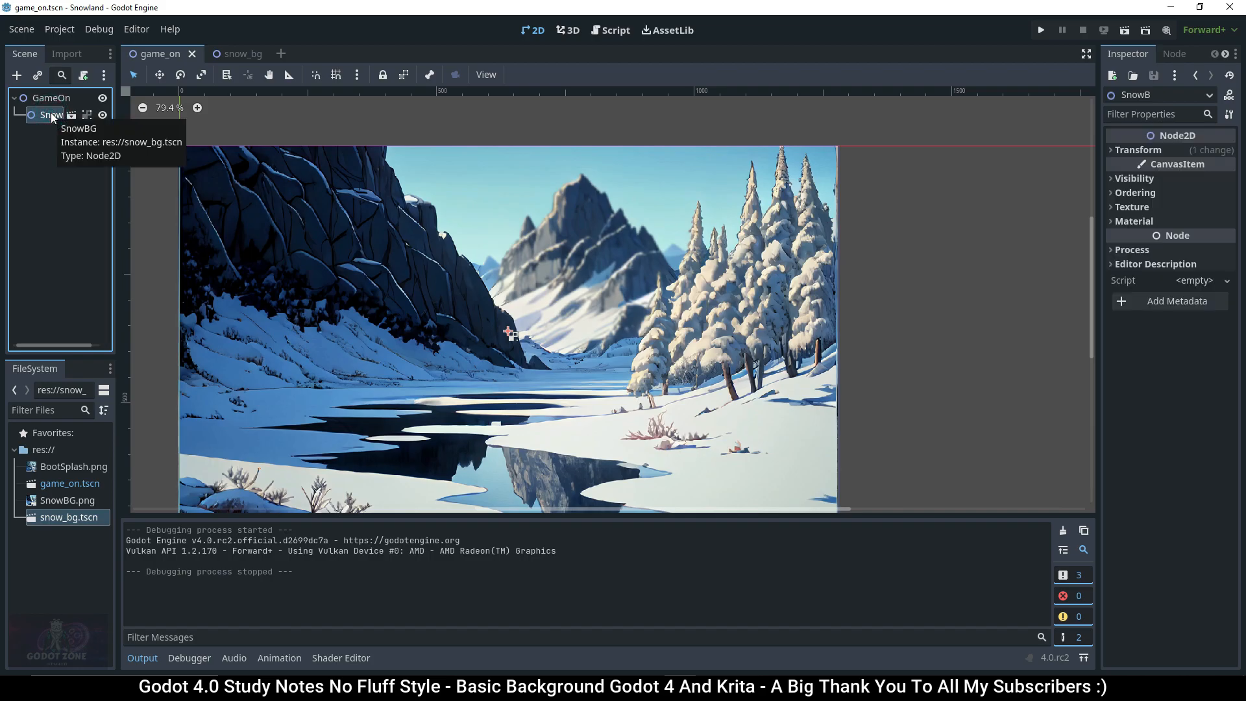